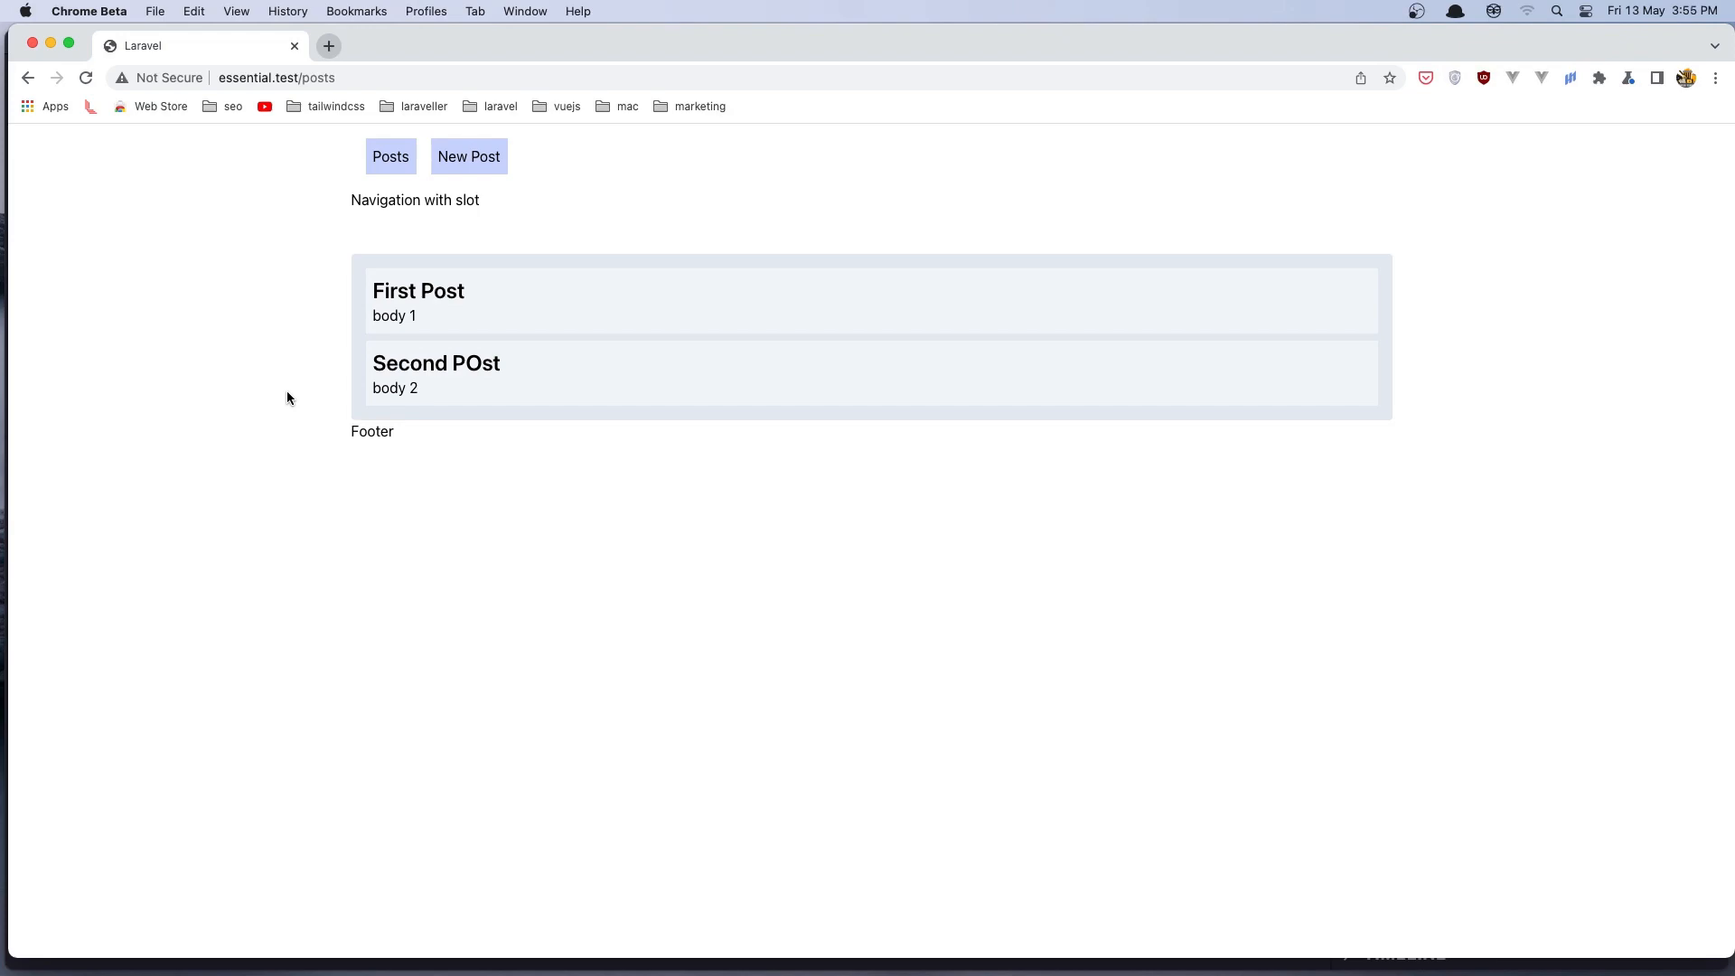
mouse_move(636, 263)
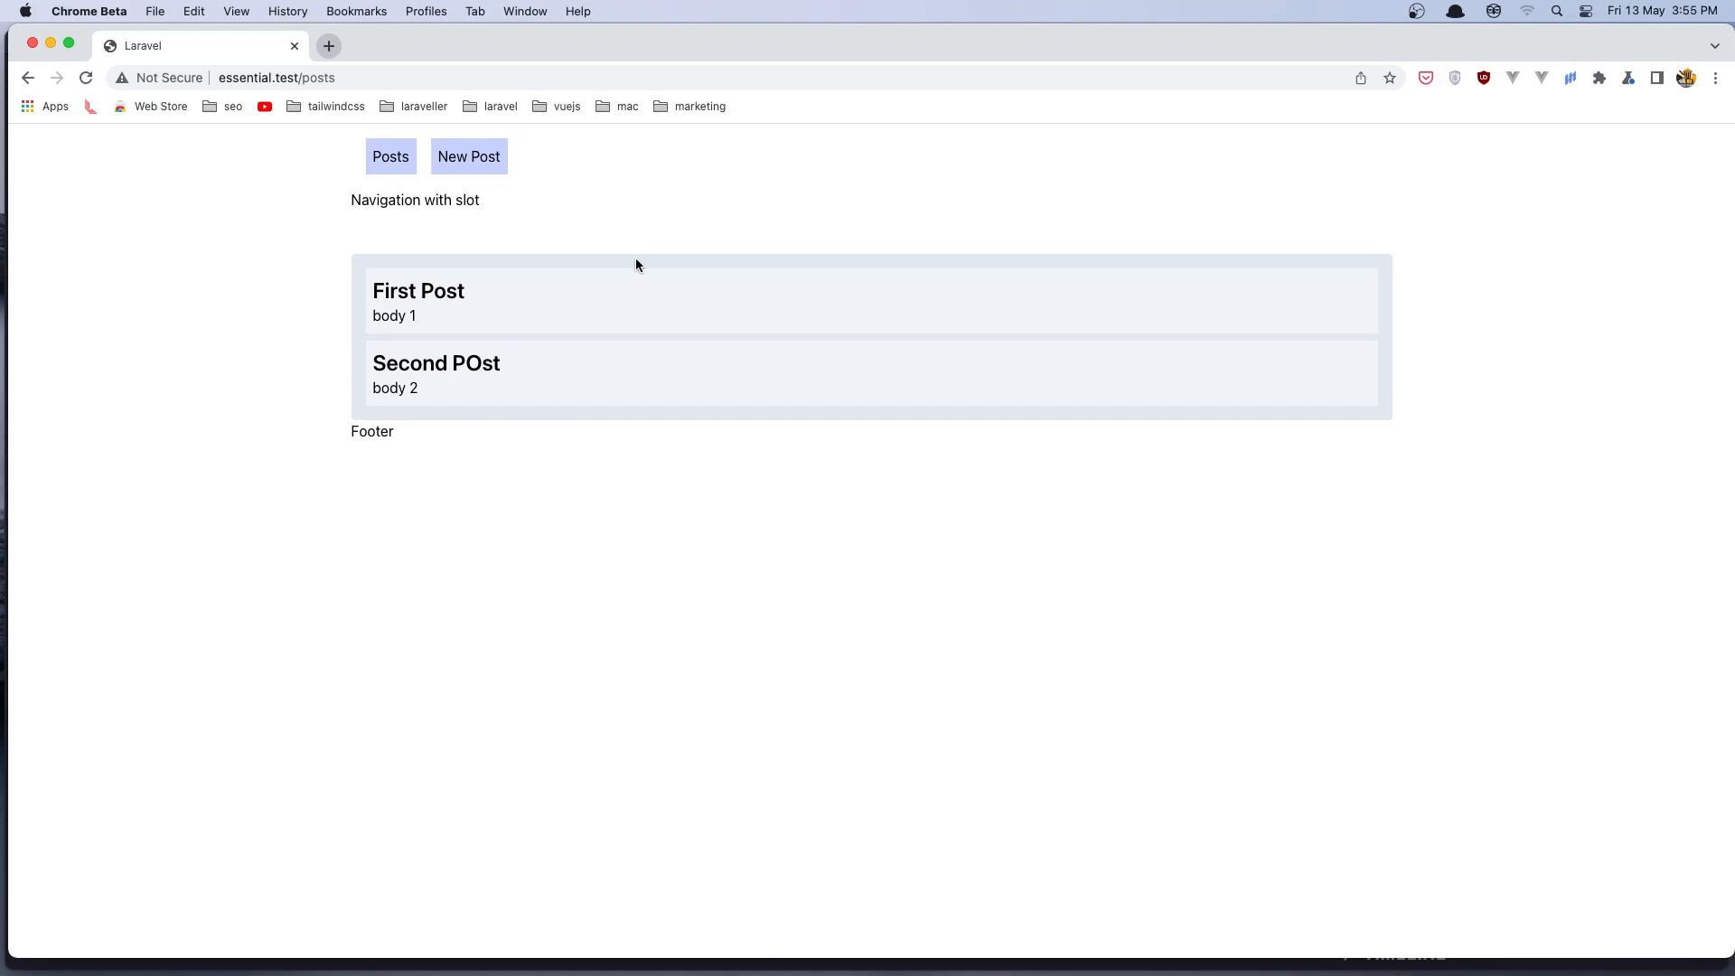
mouse_move(649, 266)
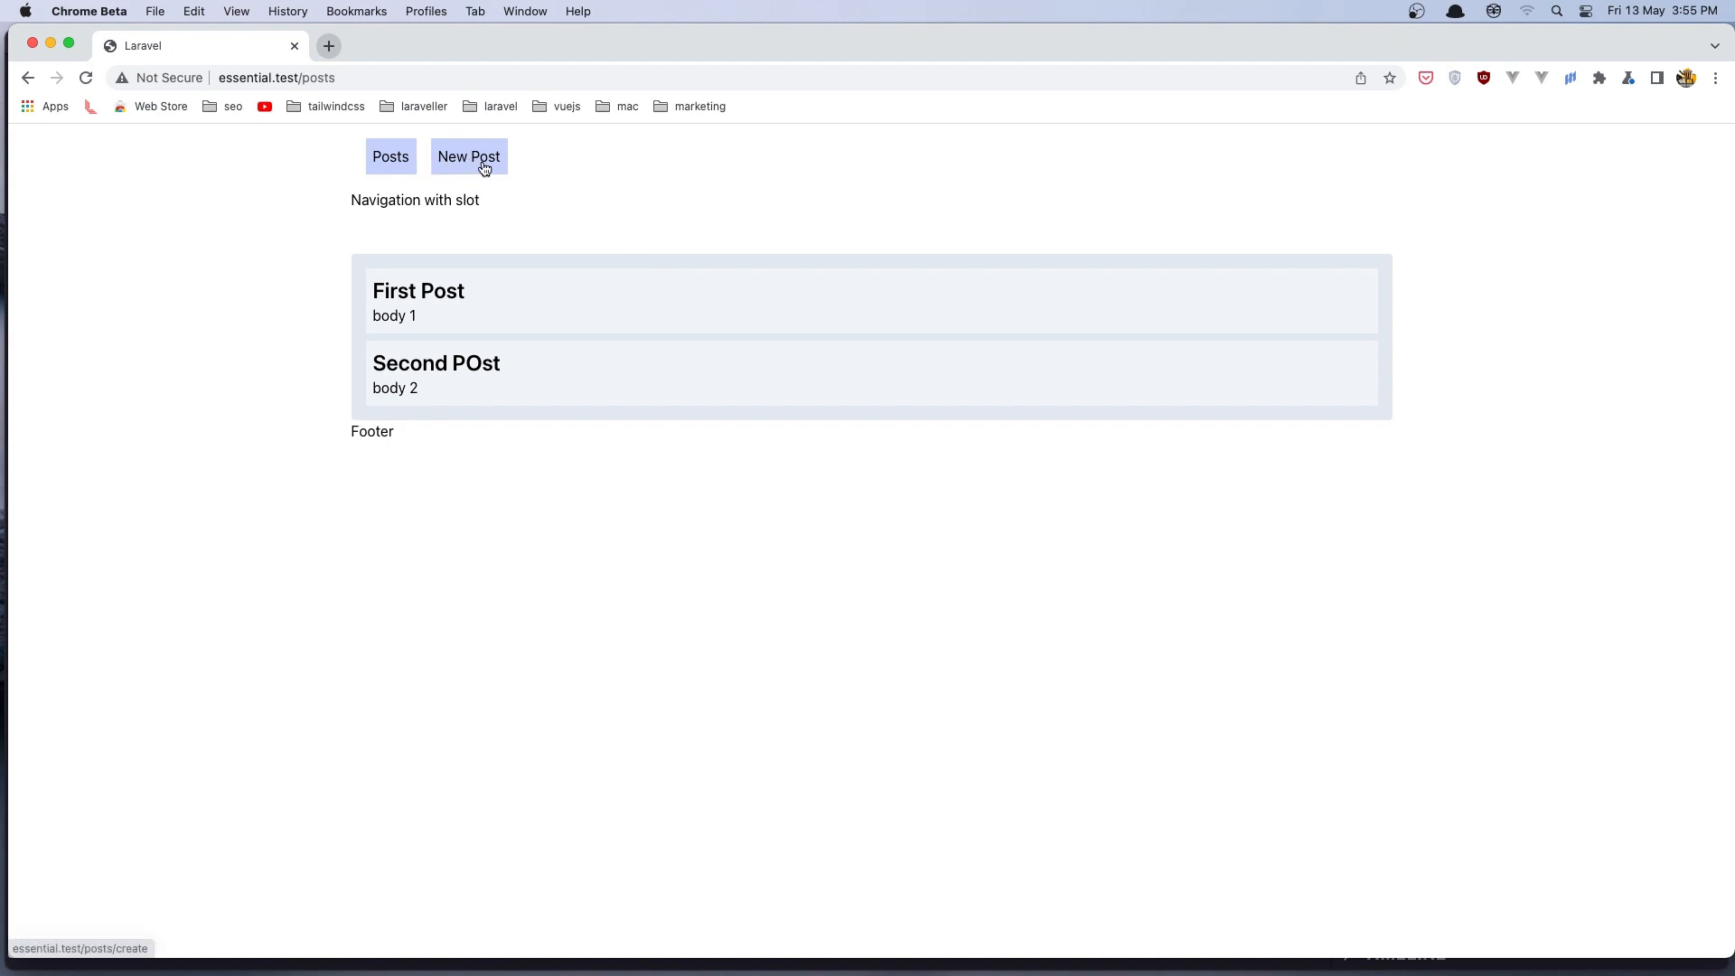
Go from the posts list to the empty create-post form via the New Post link.
left_click(468, 156)
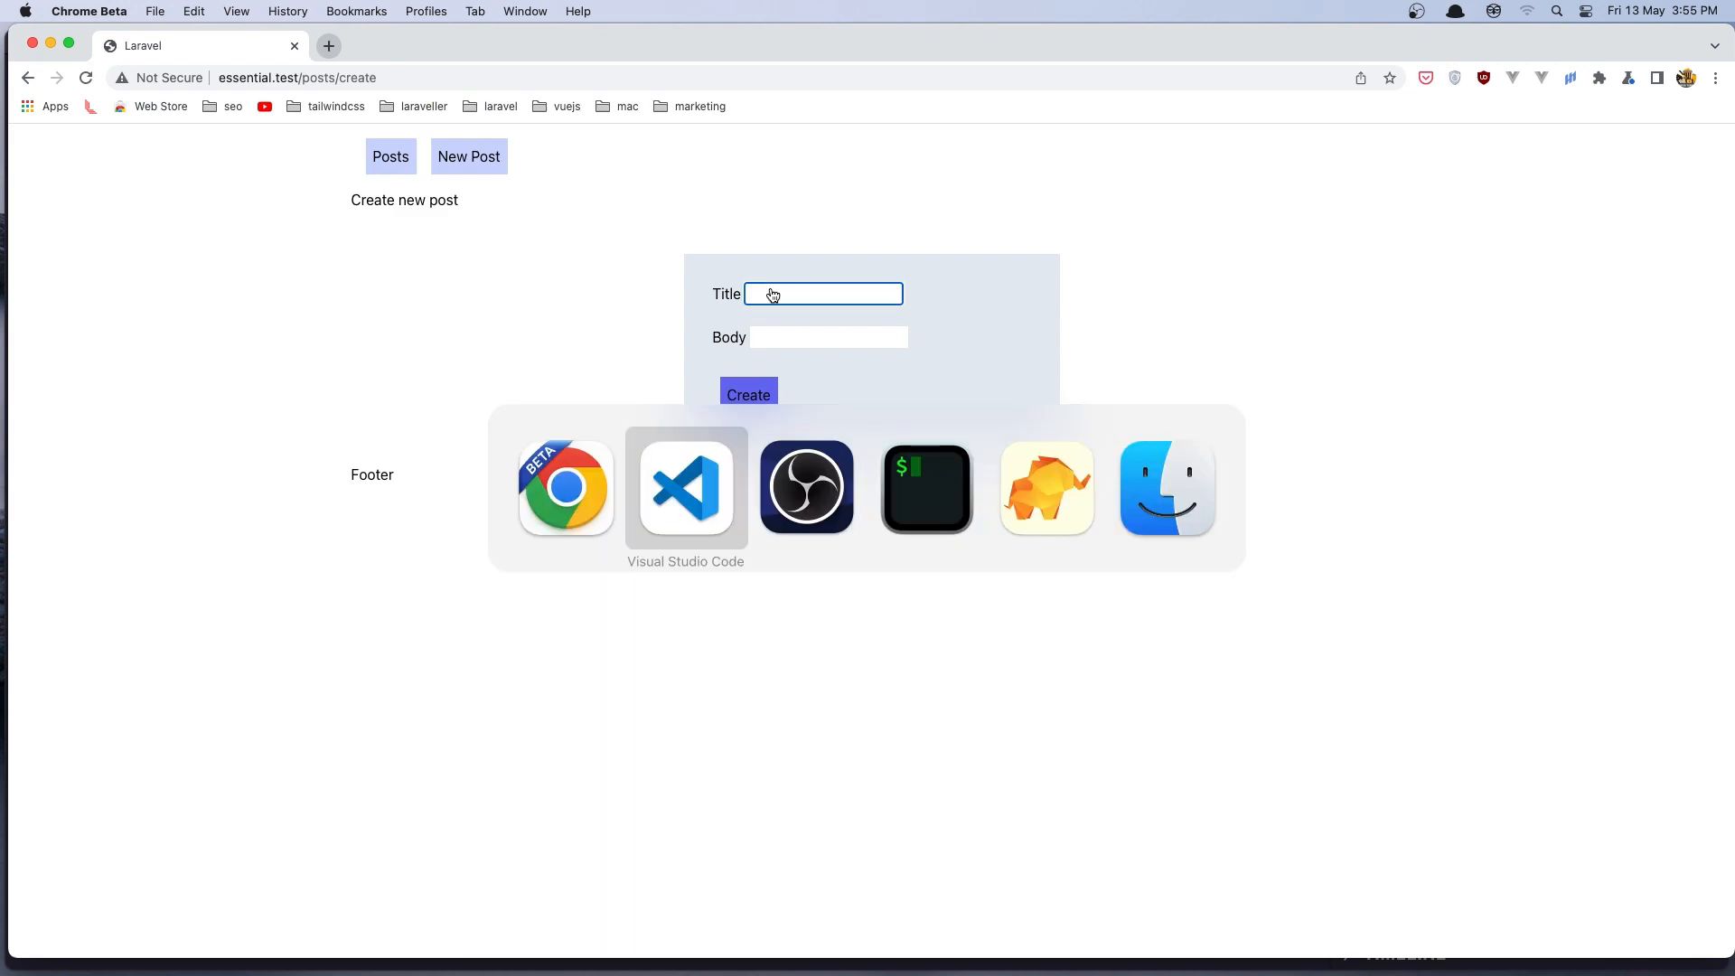
left_click(685, 486)
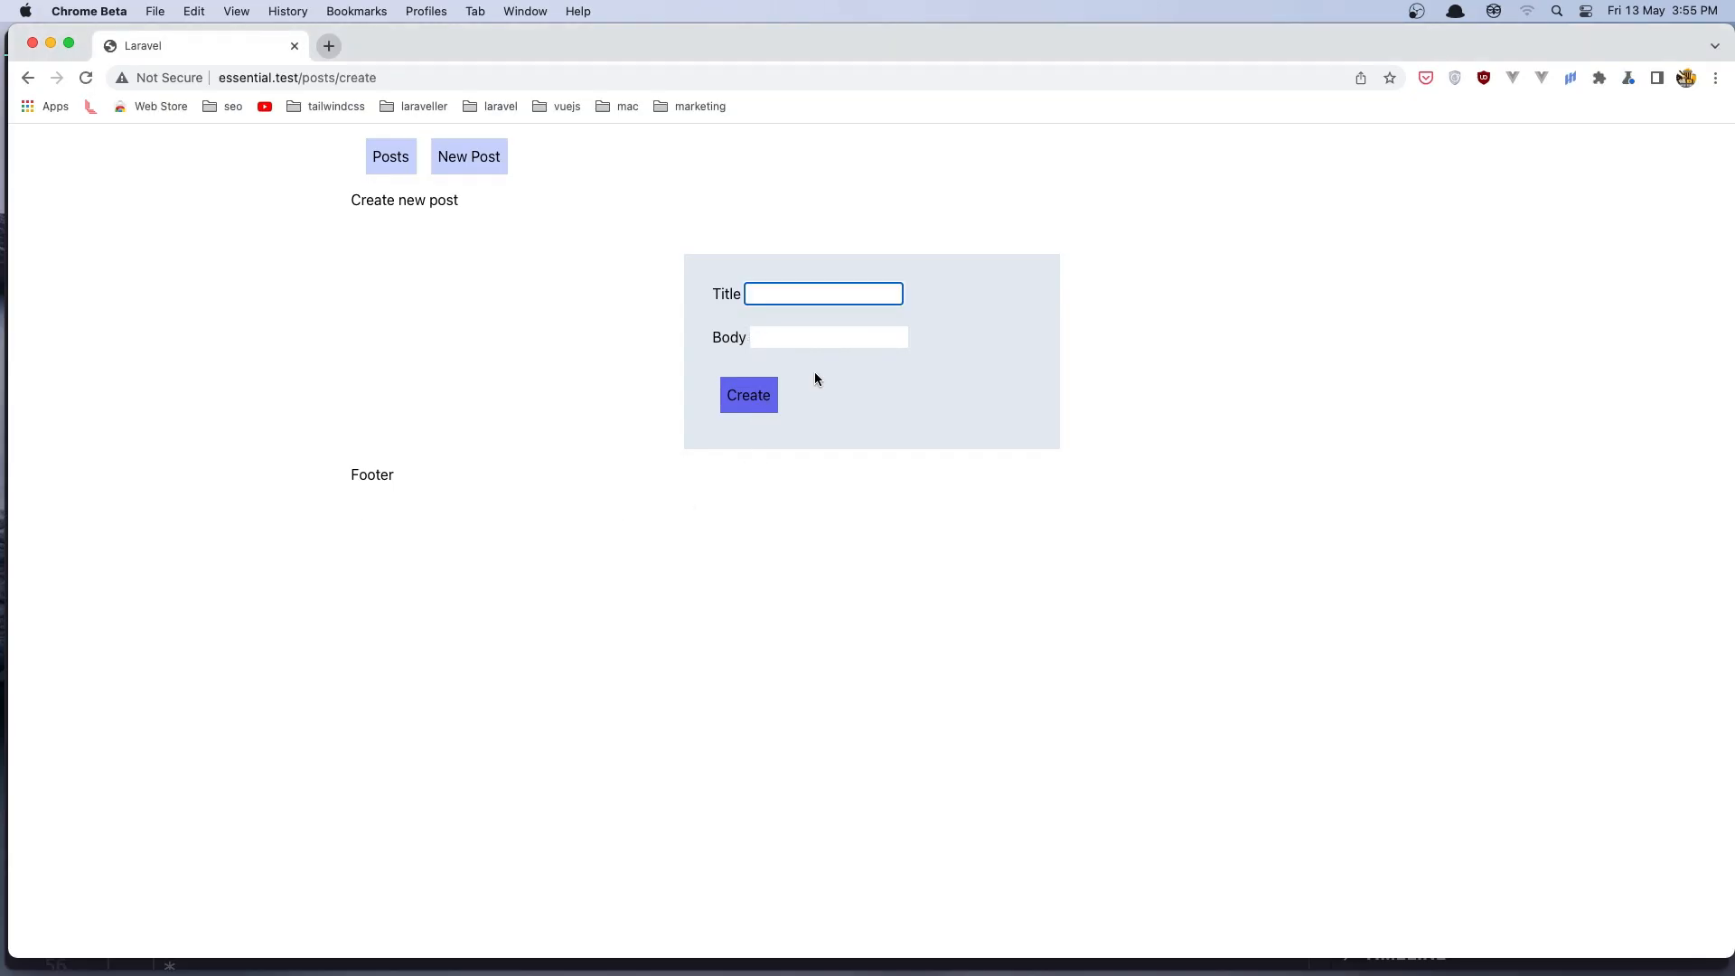
mouse_move(862, 370)
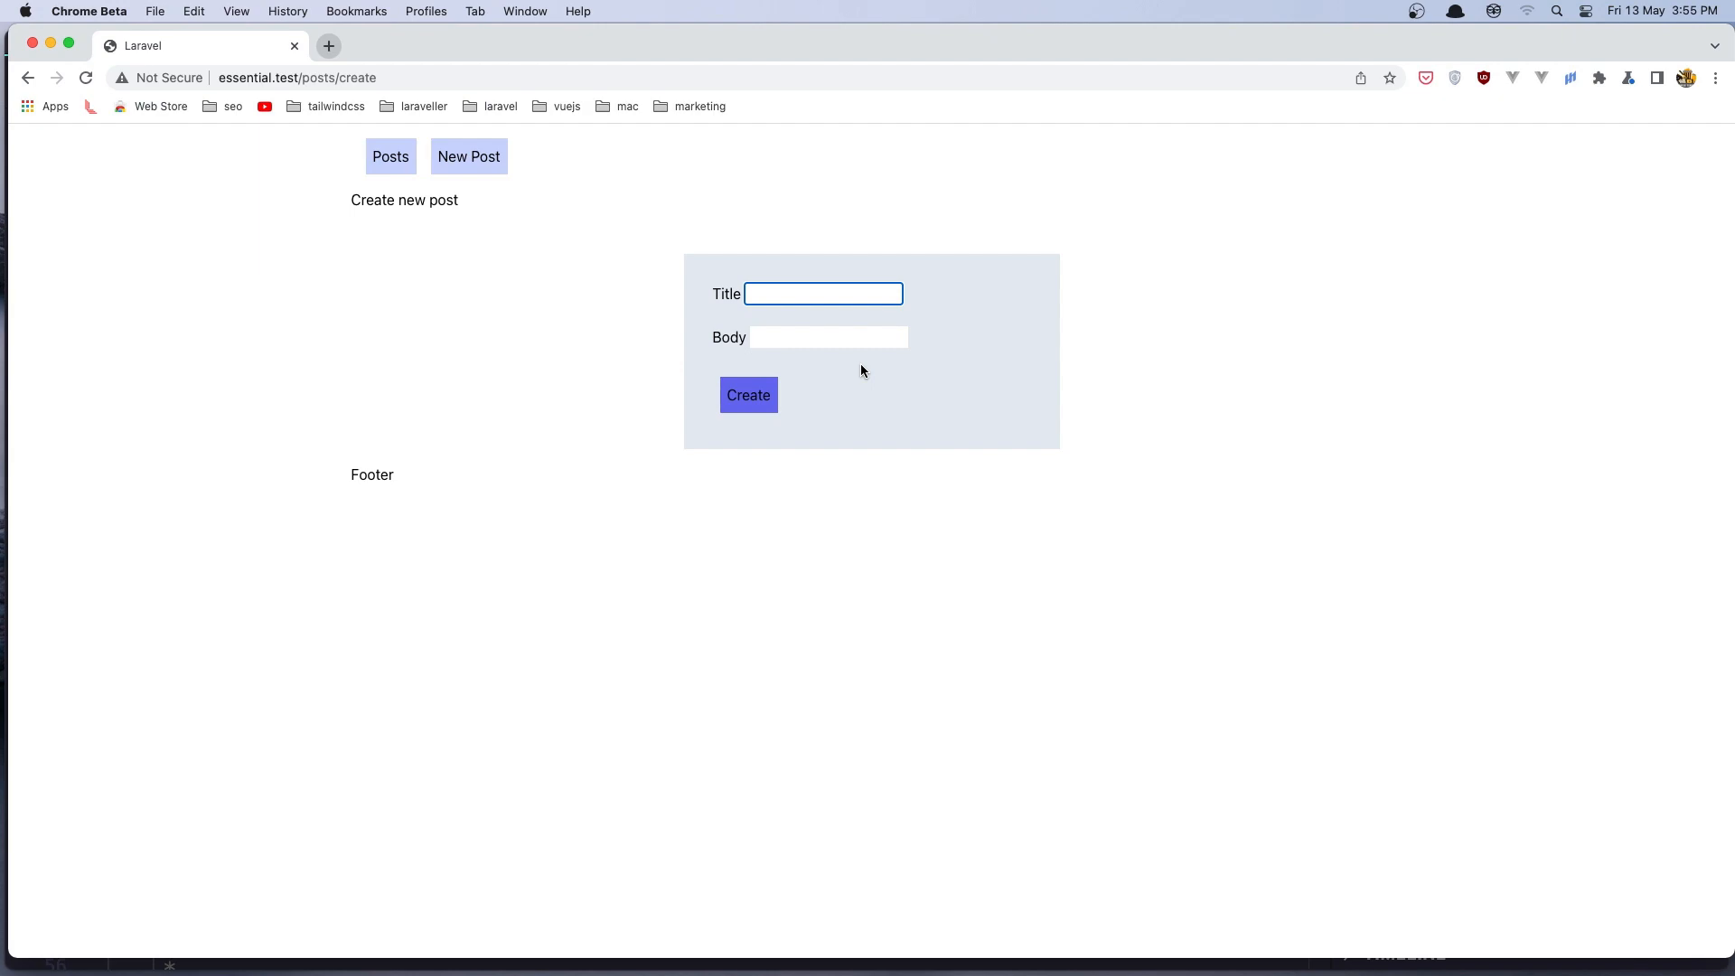
mouse_move(864, 436)
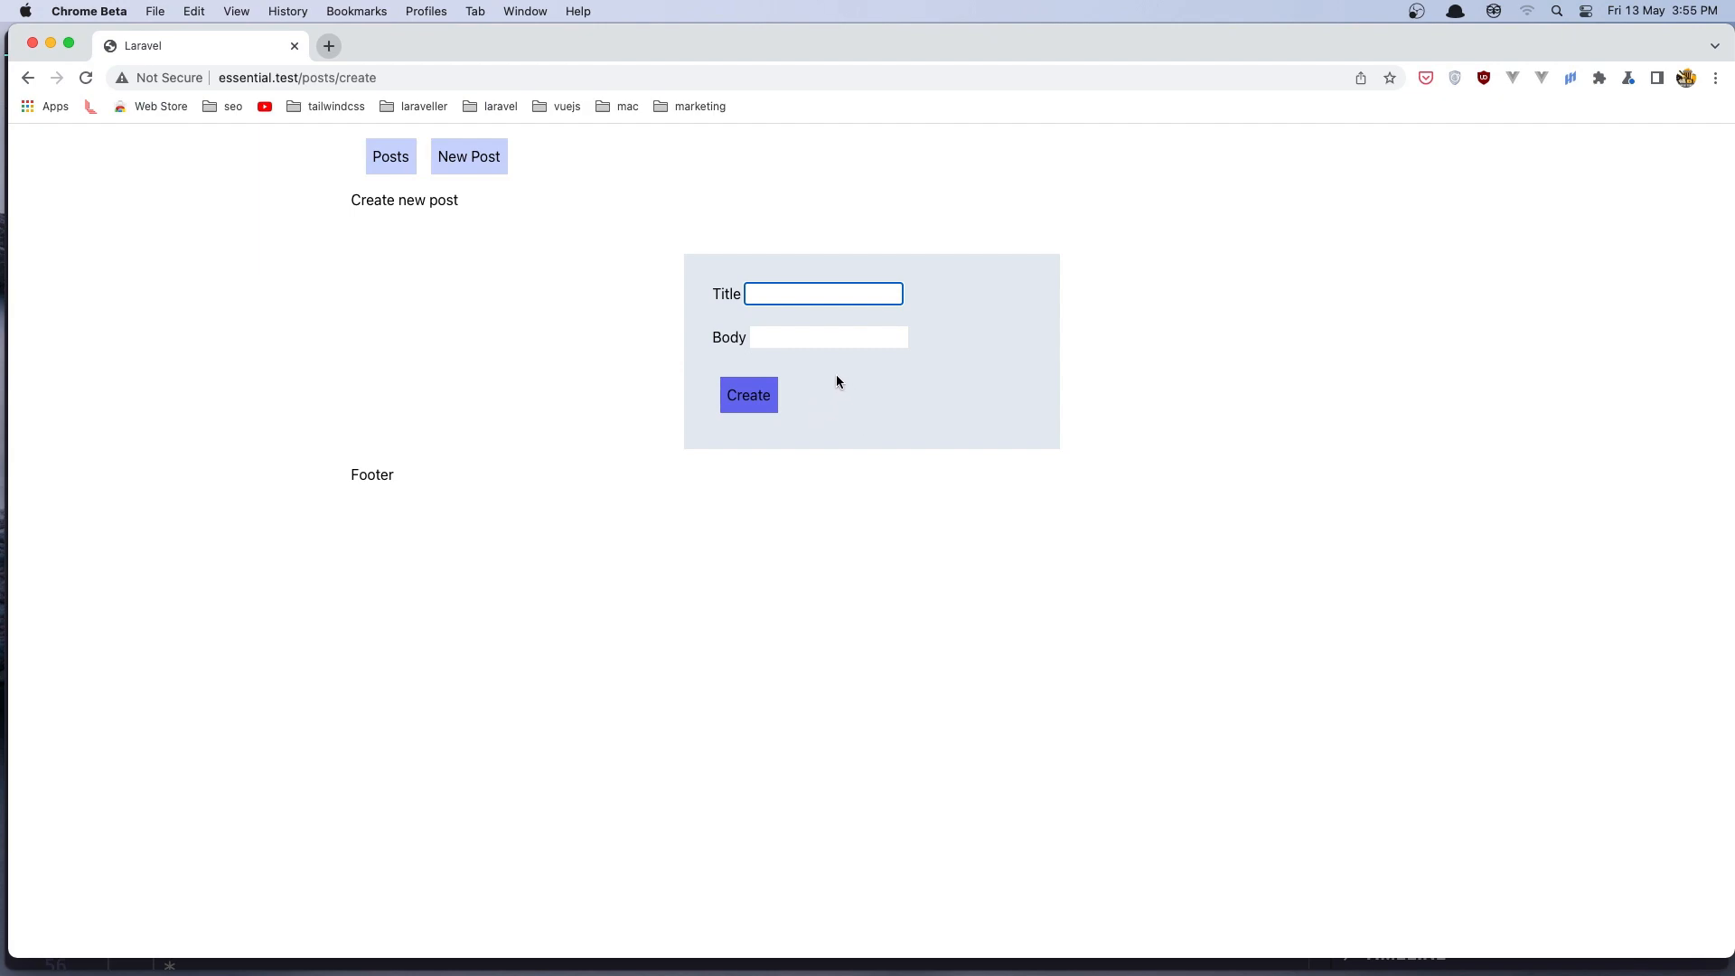
mouse_move(472, 234)
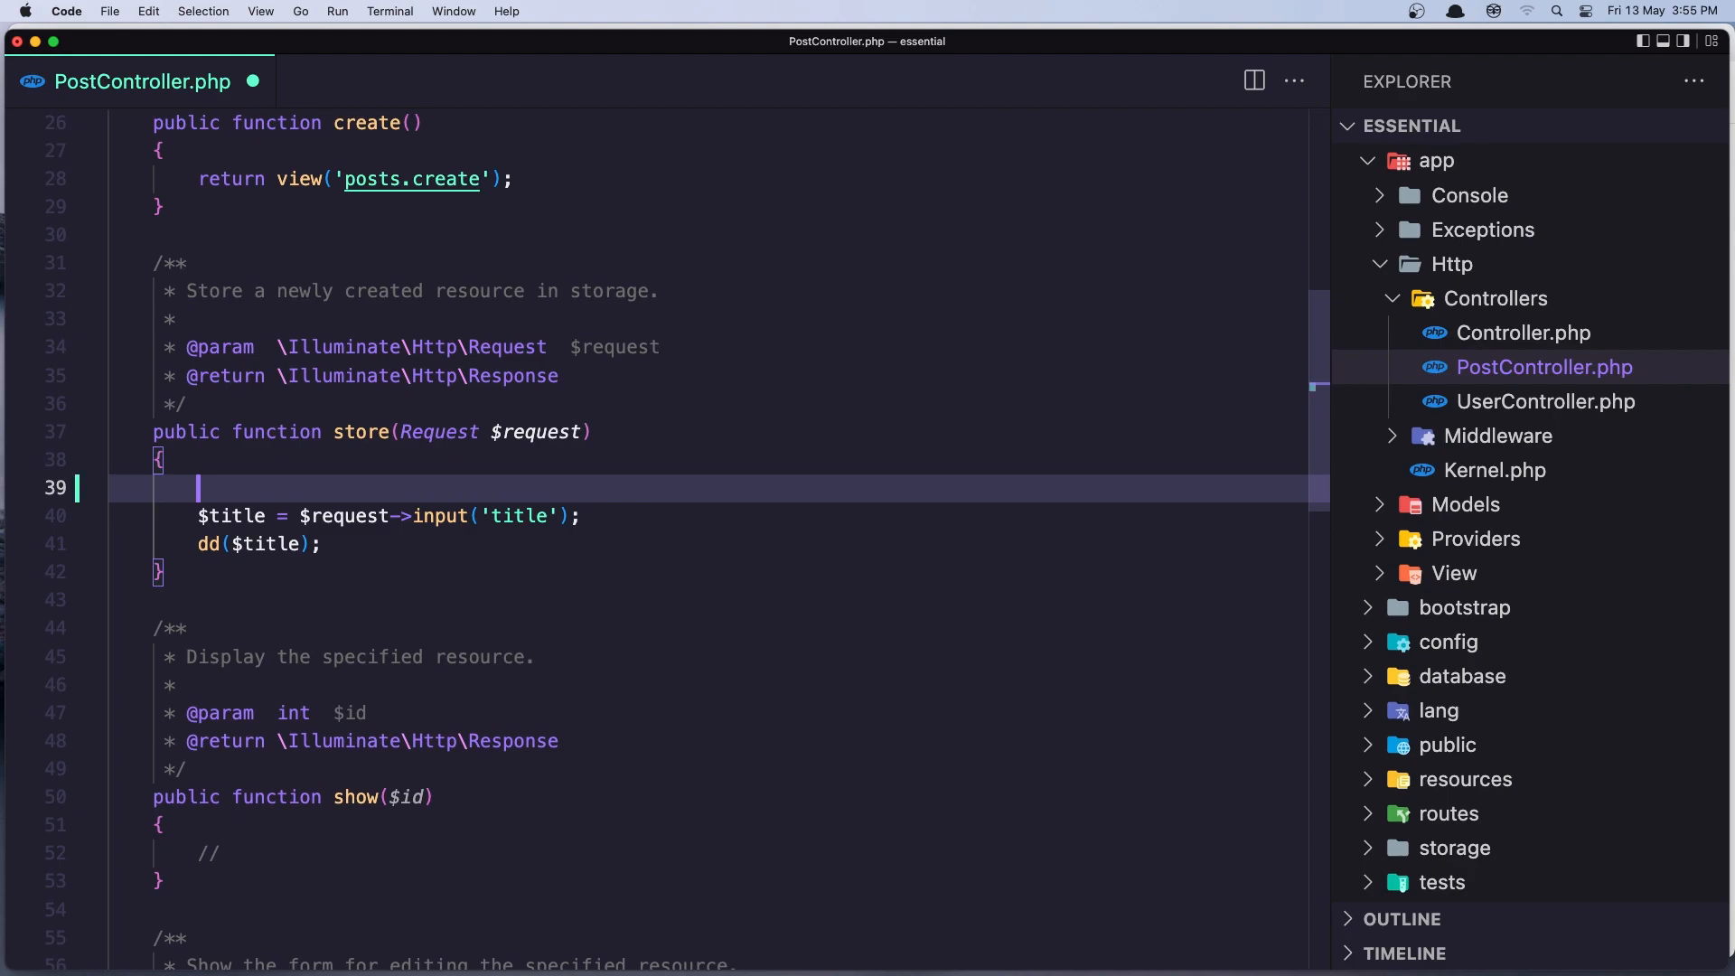
Replace the dd call with $post = new Post(); in the store method.
type("$post")
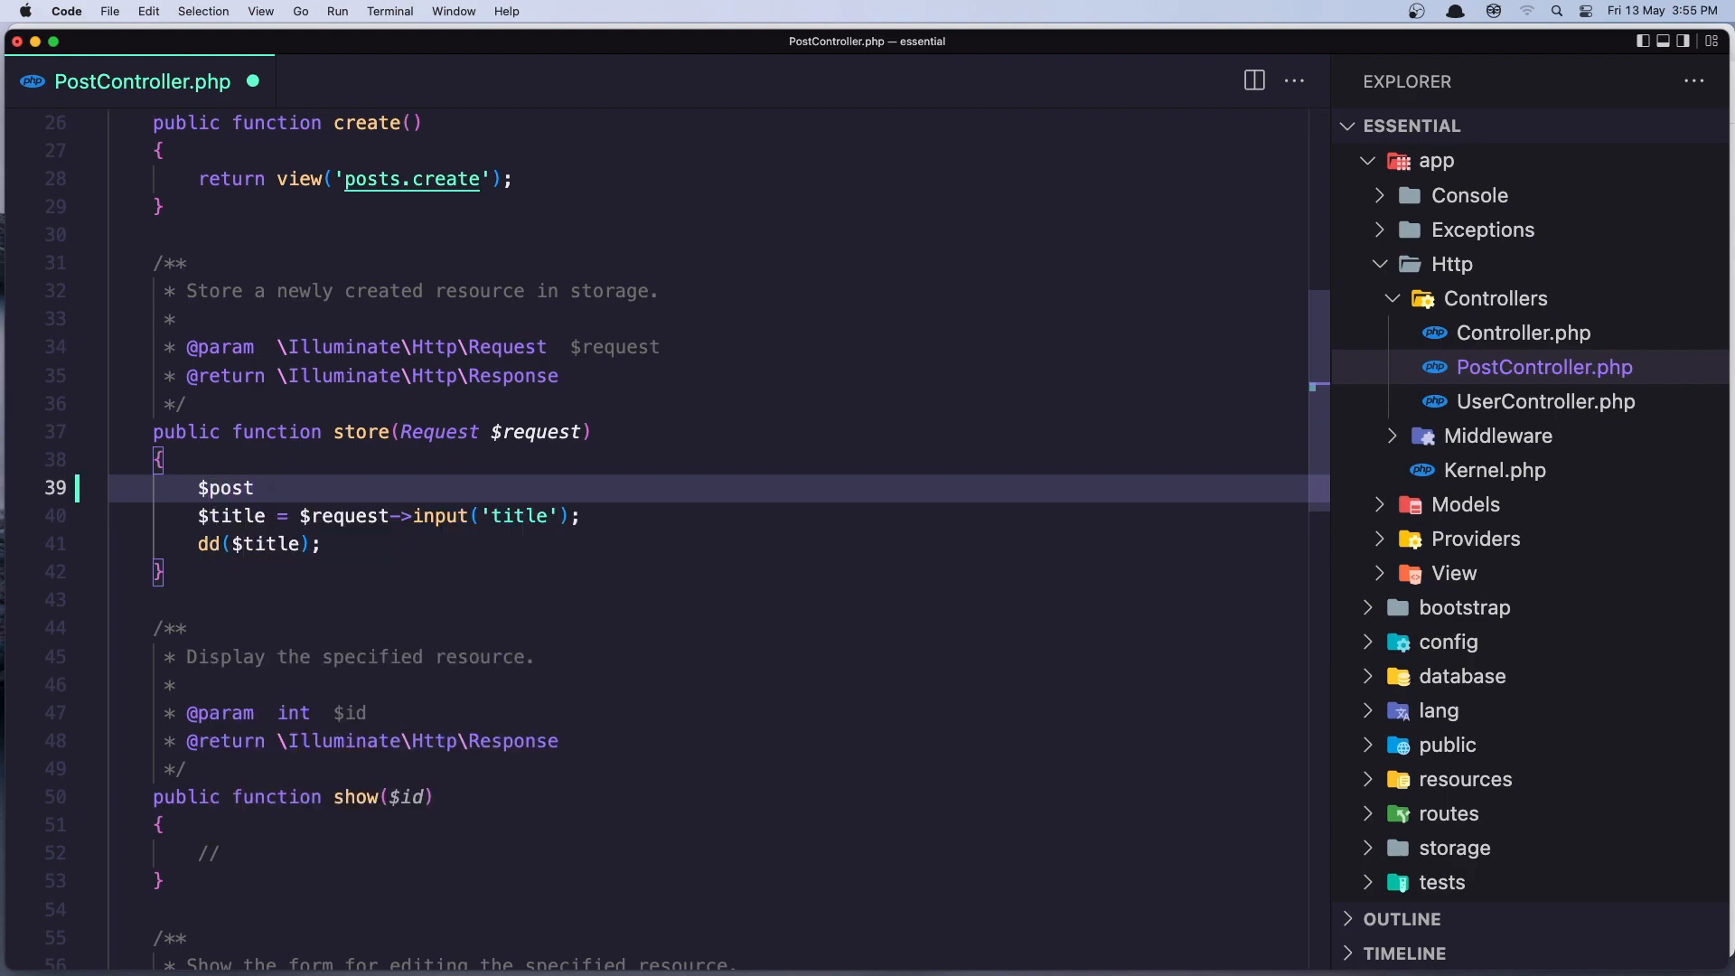
type("=")
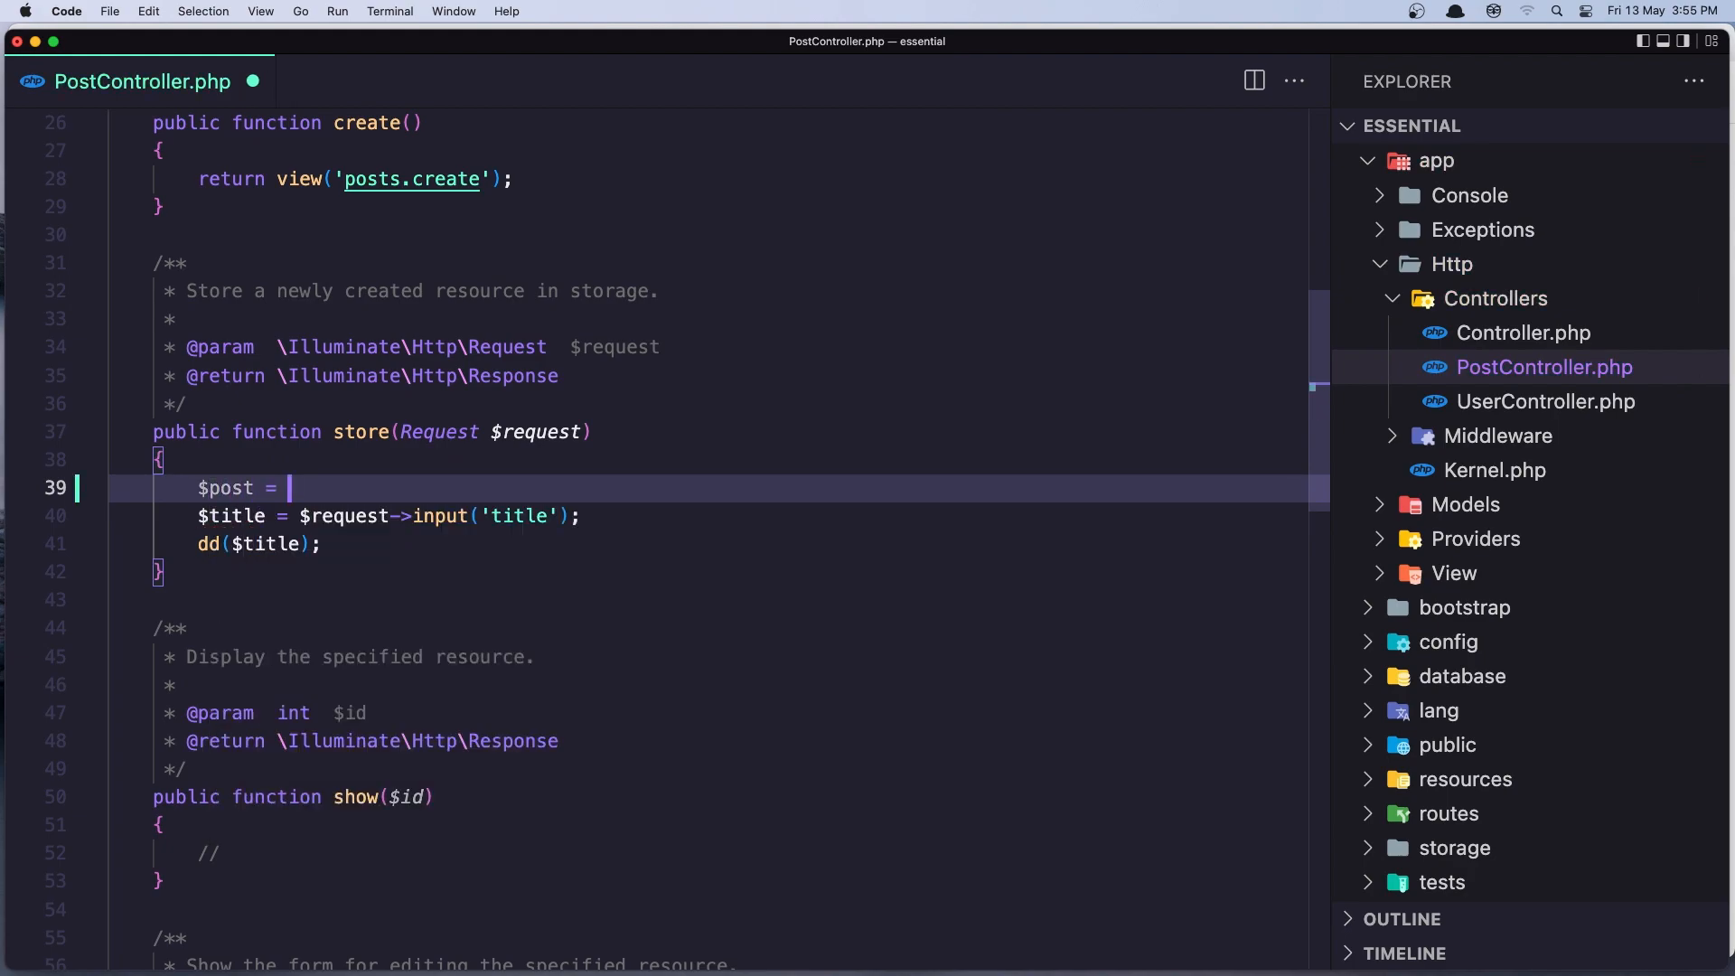
type("ne")
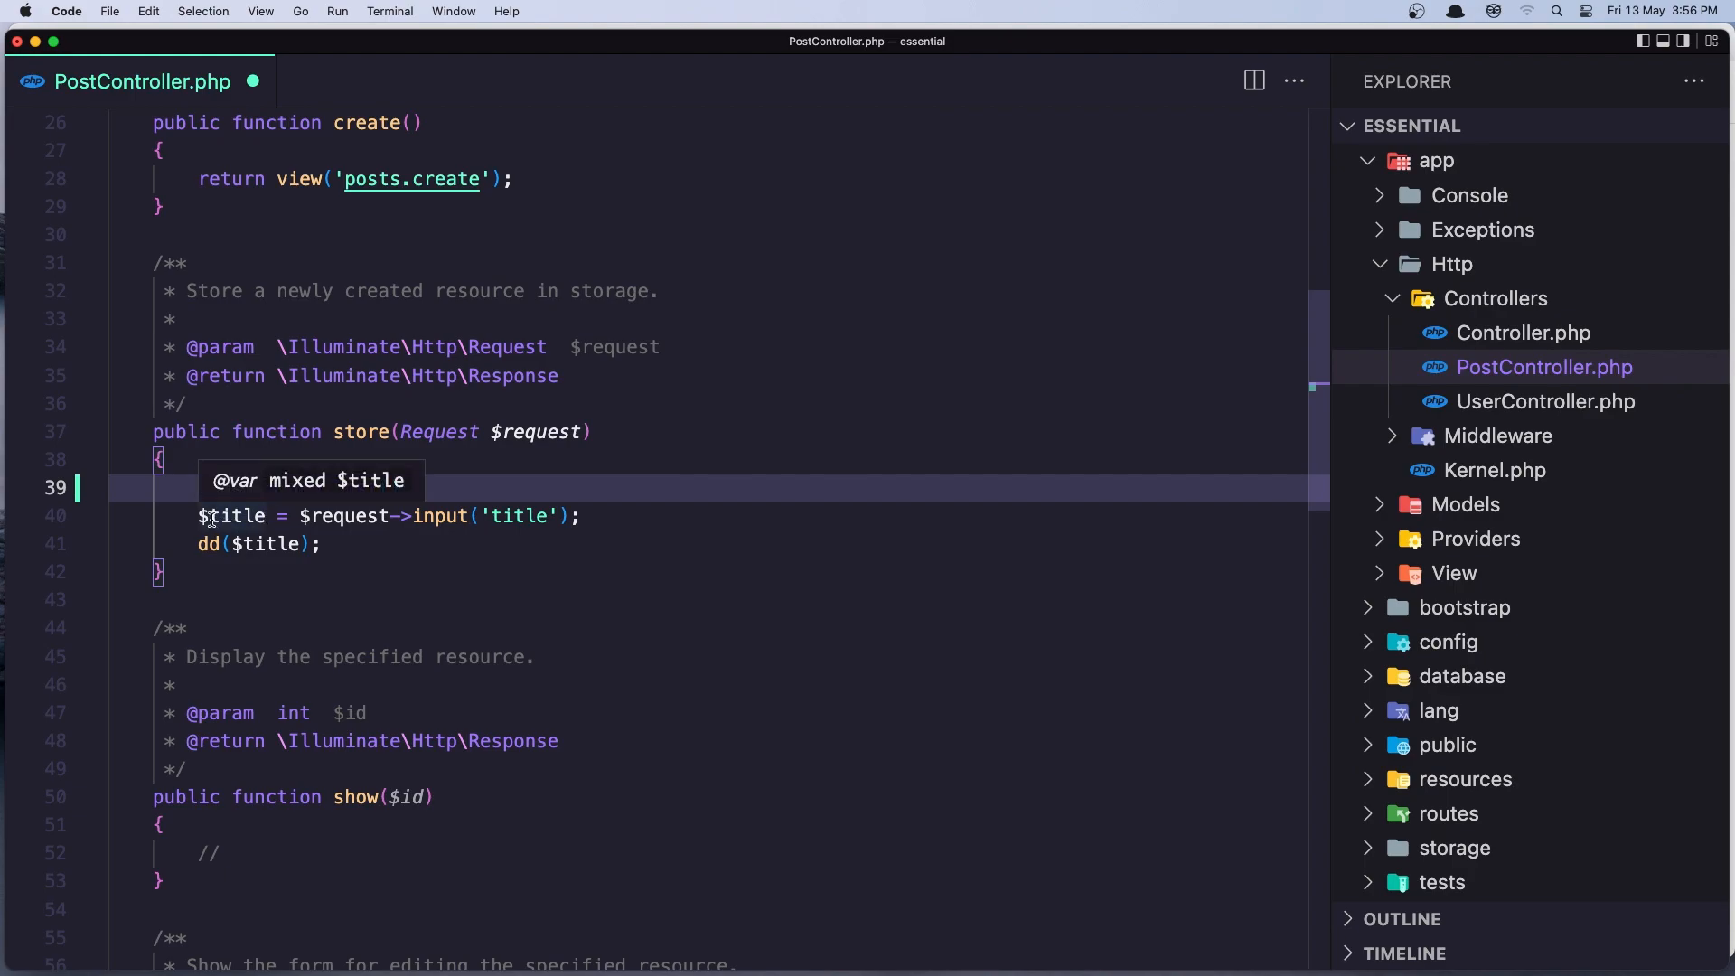
type("$post = new Post();")
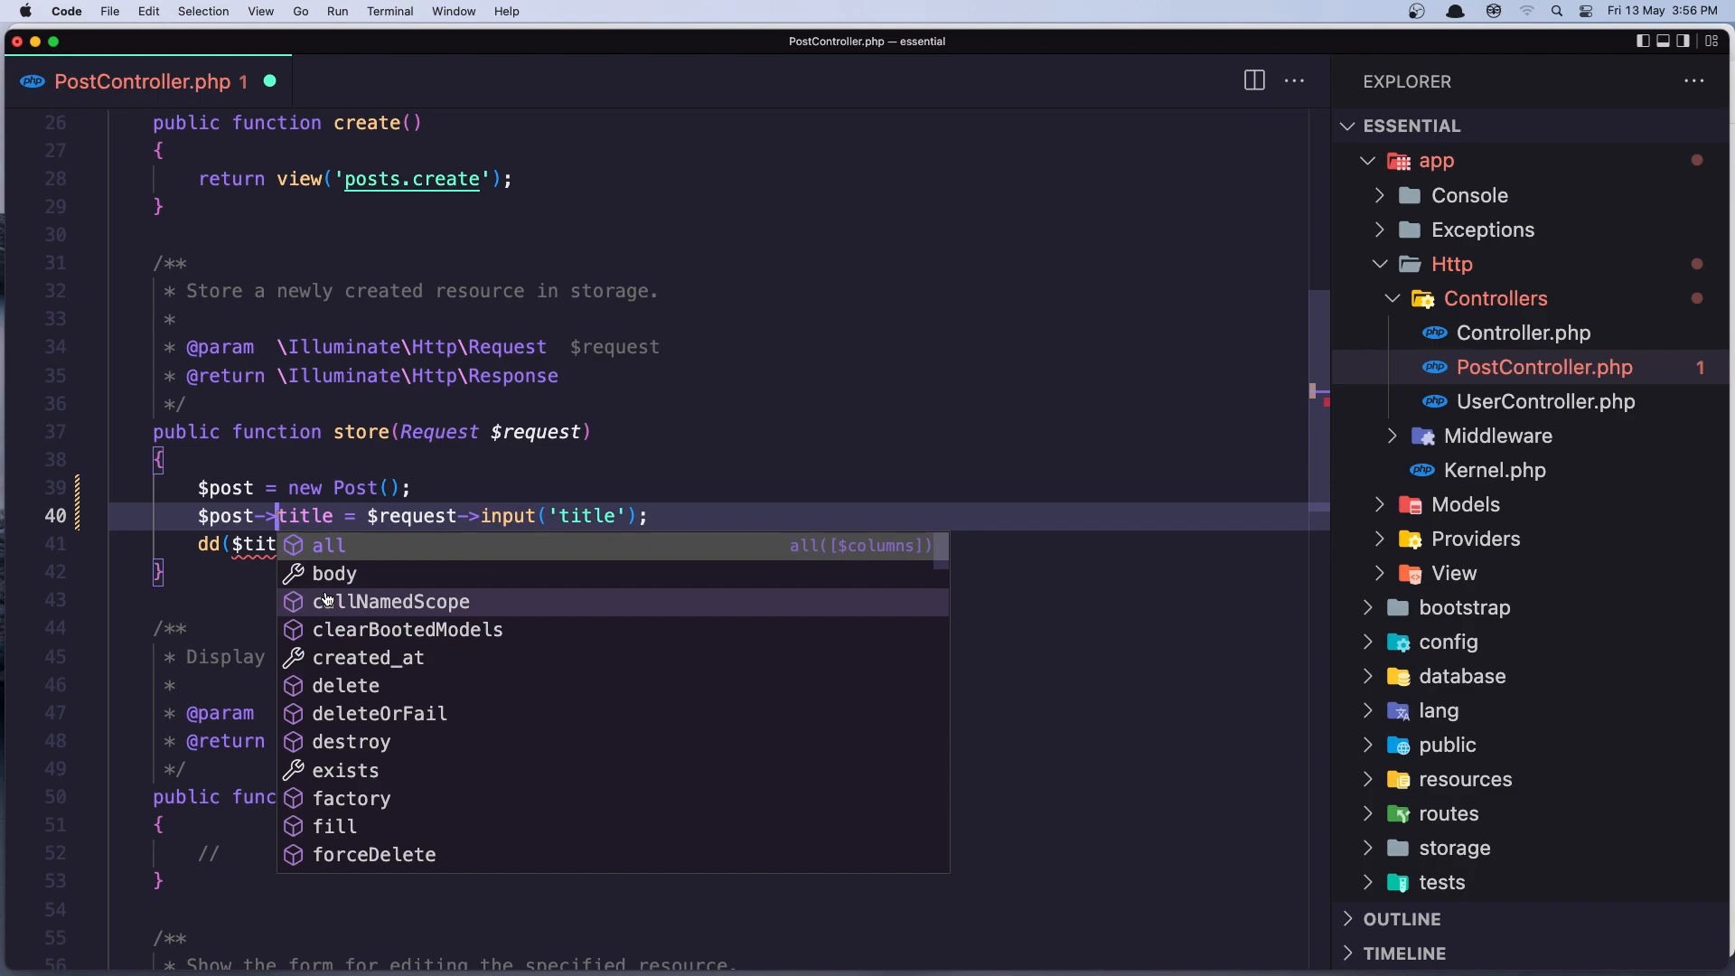
key("Escape")
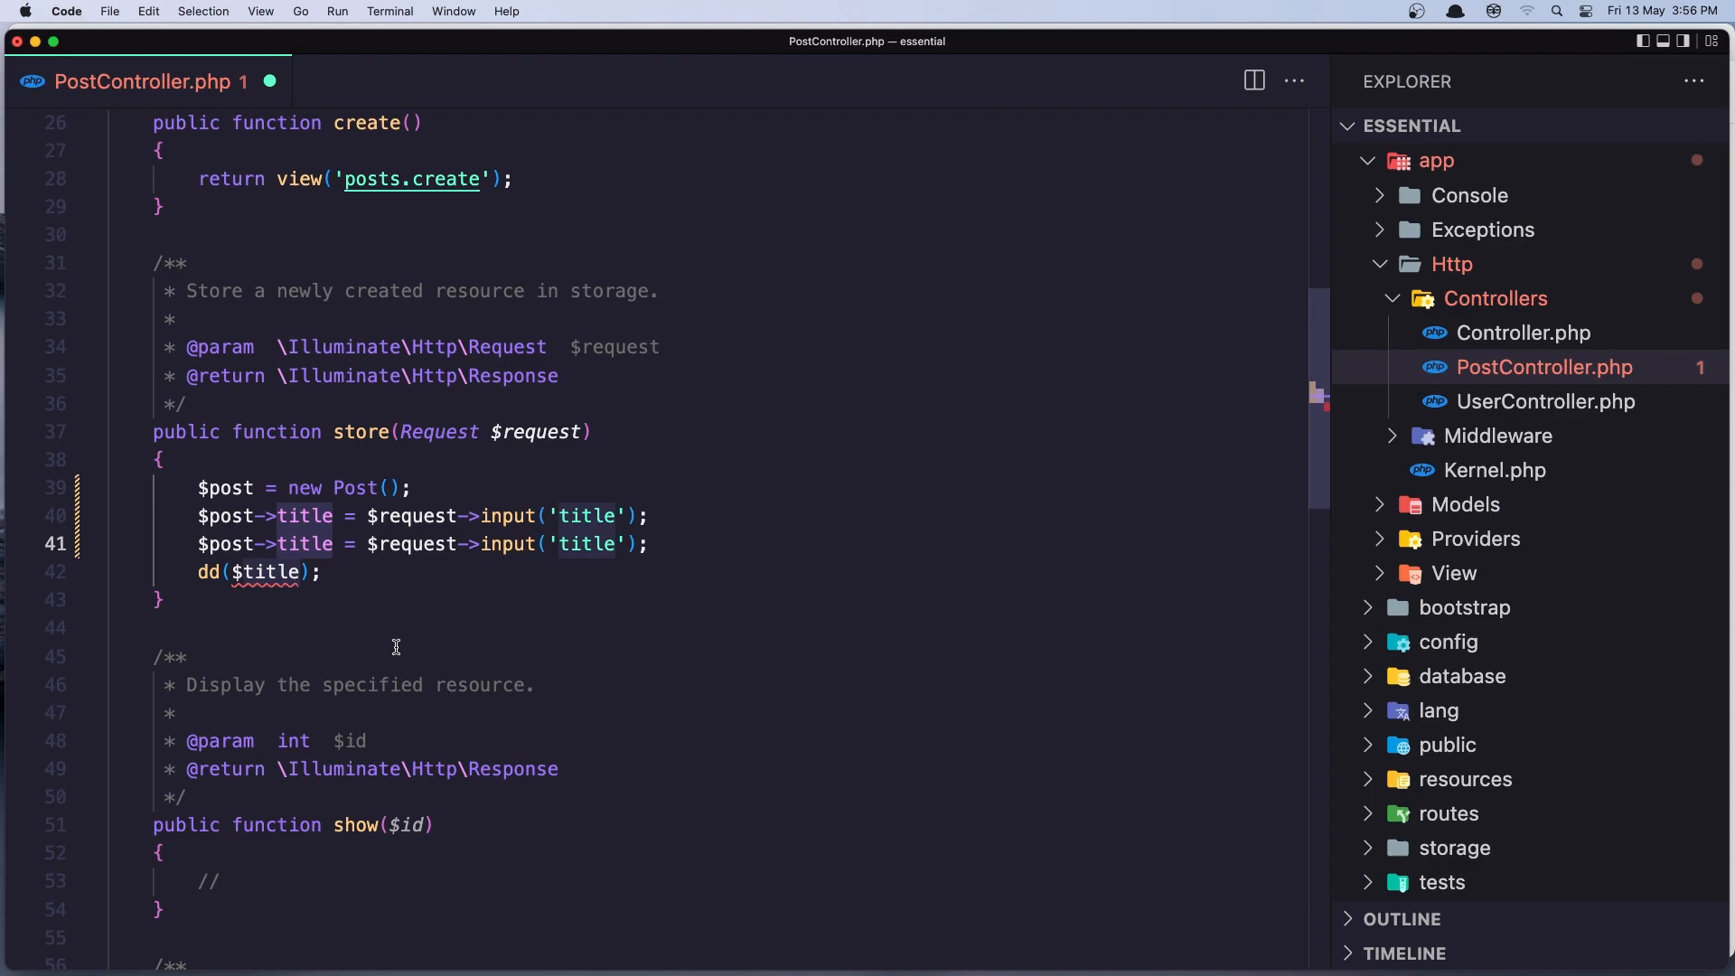
Set the post's title and body from $request->input and call $post->save().
type("body")
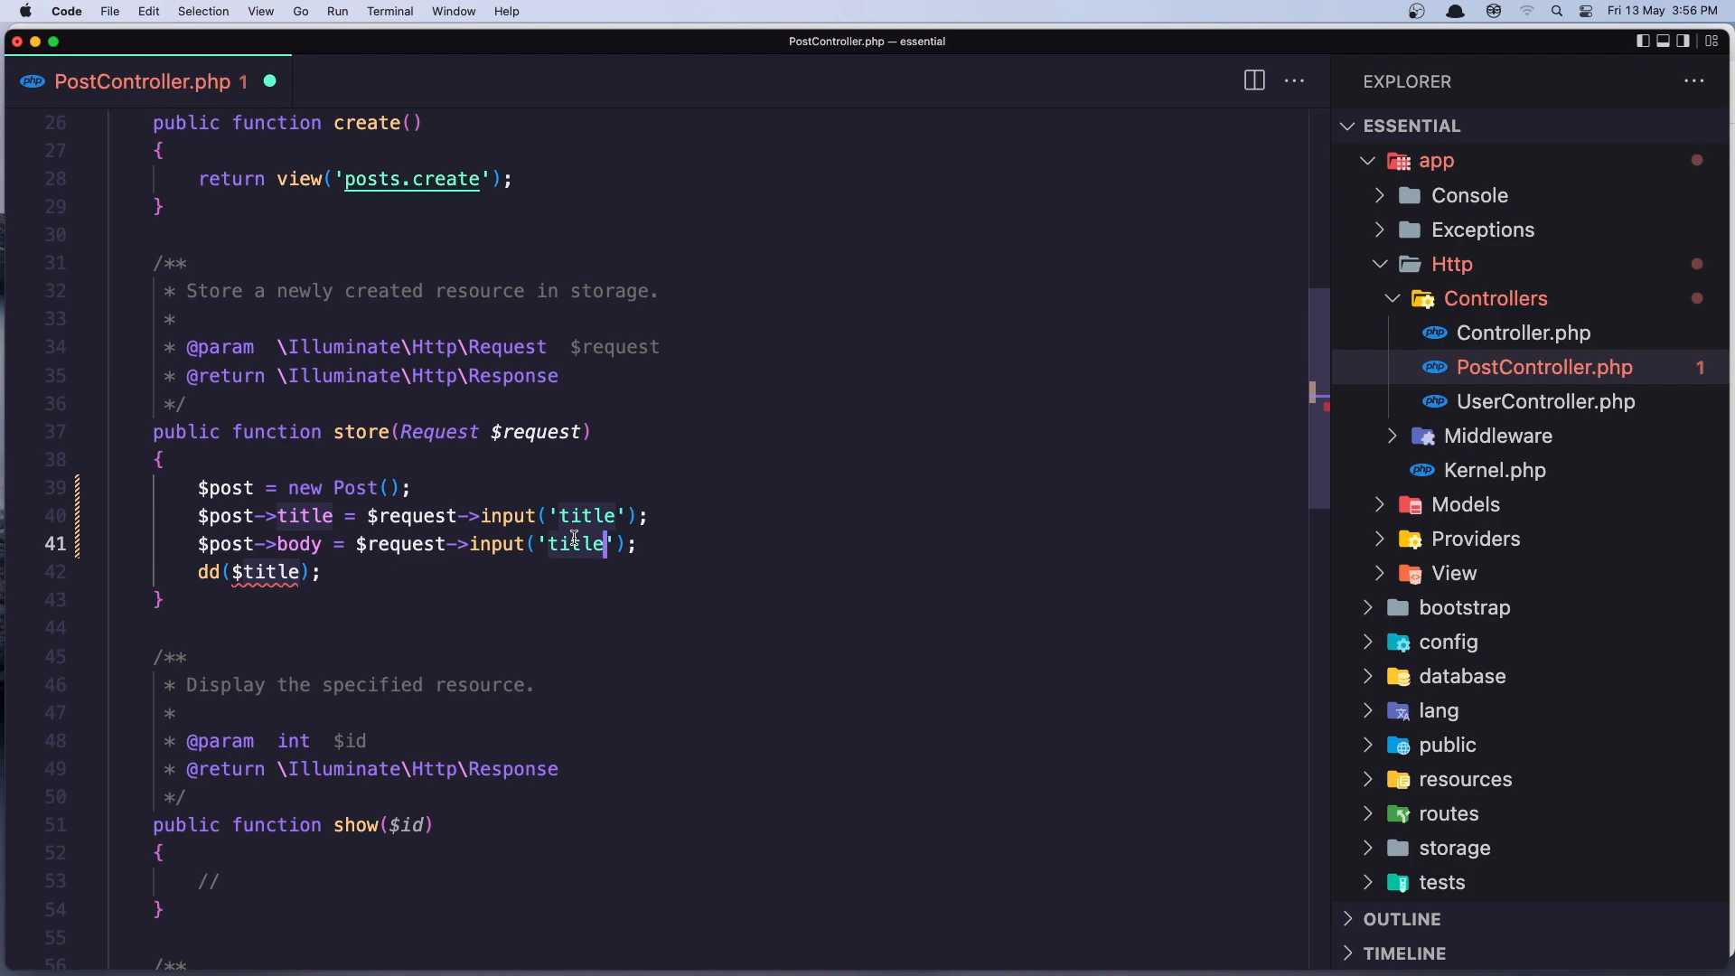
type("body")
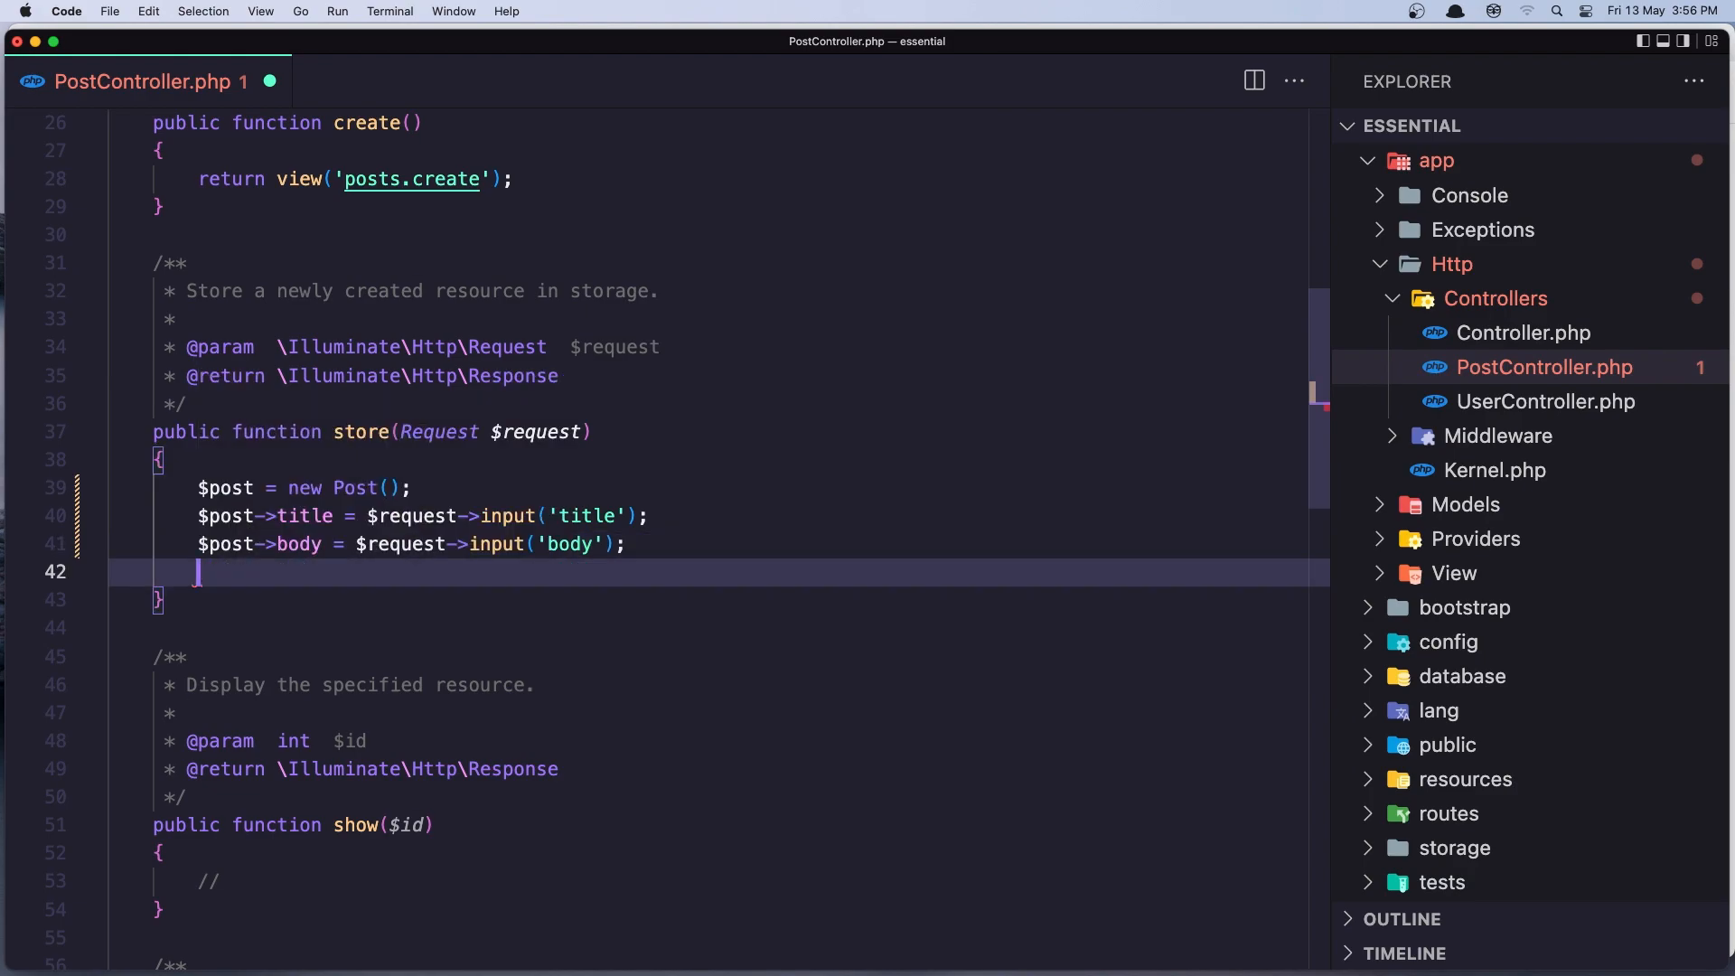
type("$post->")
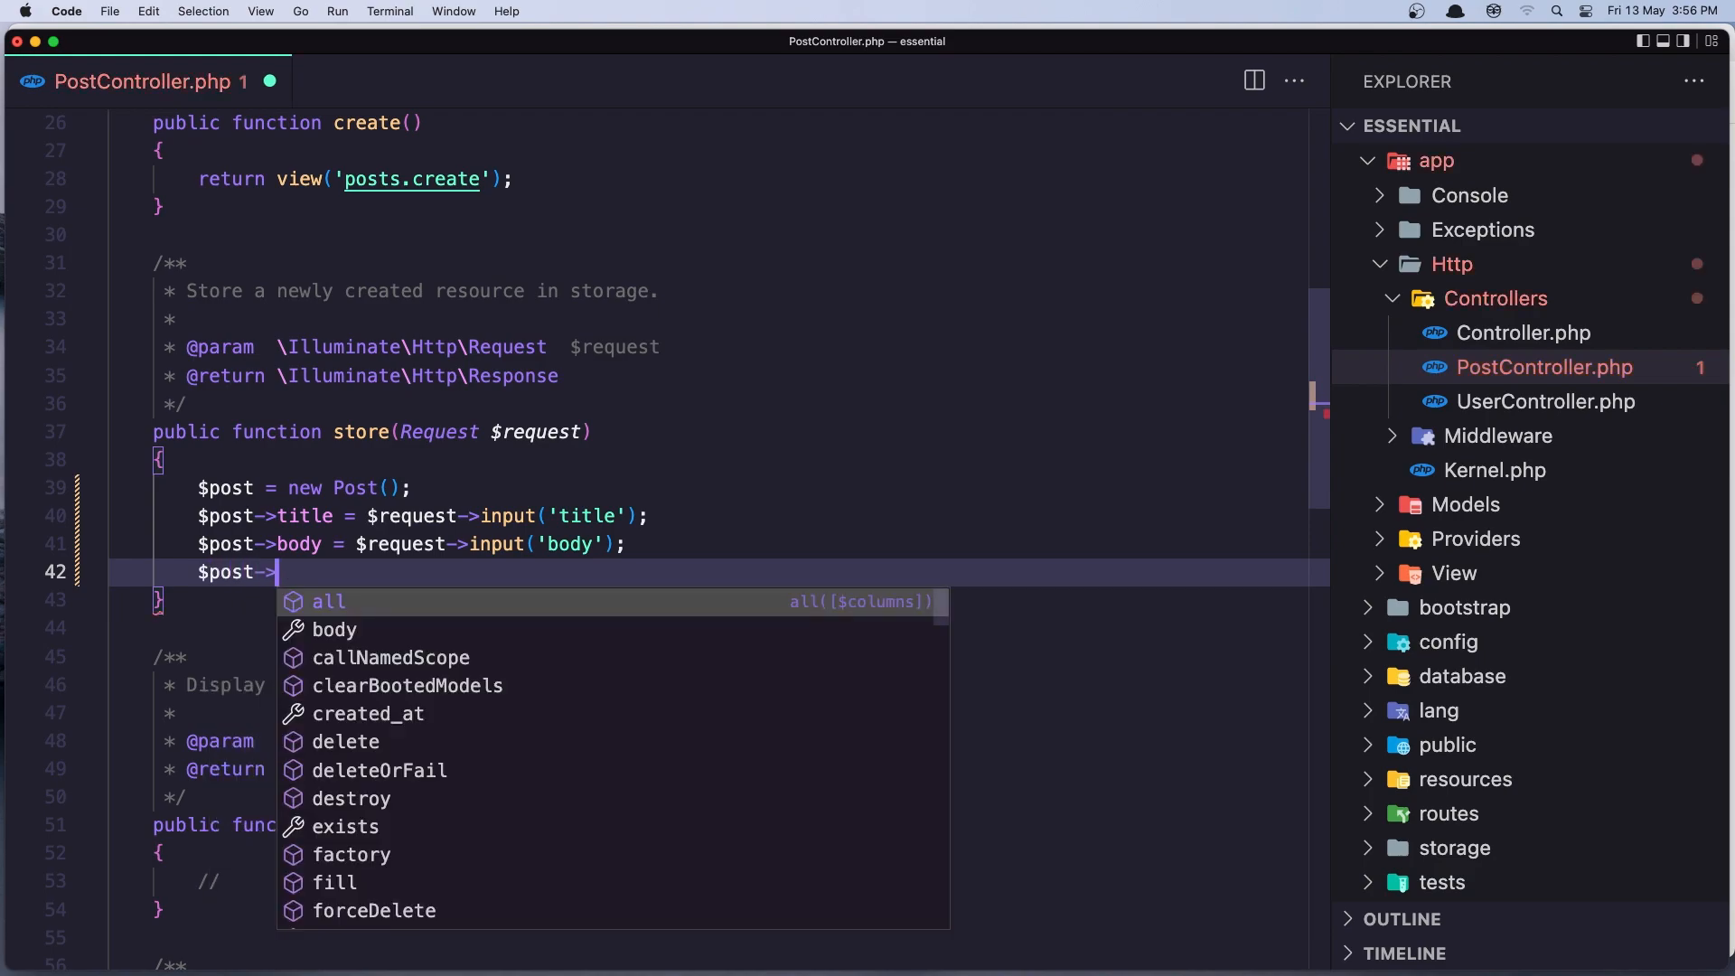
type("save")
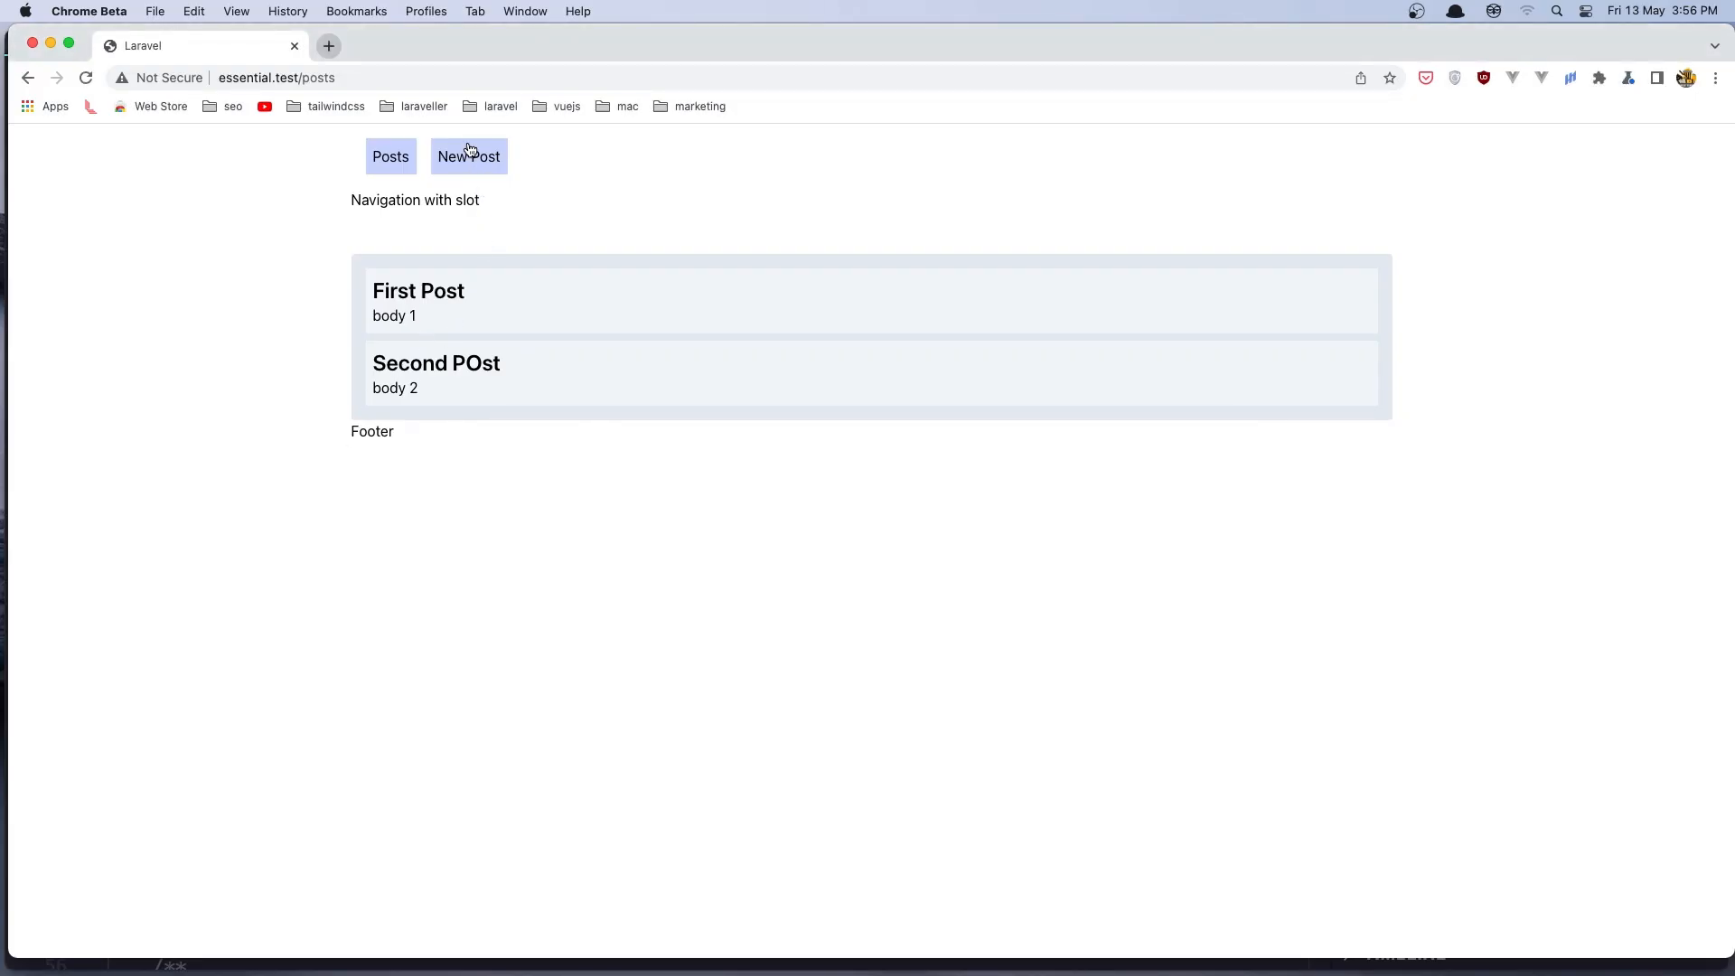
Submit a post titled 'New post from the form' with body 'fdf' from the create form.
left_click(468, 155)
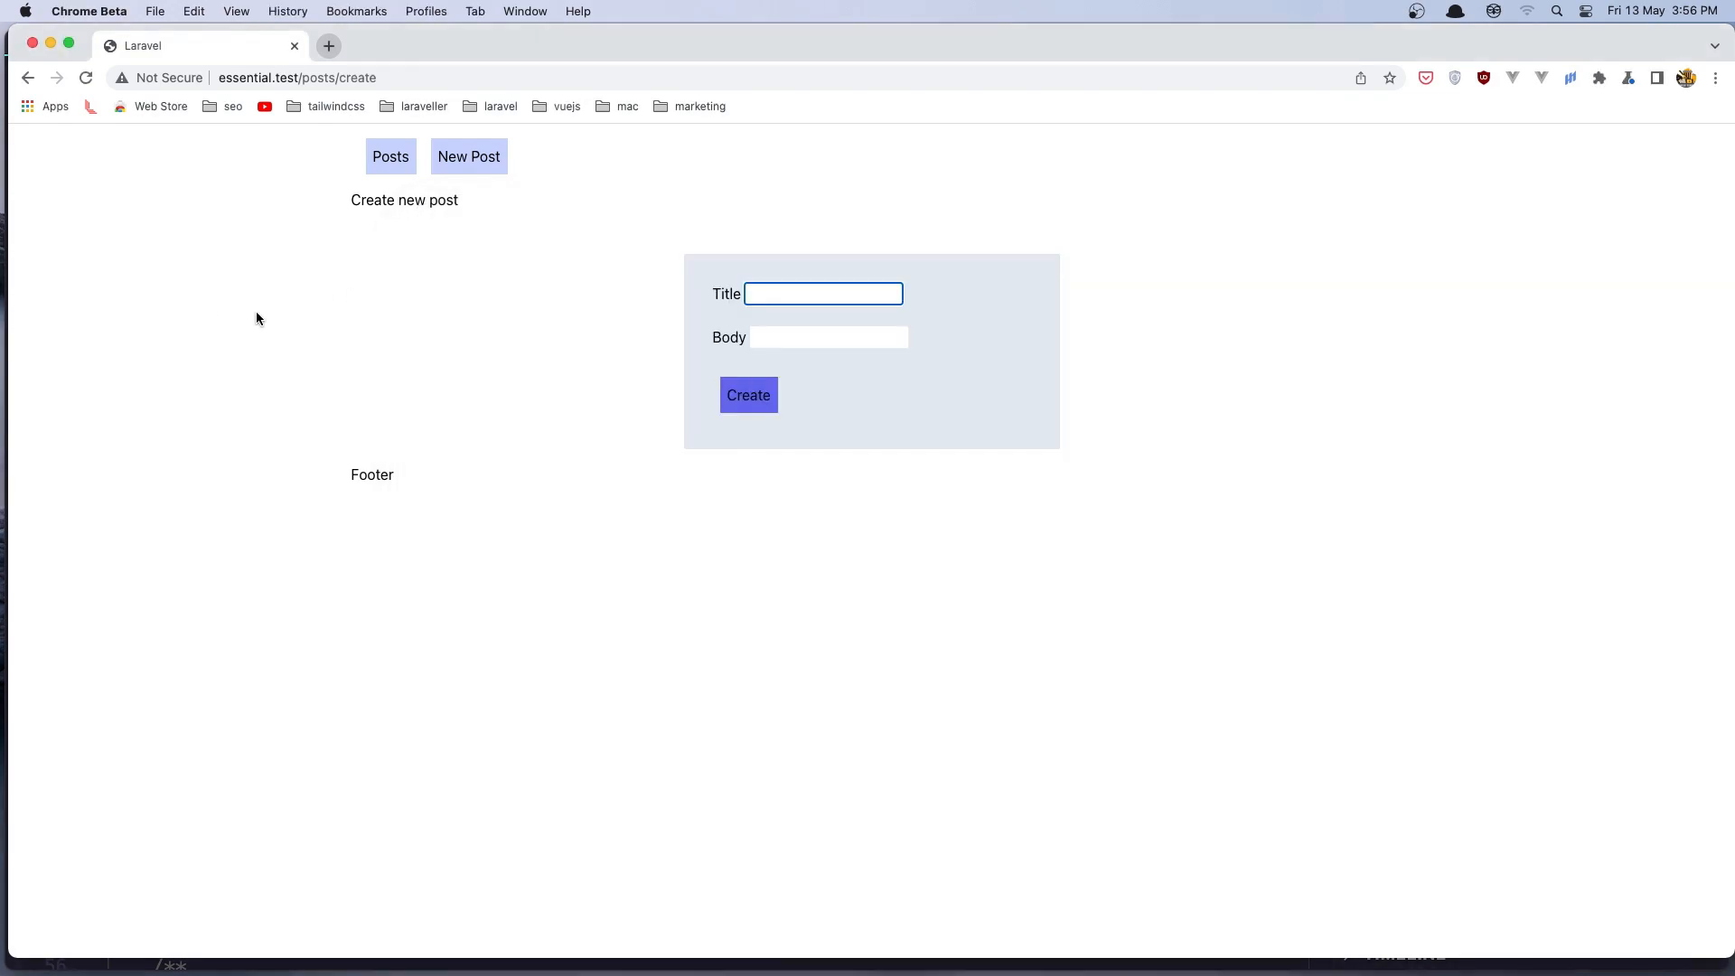
mouse_move(797, 293)
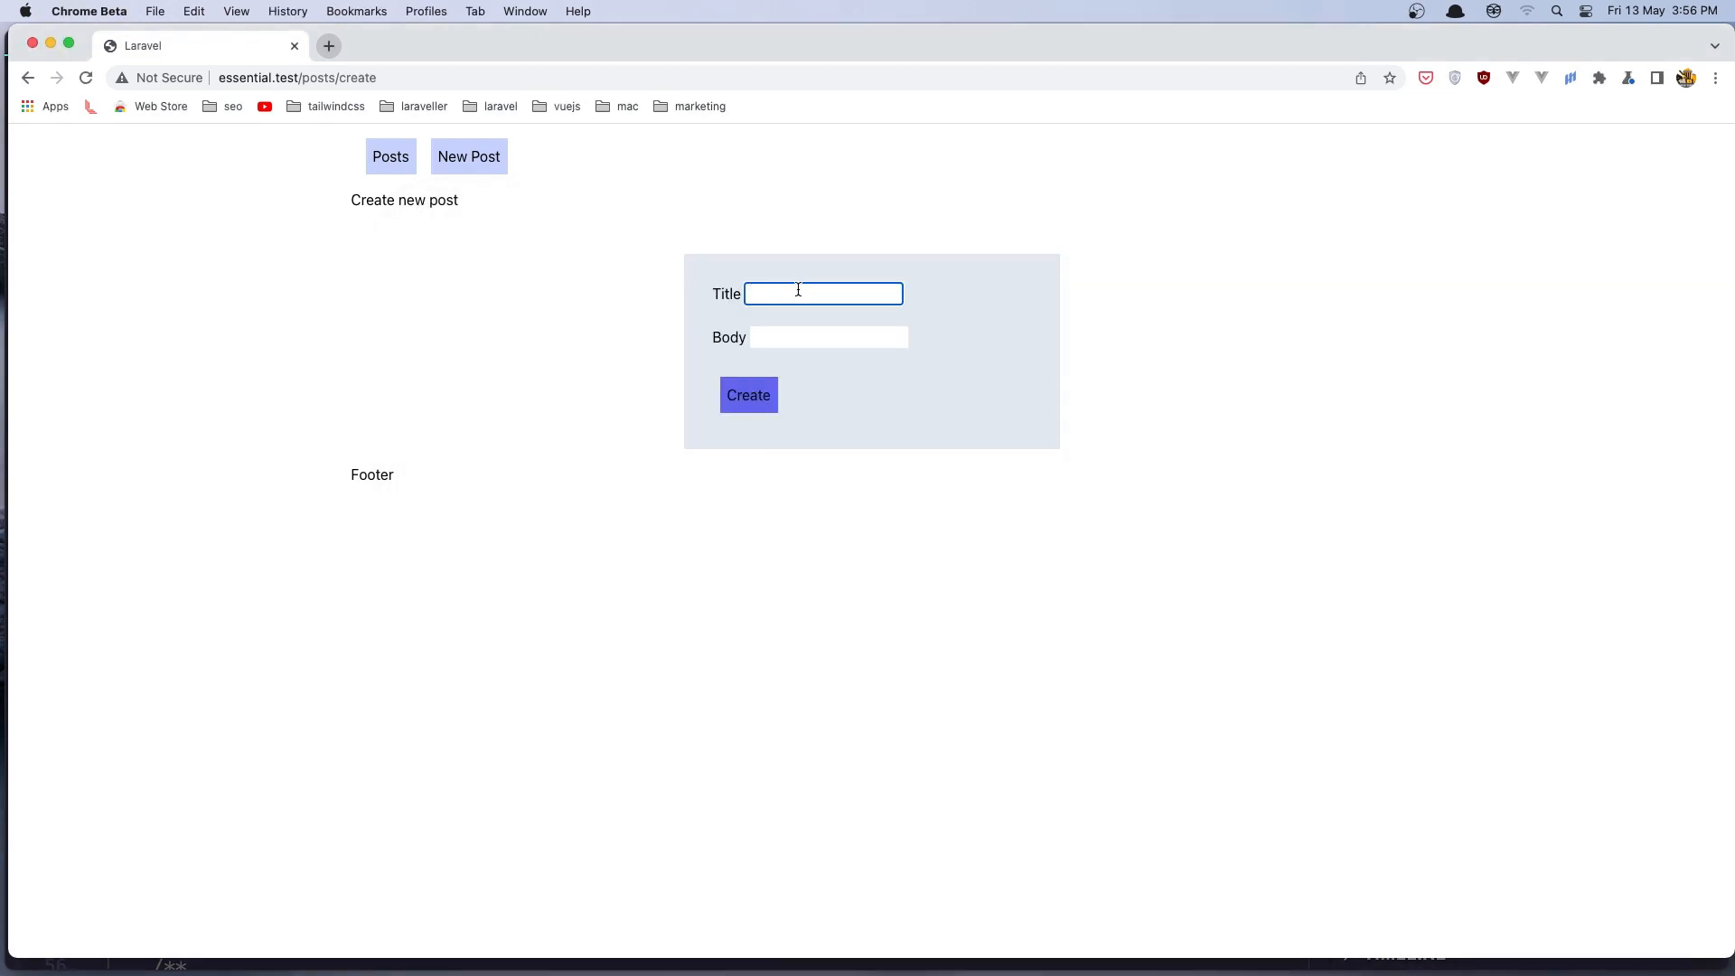
type("New")
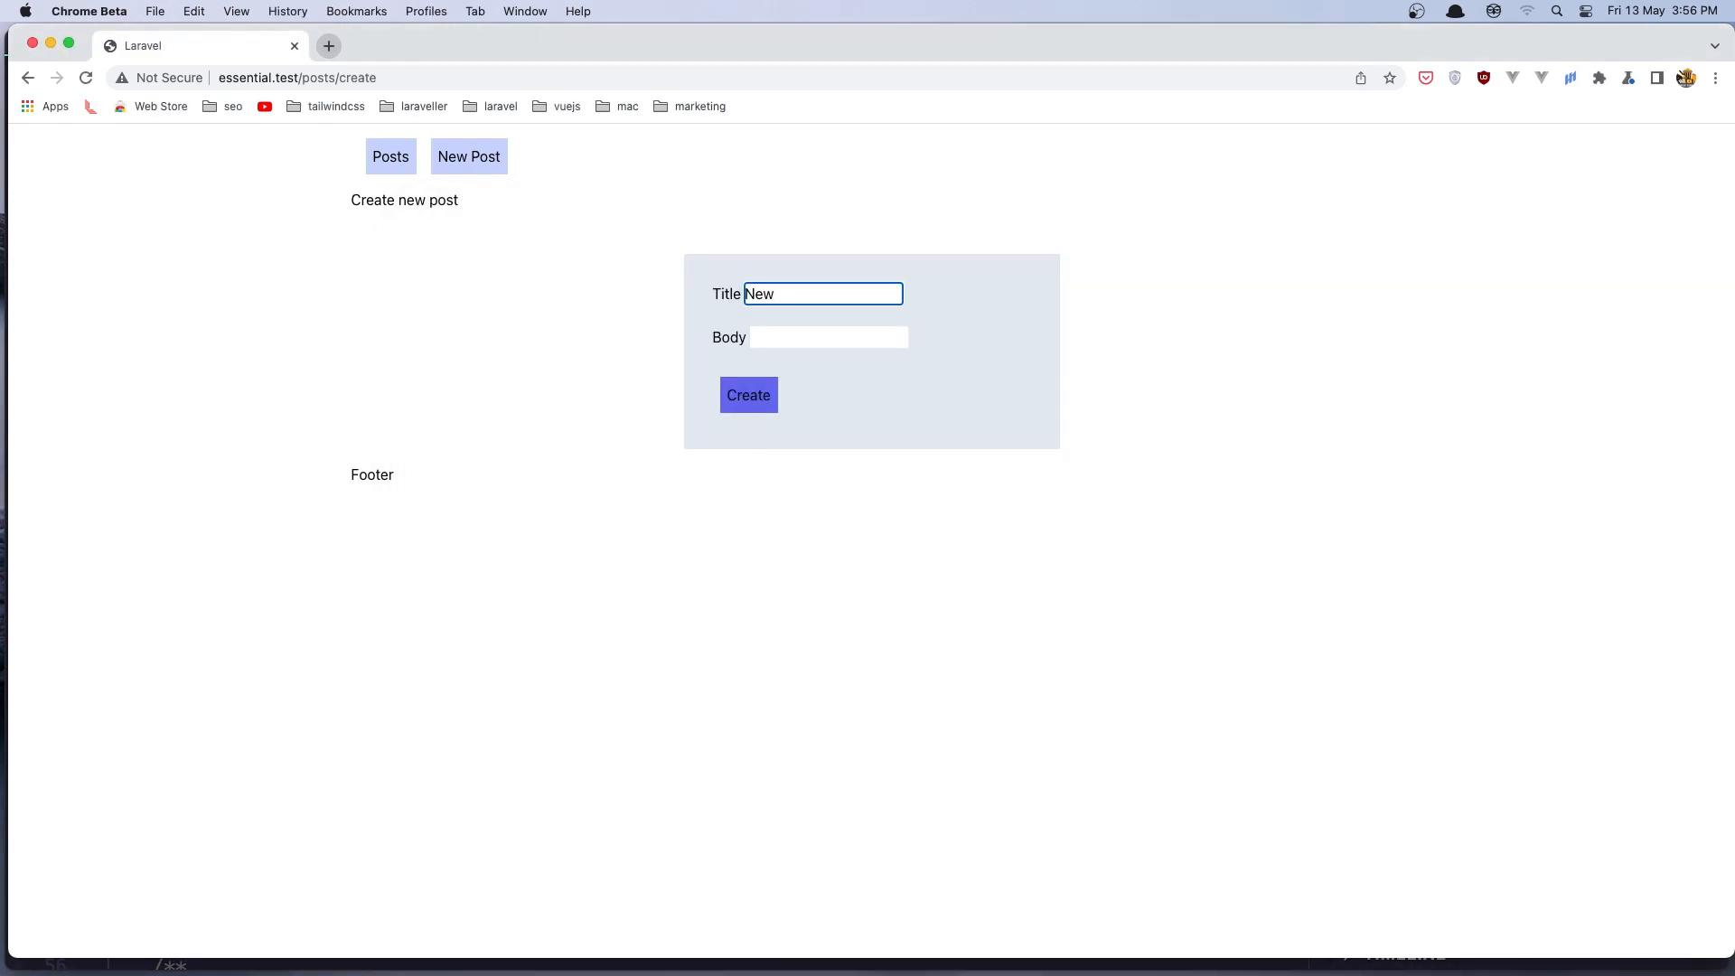
type("post from the")
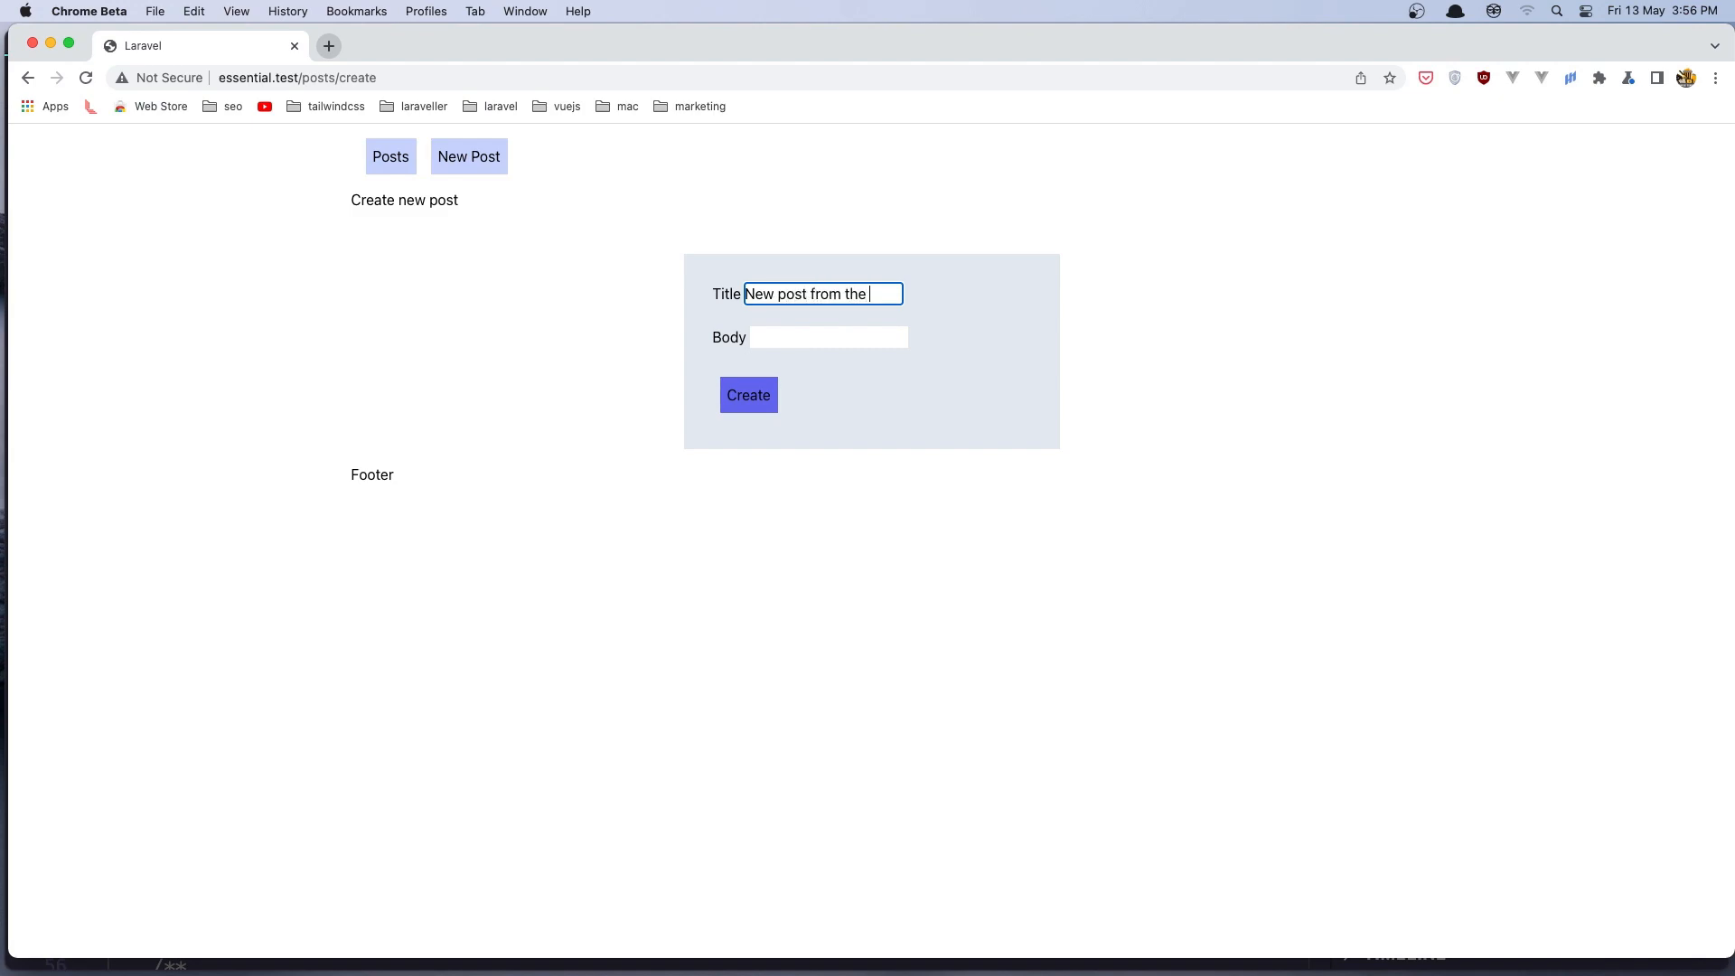
type("fdfdf")
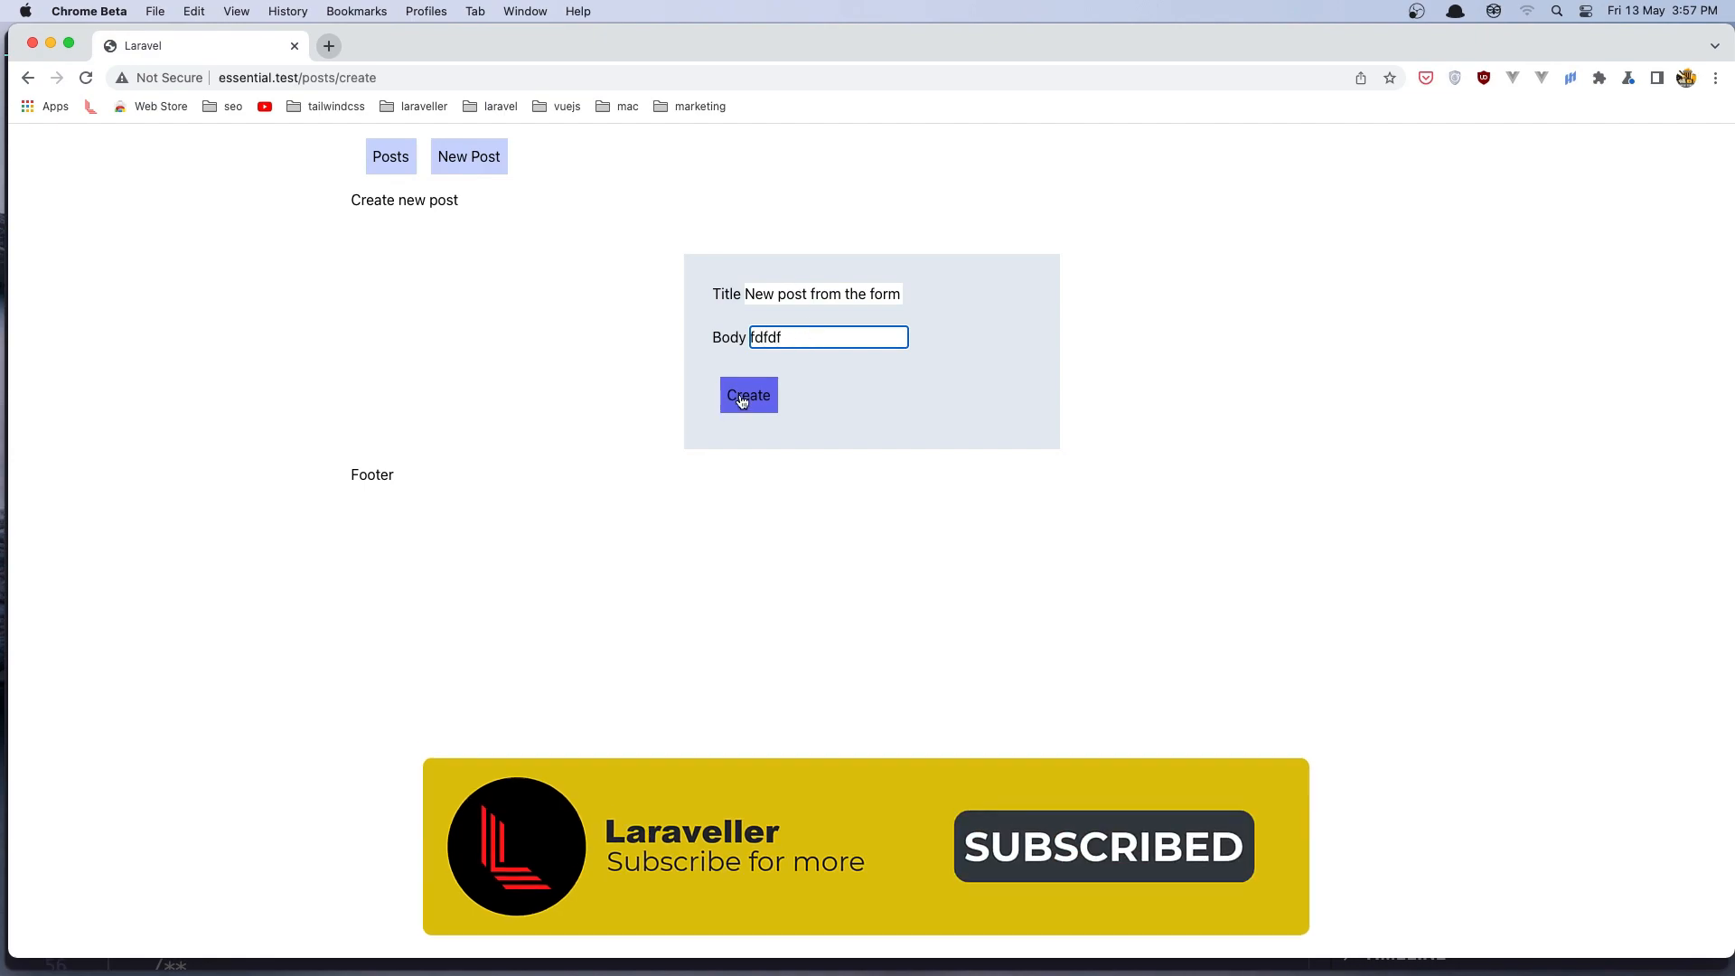
left_click(749, 395)
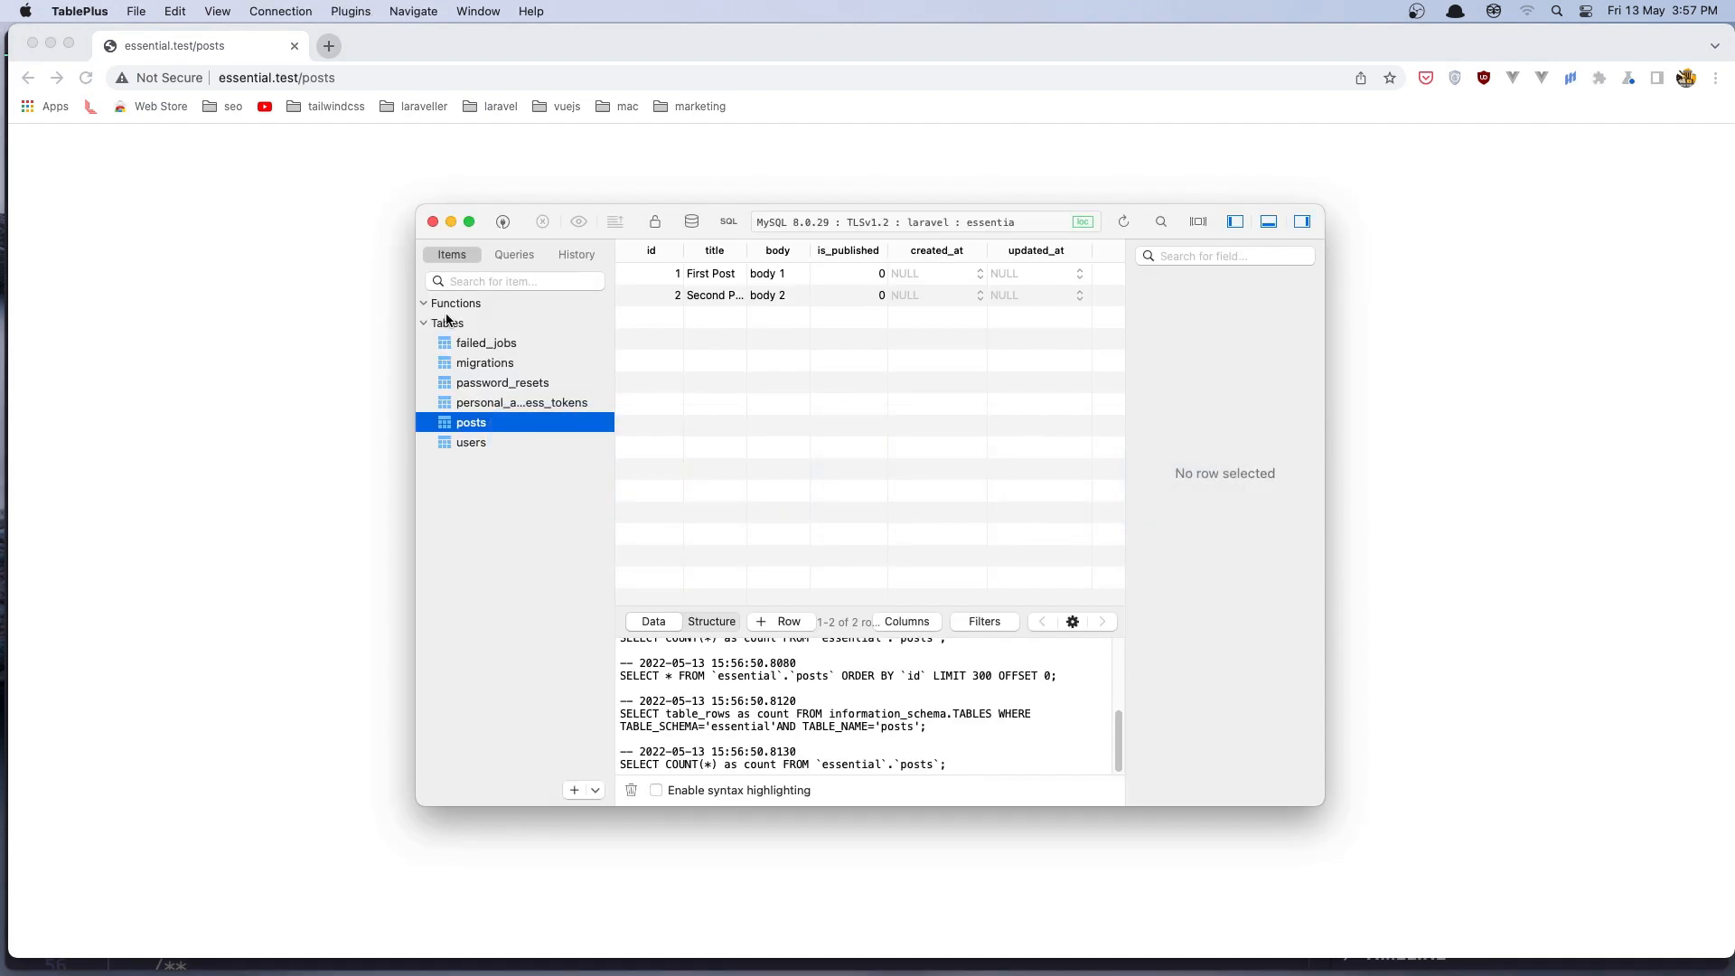
Reload the posts table in TablePlus to show the new third row.
left_click(782, 620)
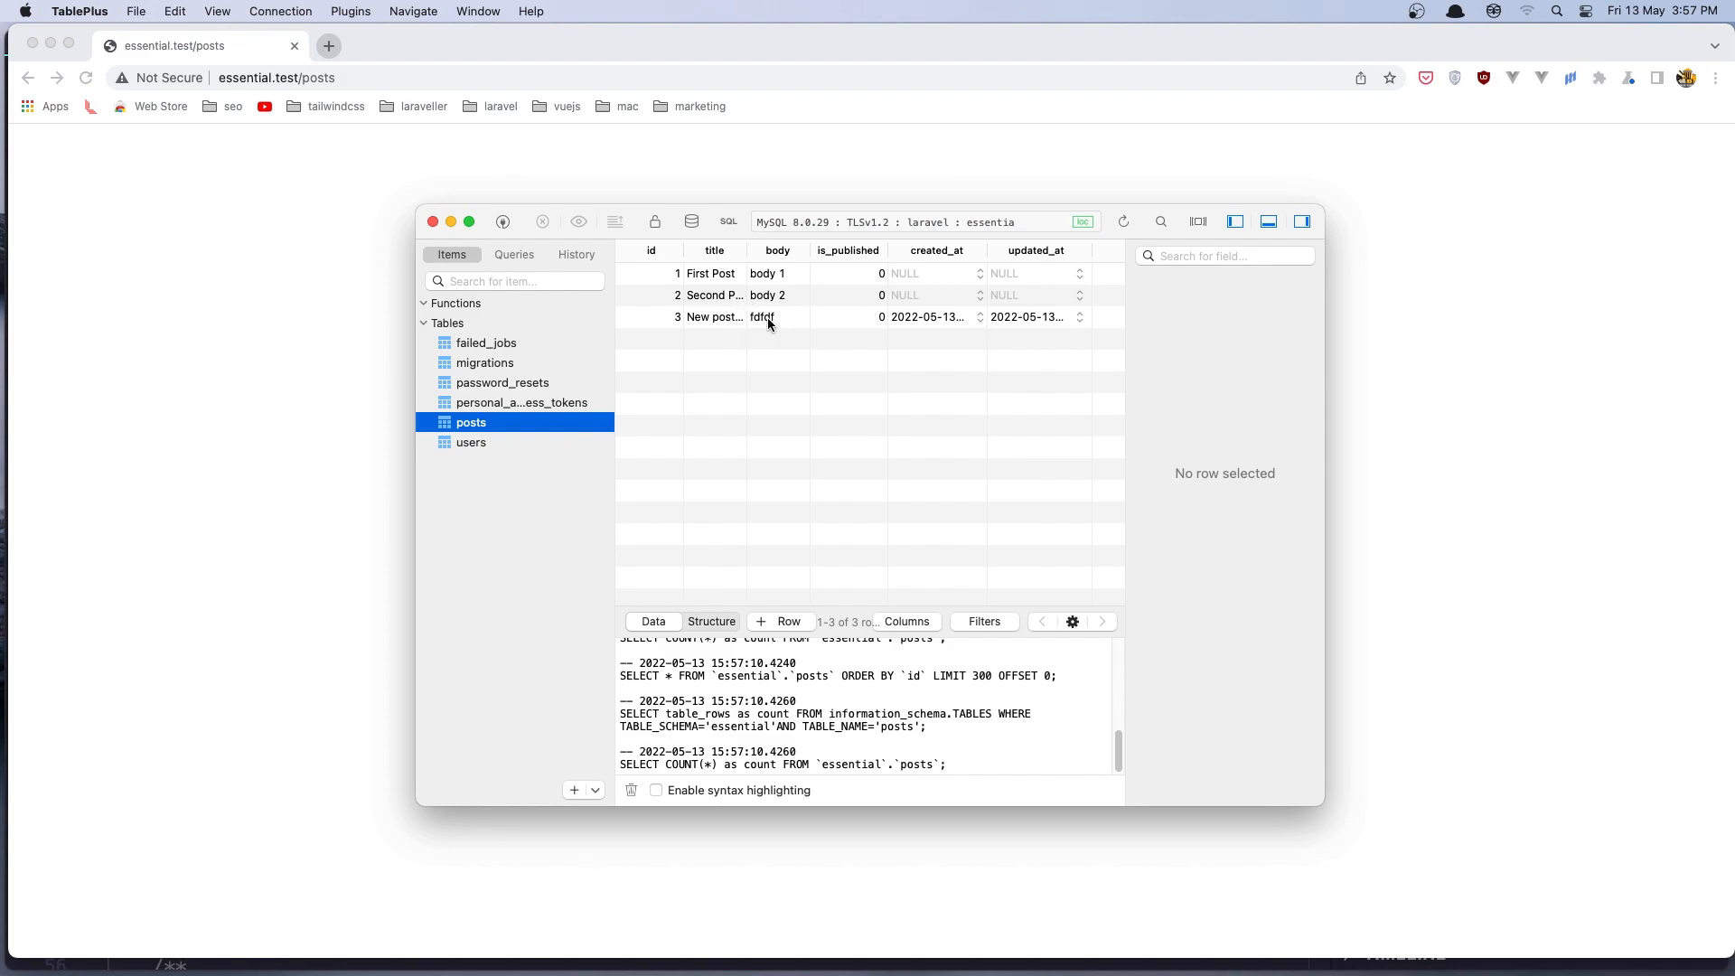
mouse_move(801, 329)
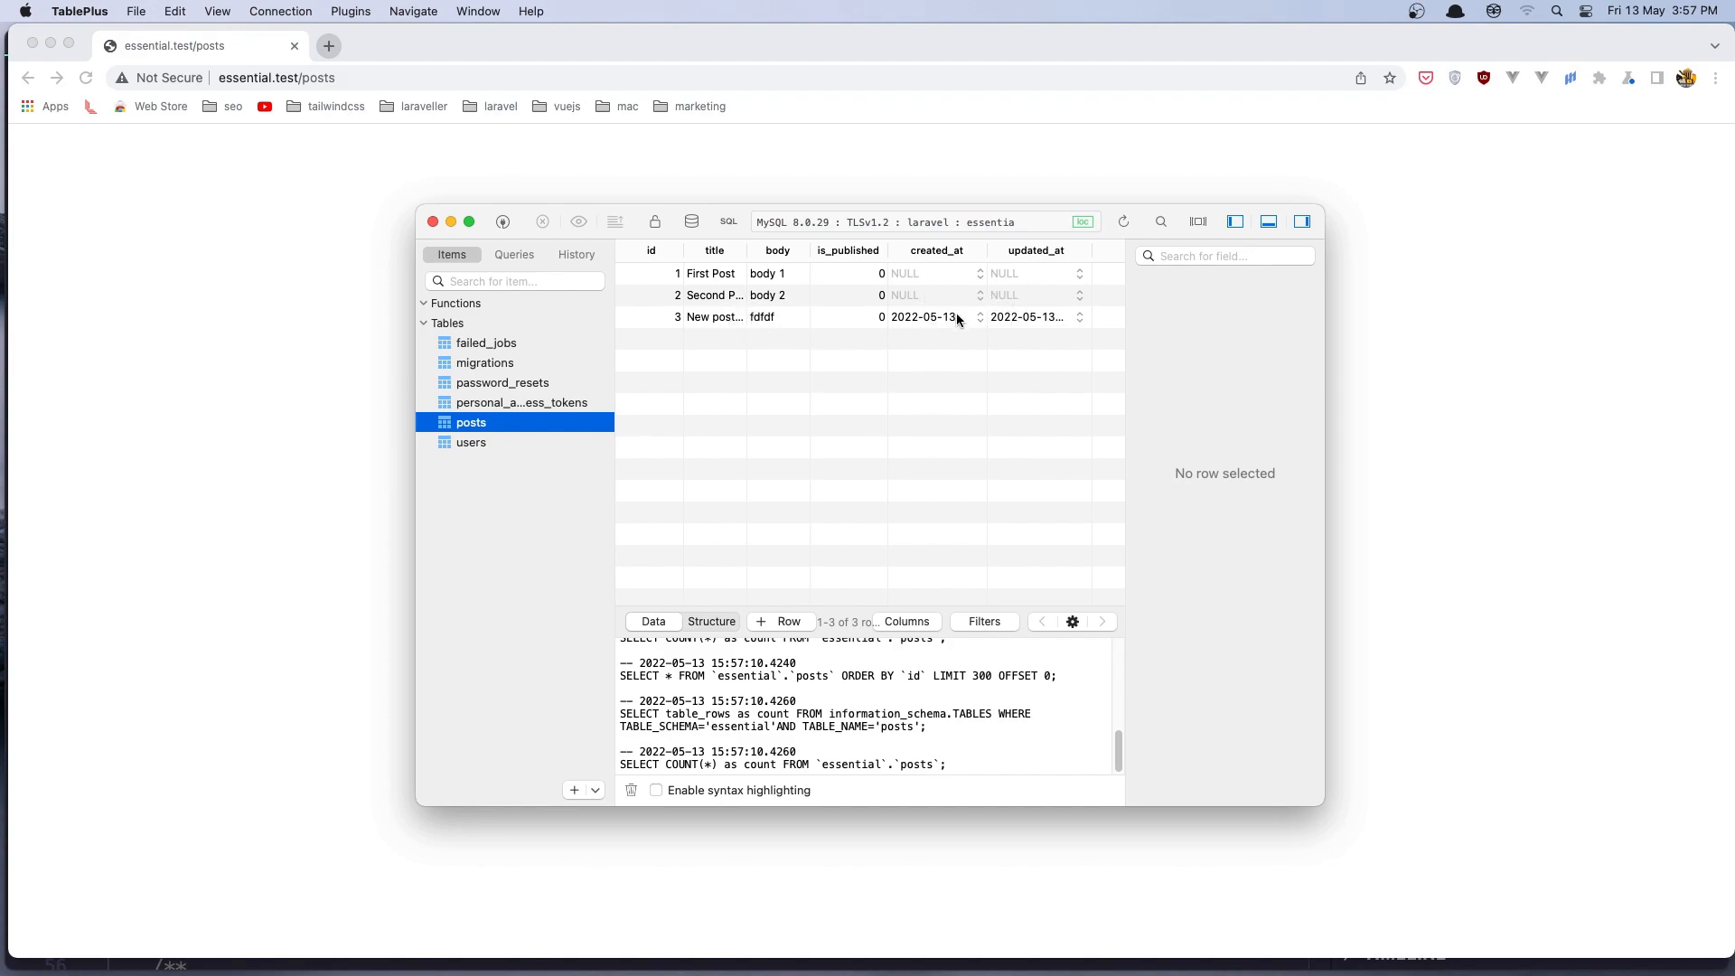
mouse_move(1052, 322)
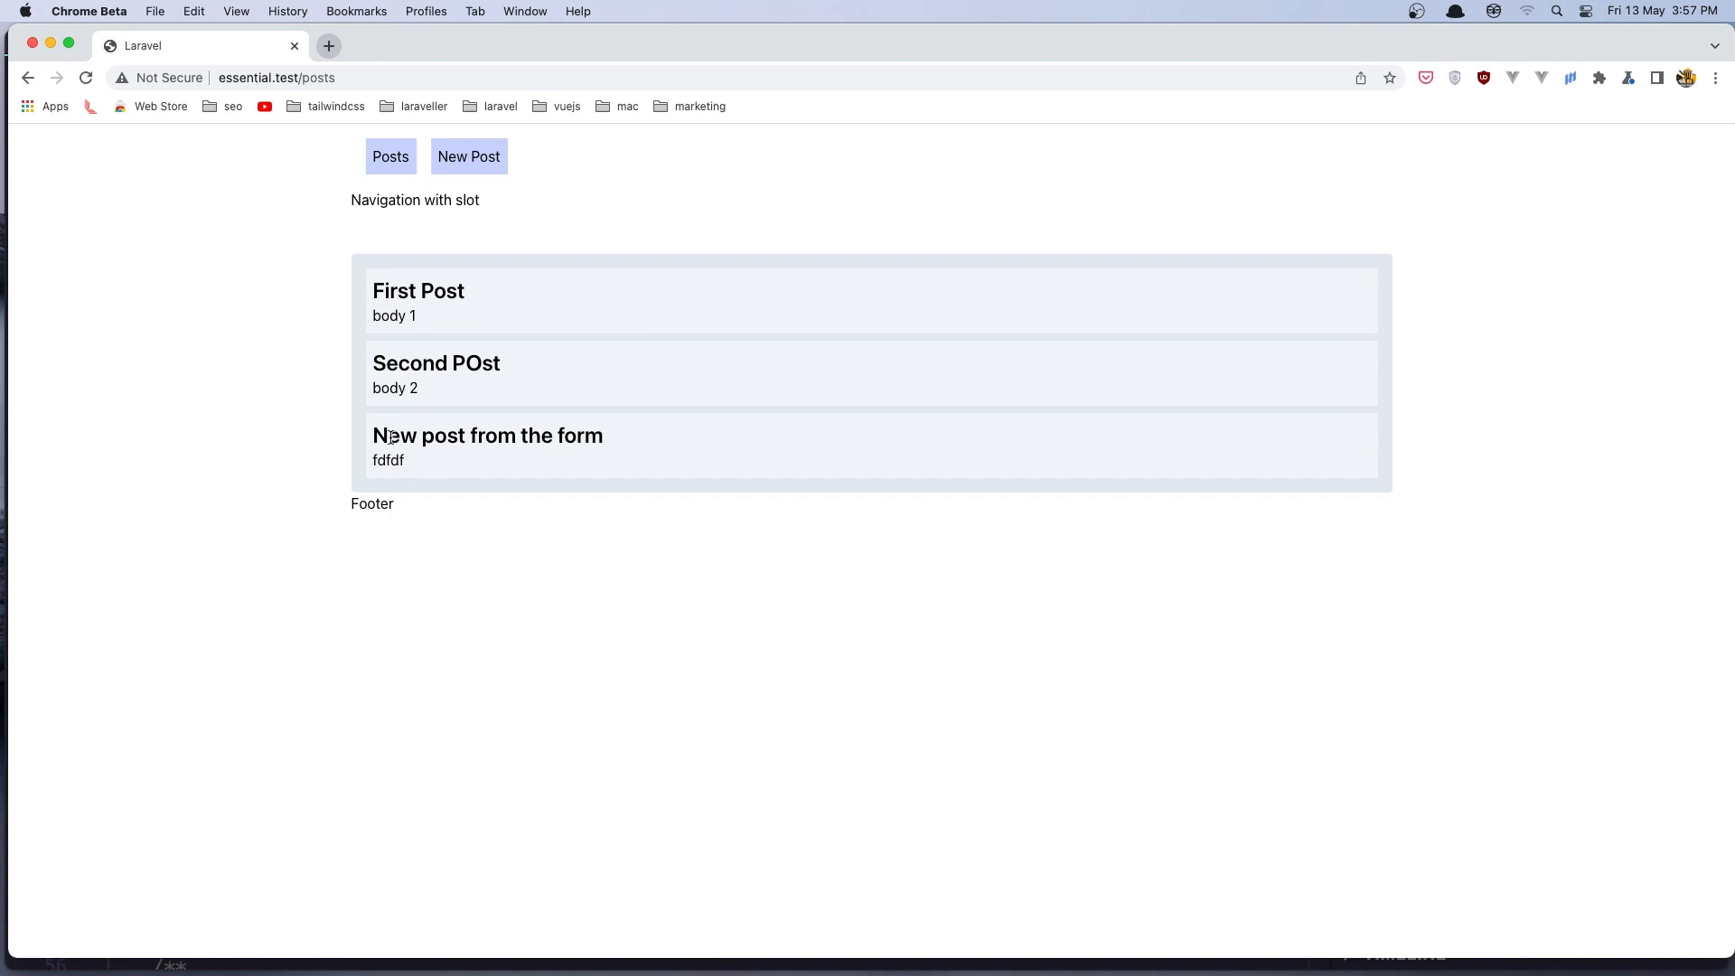
mouse_move(629, 425)
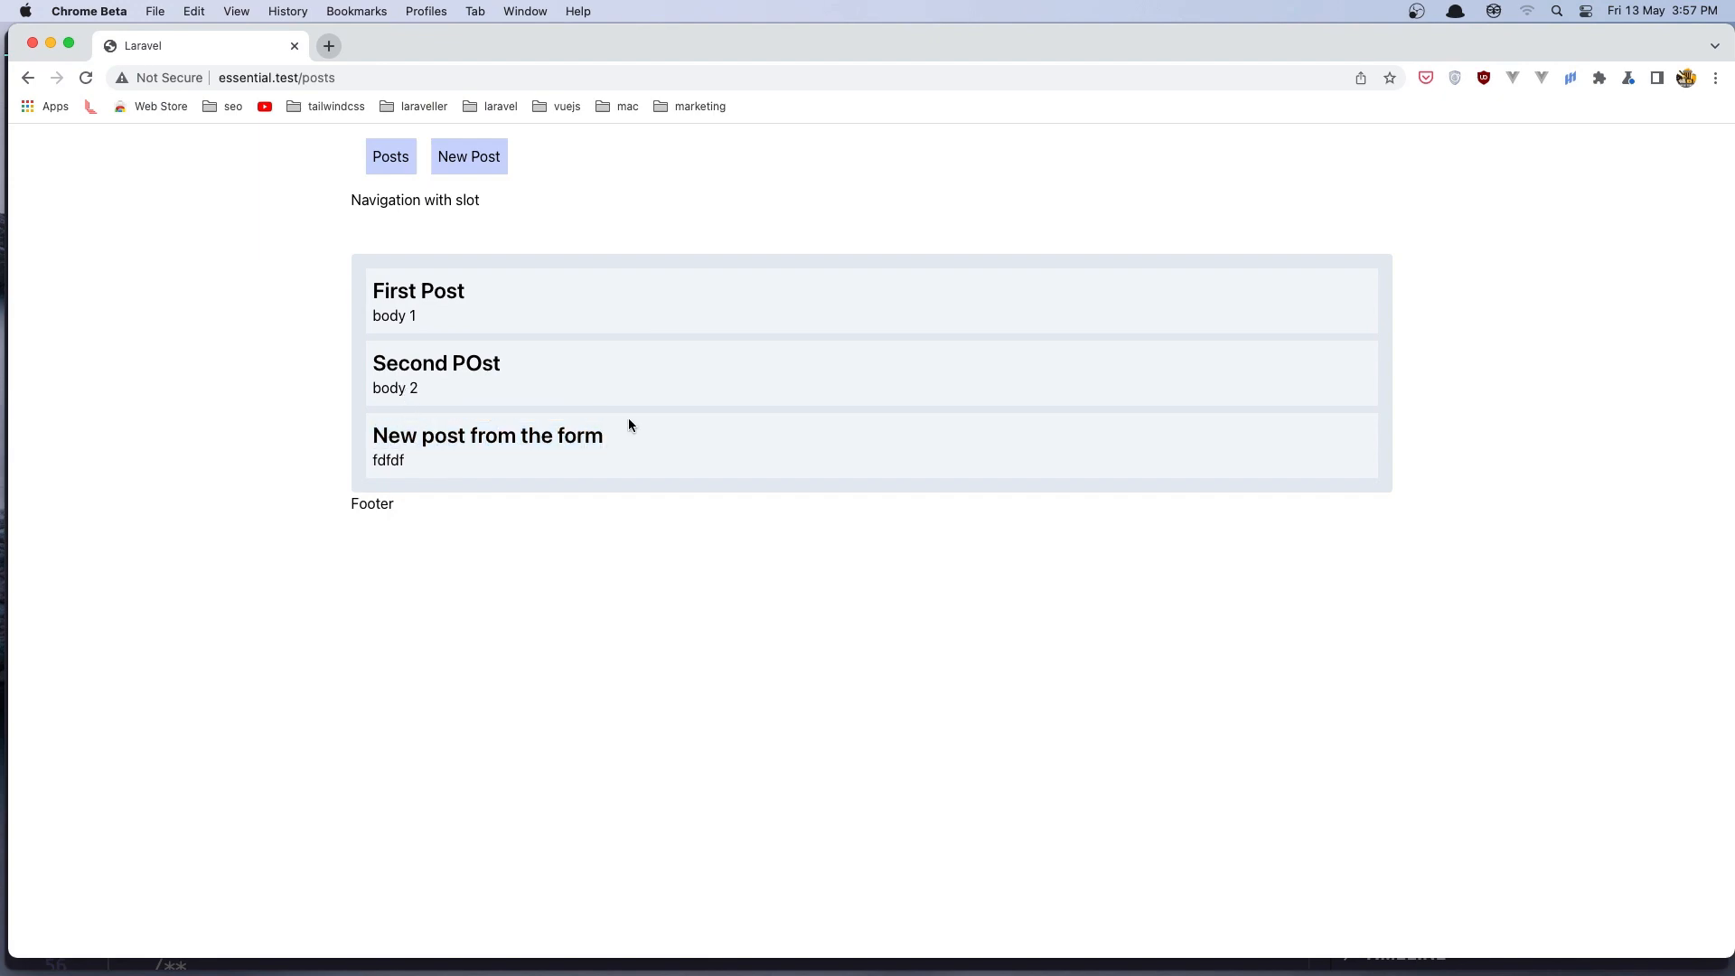
mouse_move(392, 206)
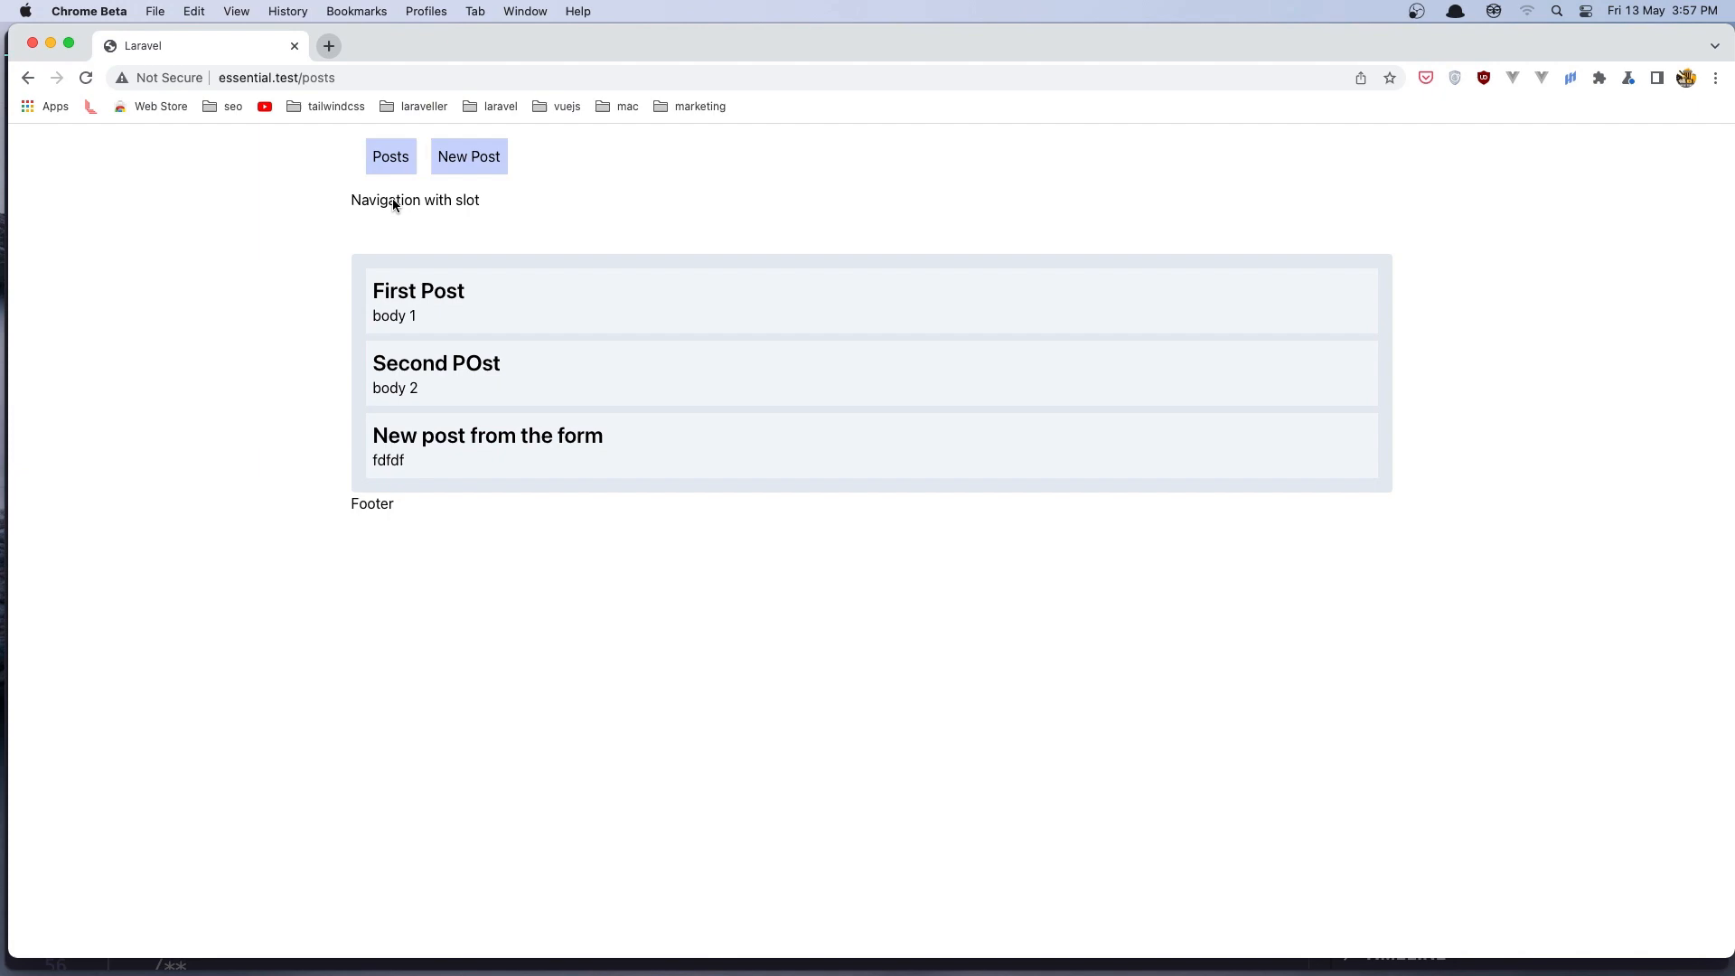
mouse_move(285, 318)
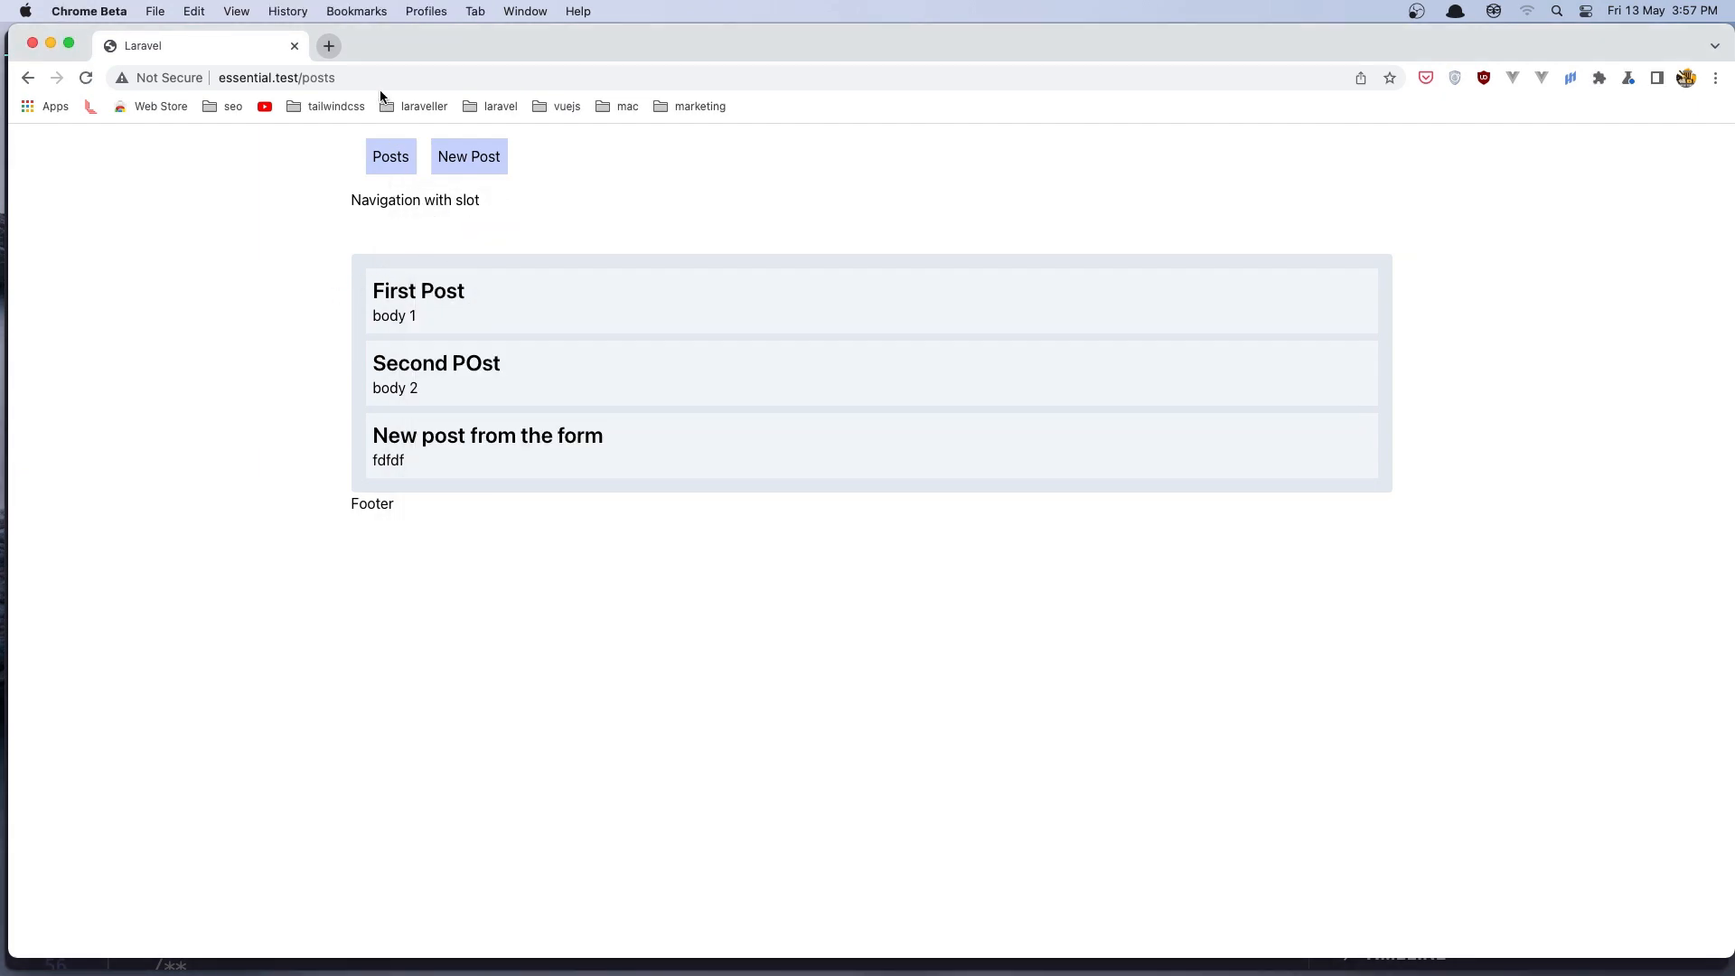
mouse_move(333, 264)
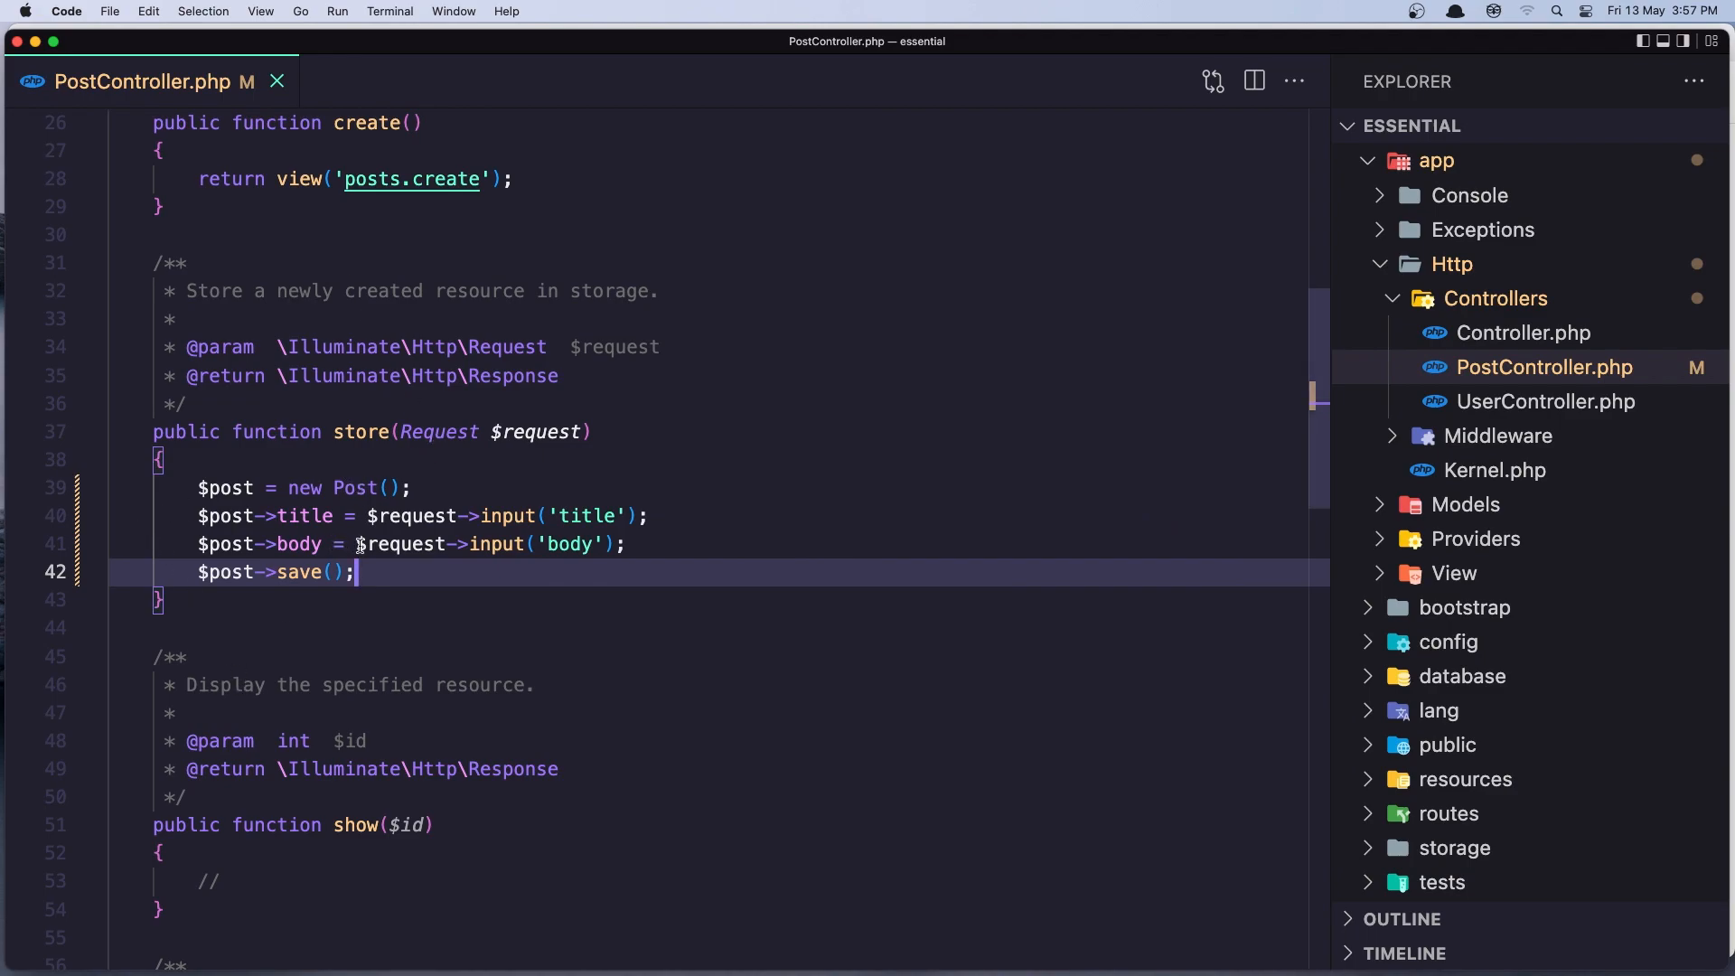
Add return redirect('/posts'); below $post->save(); in the store method.
type("\\\\")
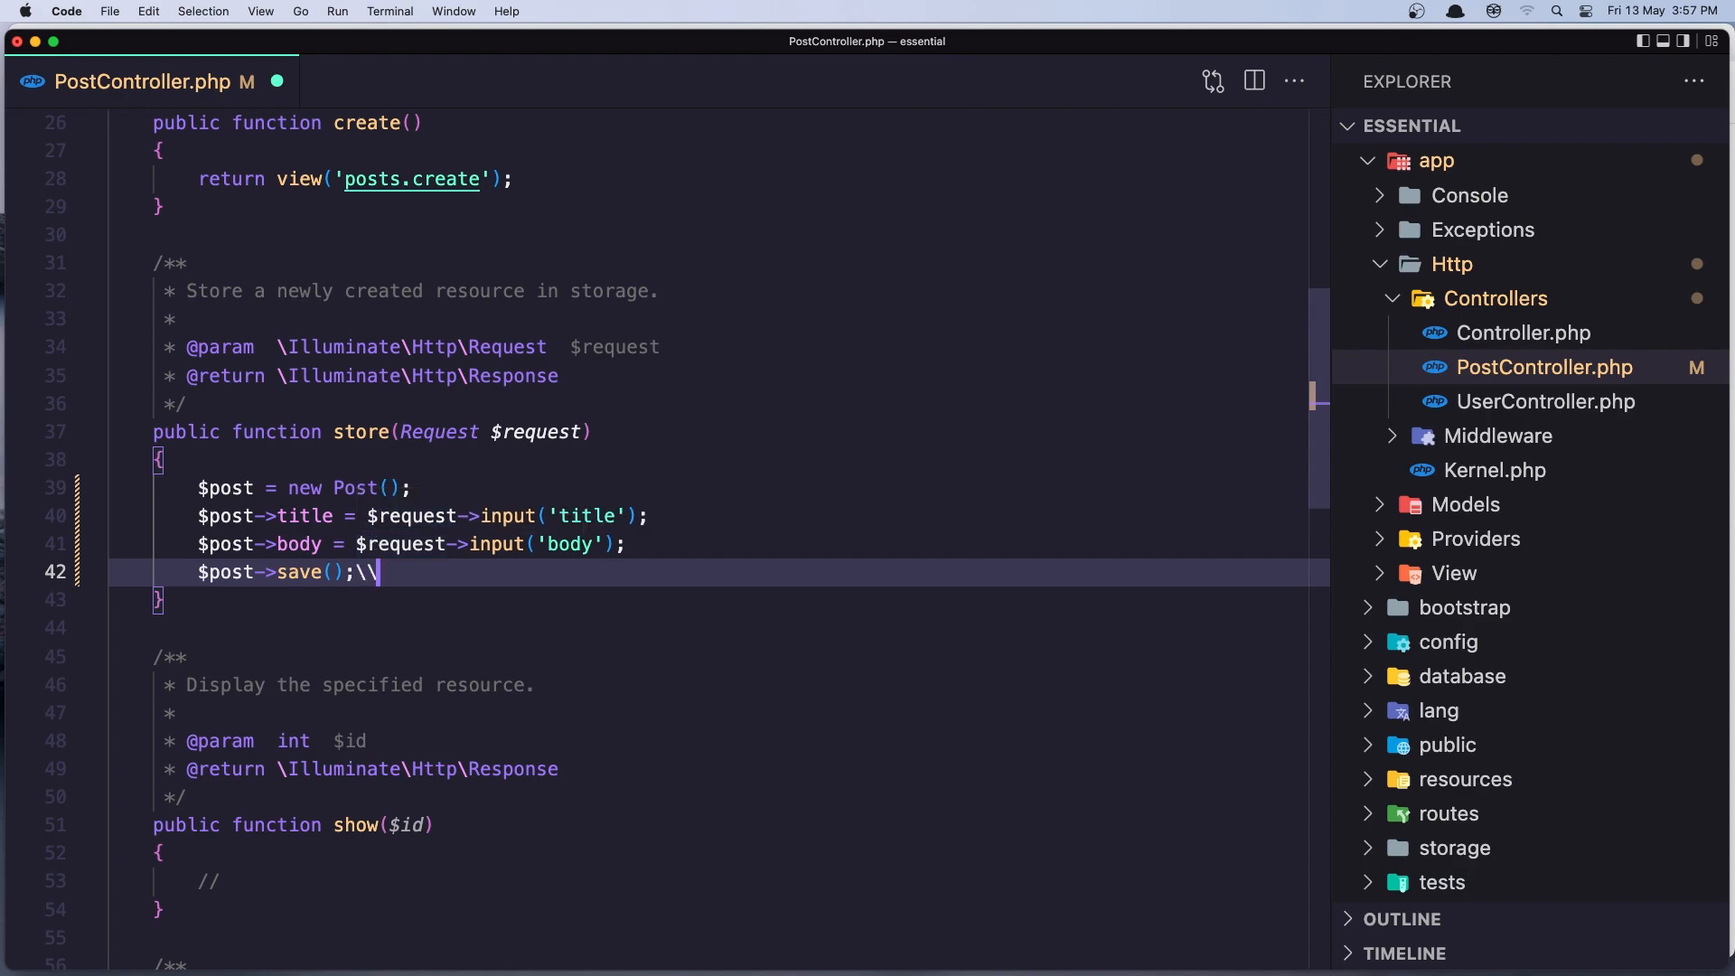
key("Backspace")
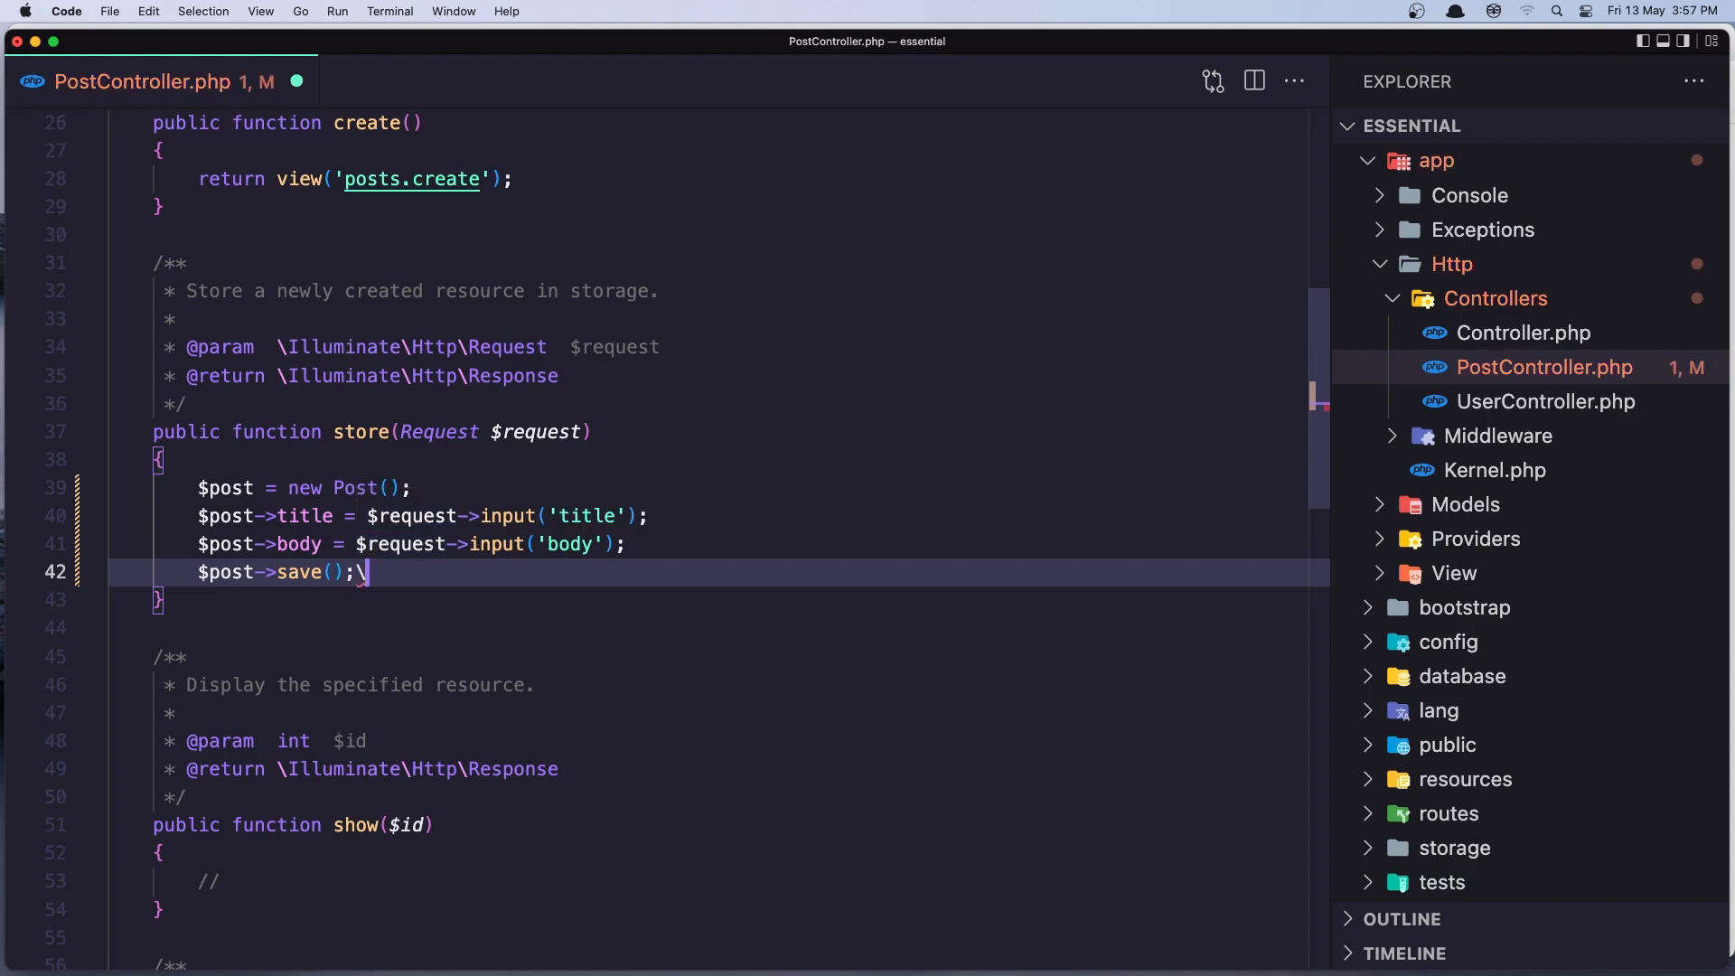
type("r")
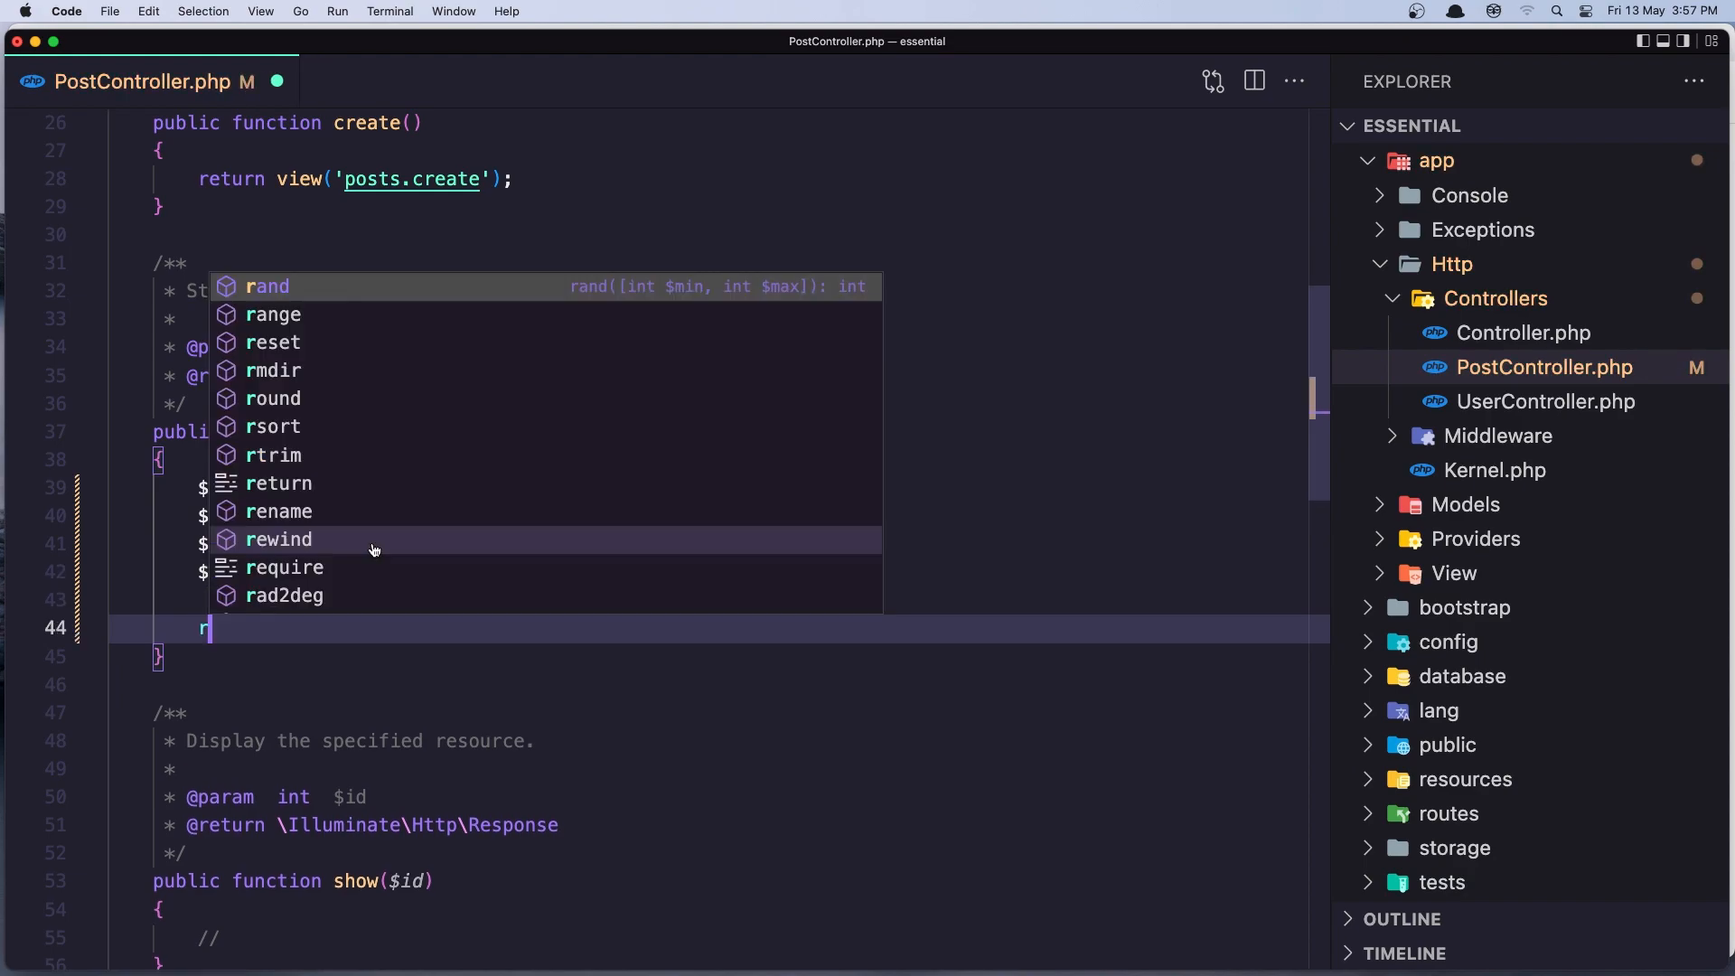
type("return")
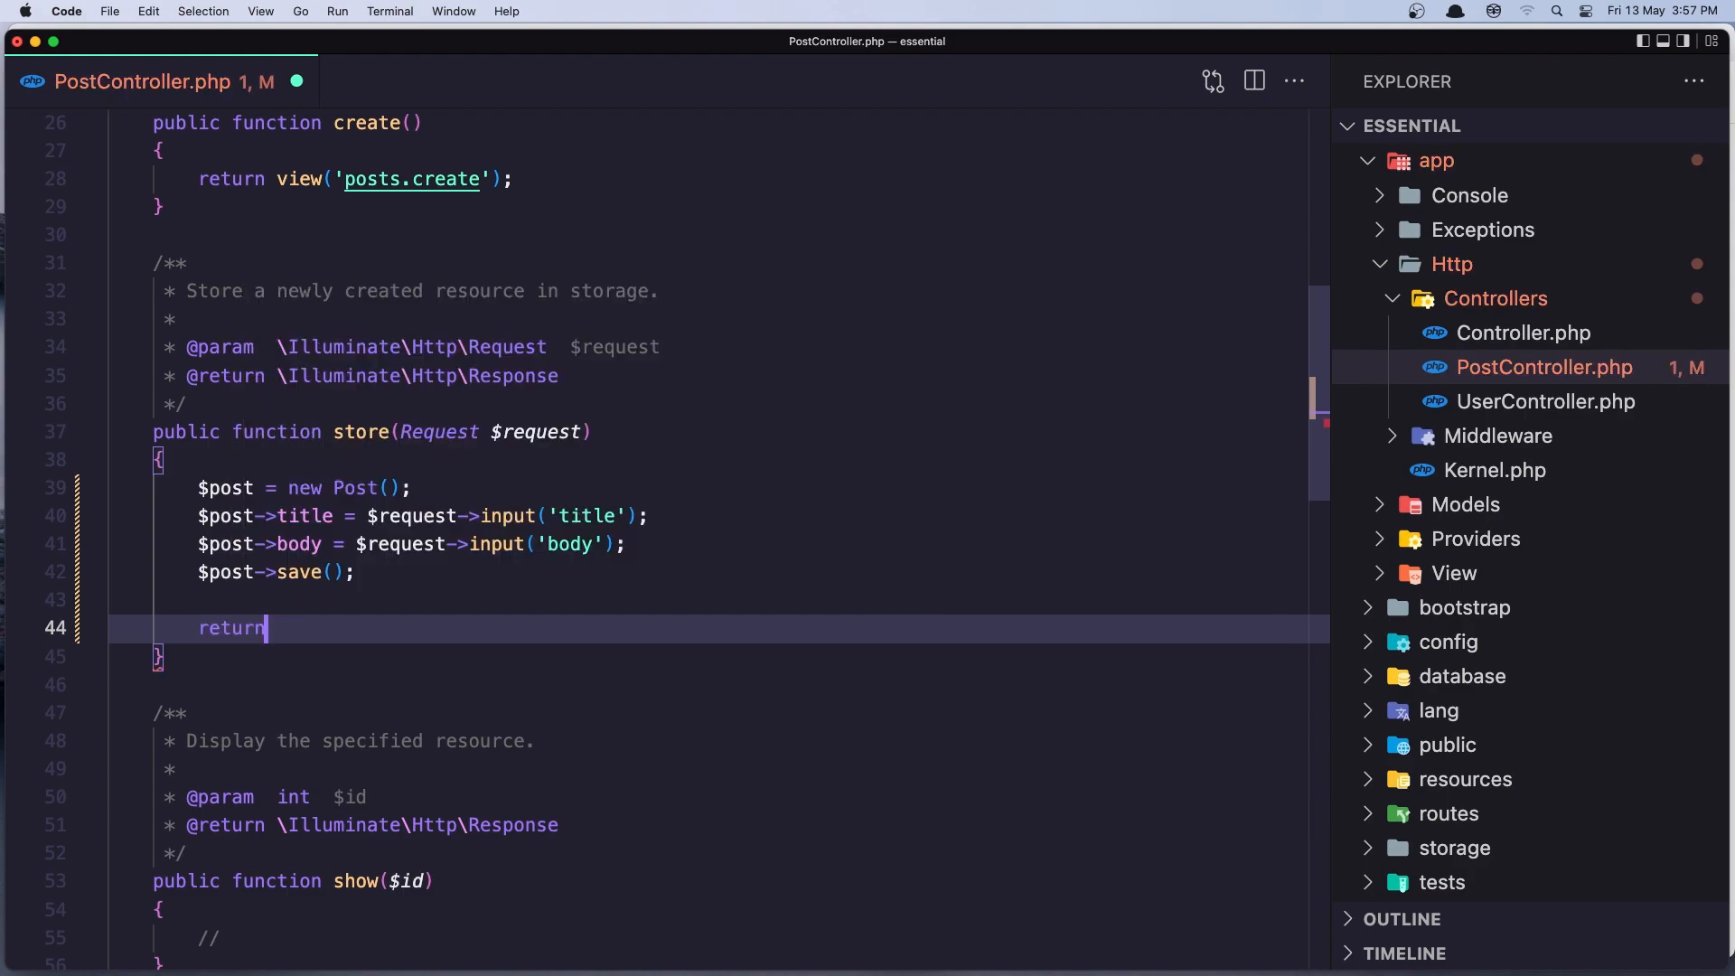
type("redirect(")
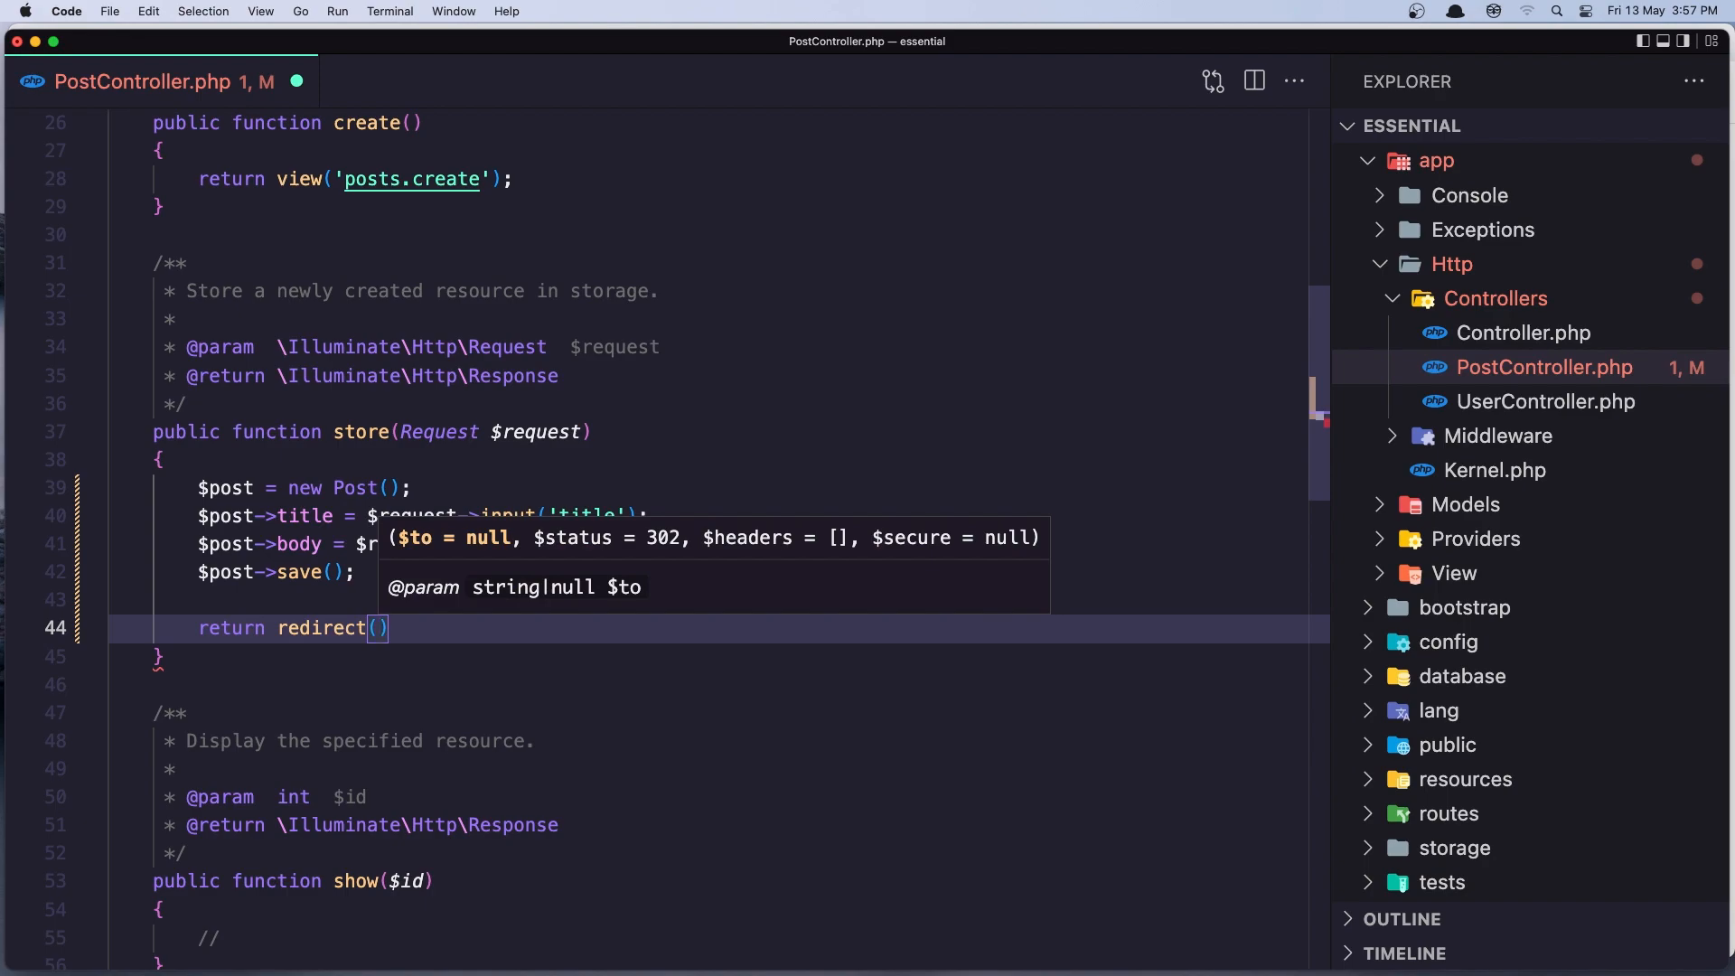
type("'/pos'")
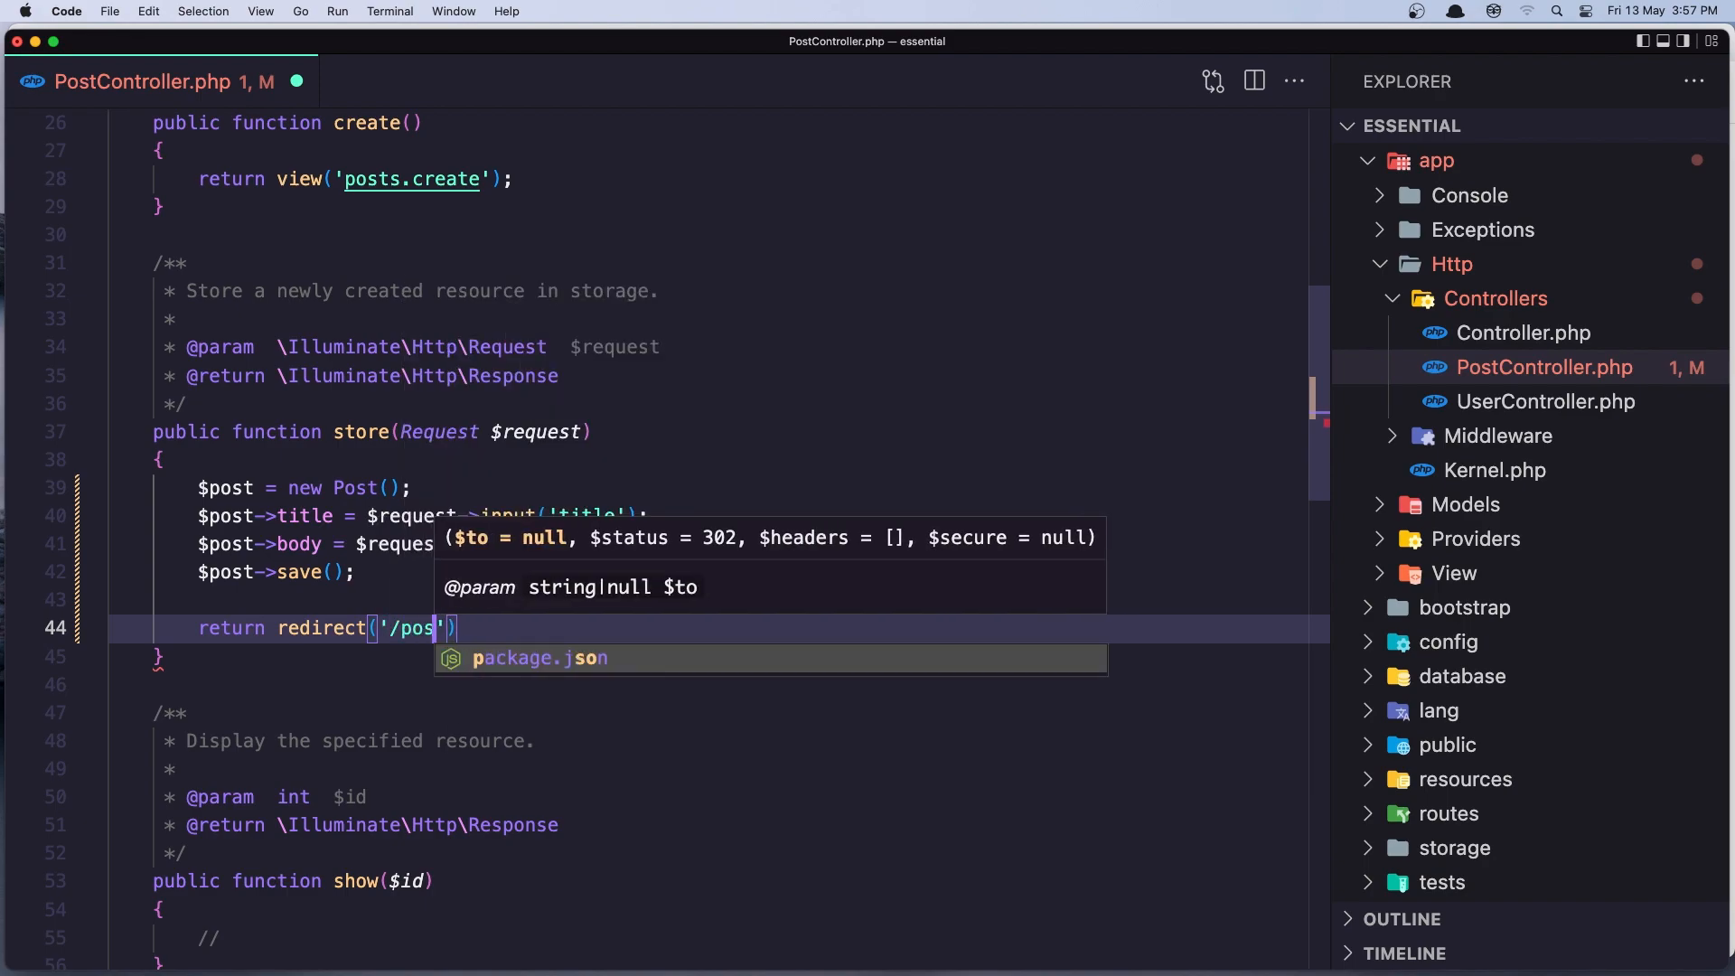
type("ts")
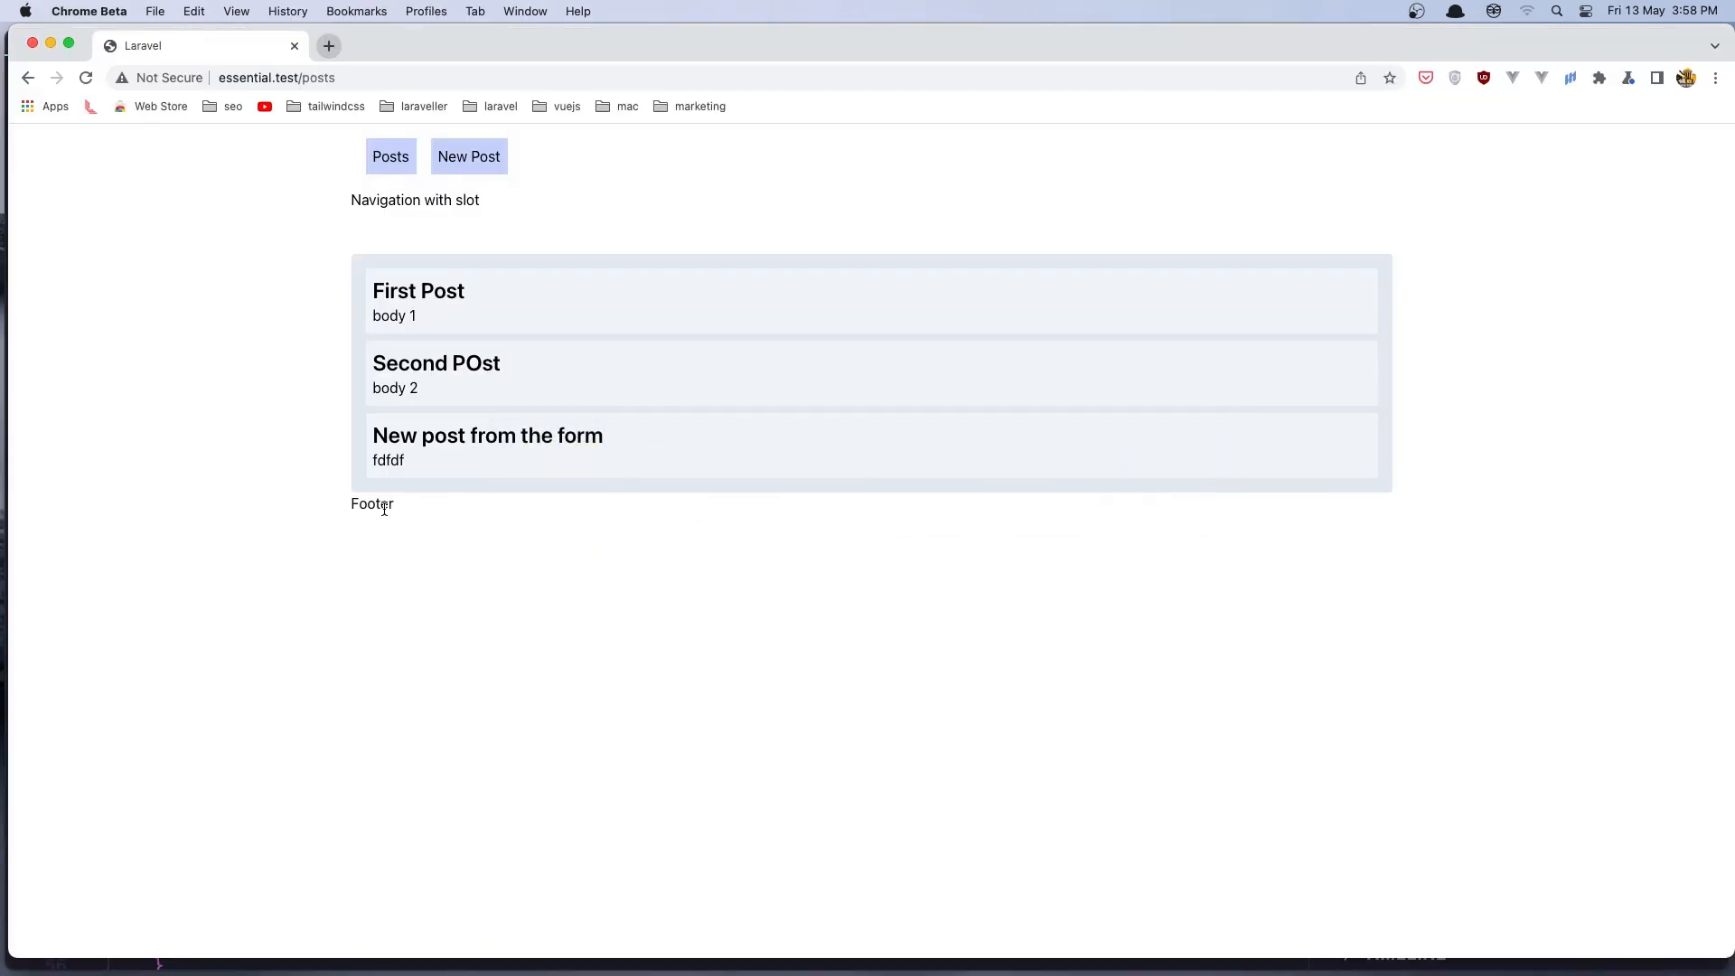
Fill the new post form with title 'new post again' and an autofill-suggested body.
left_click(468, 155)
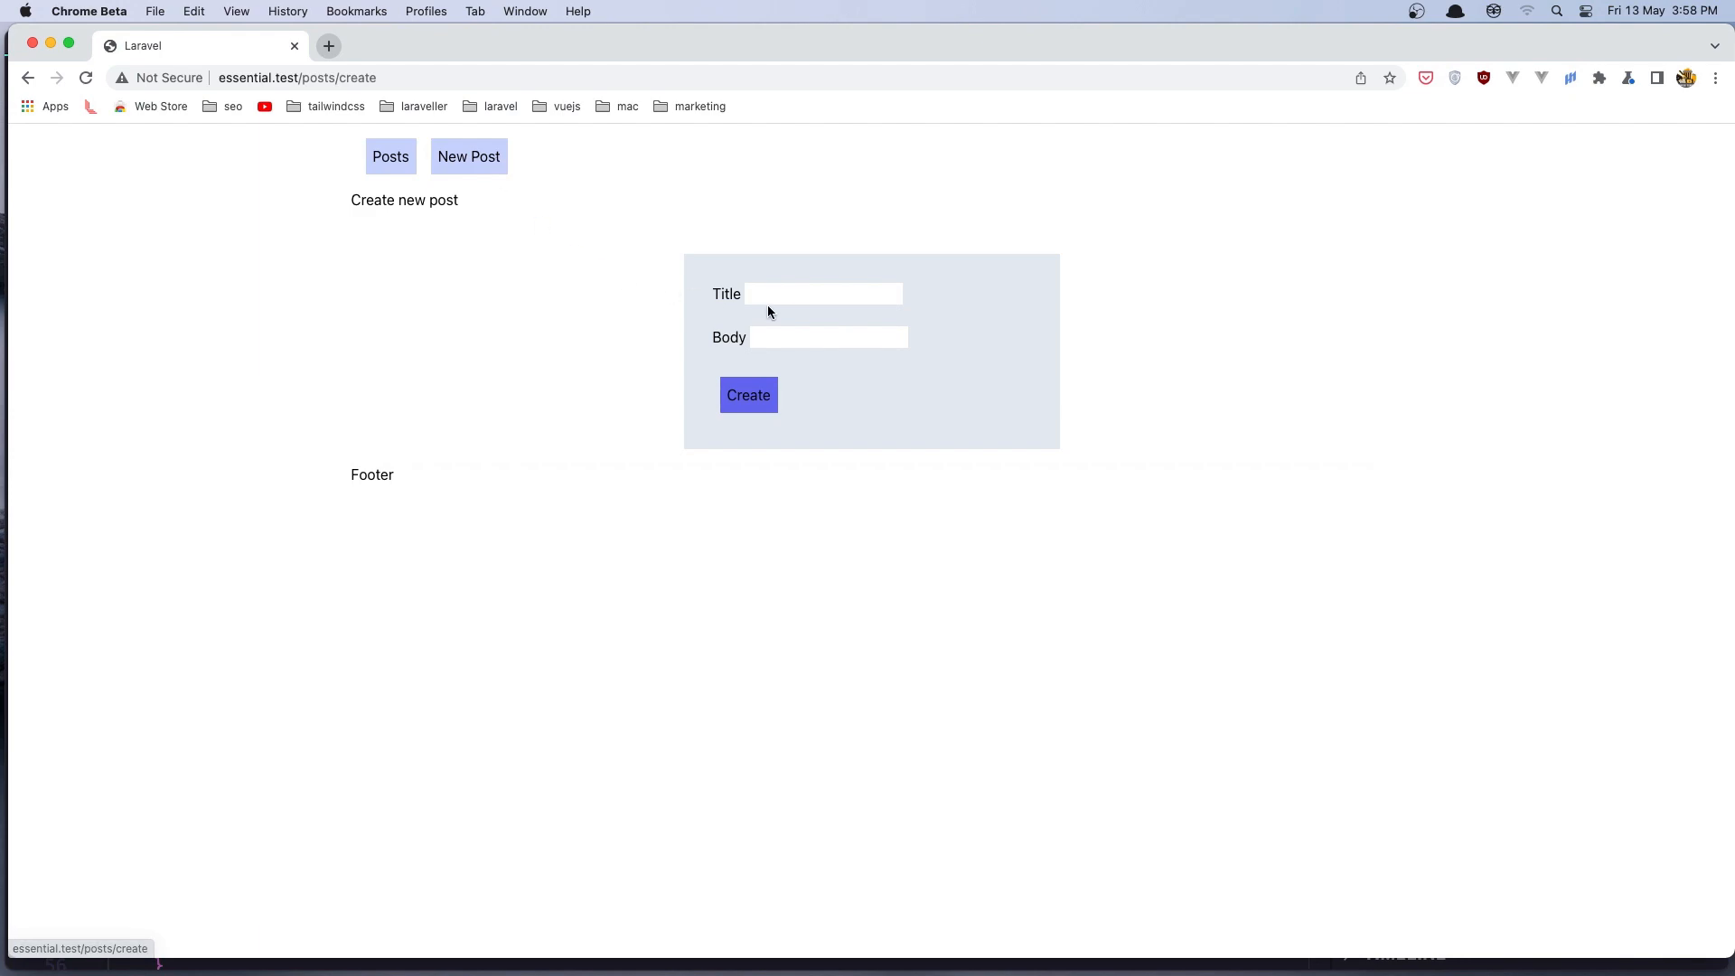
type("n")
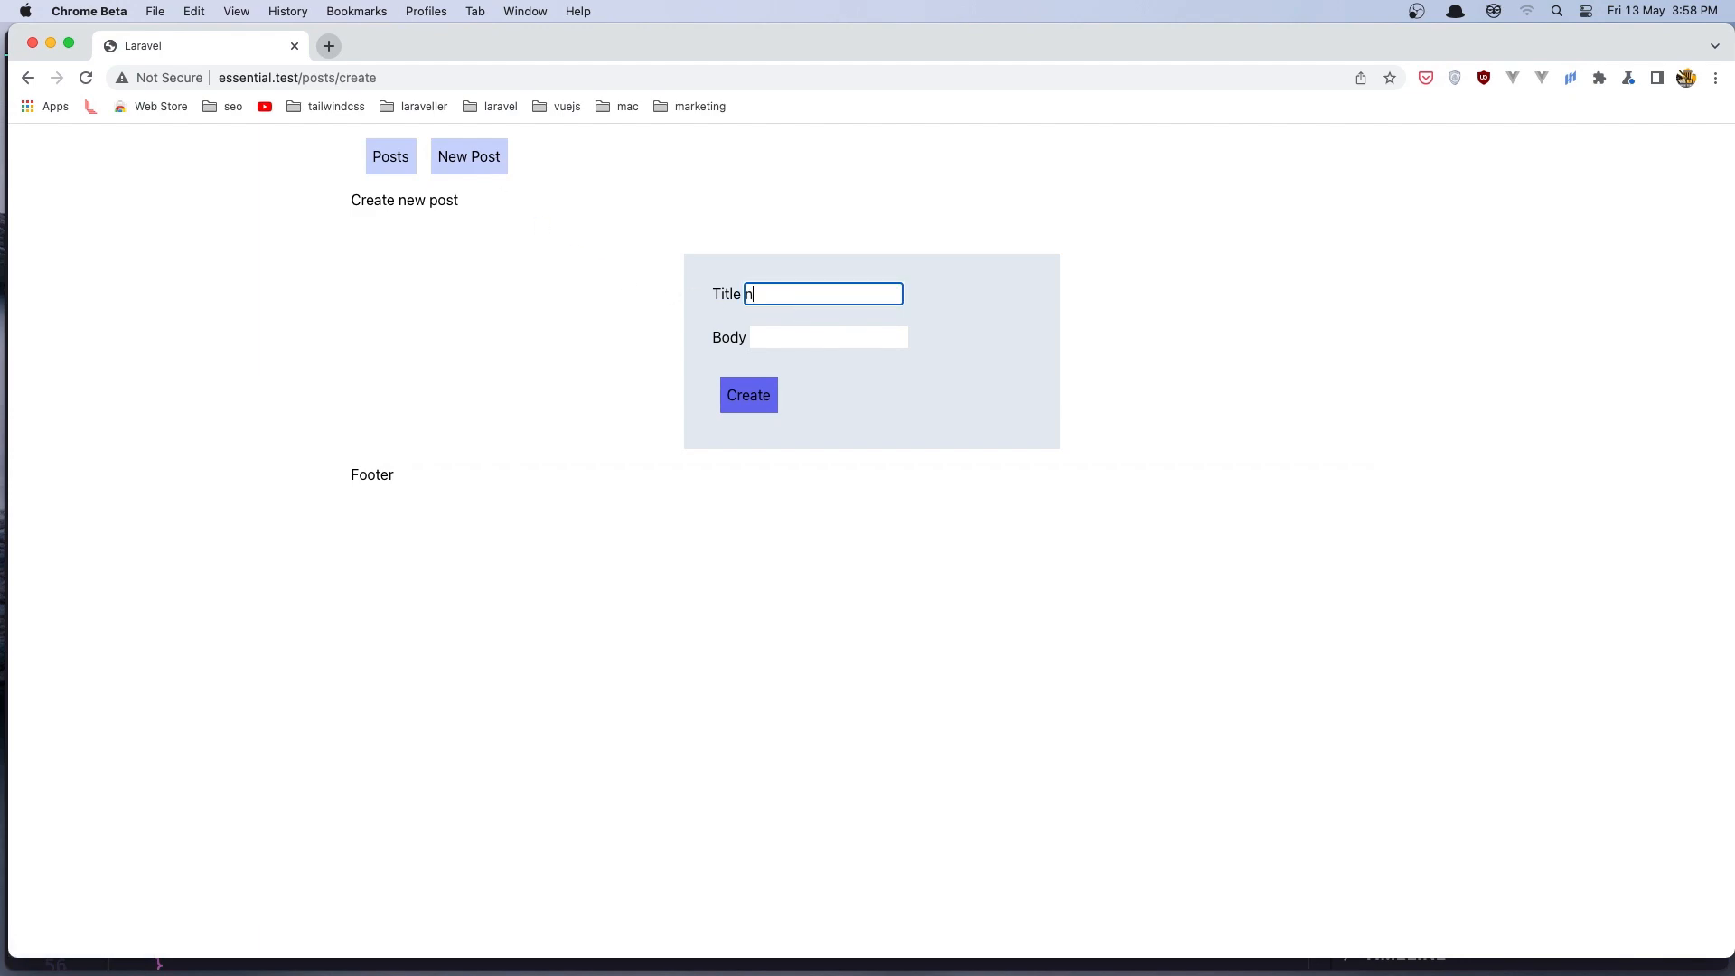
type("ew post")
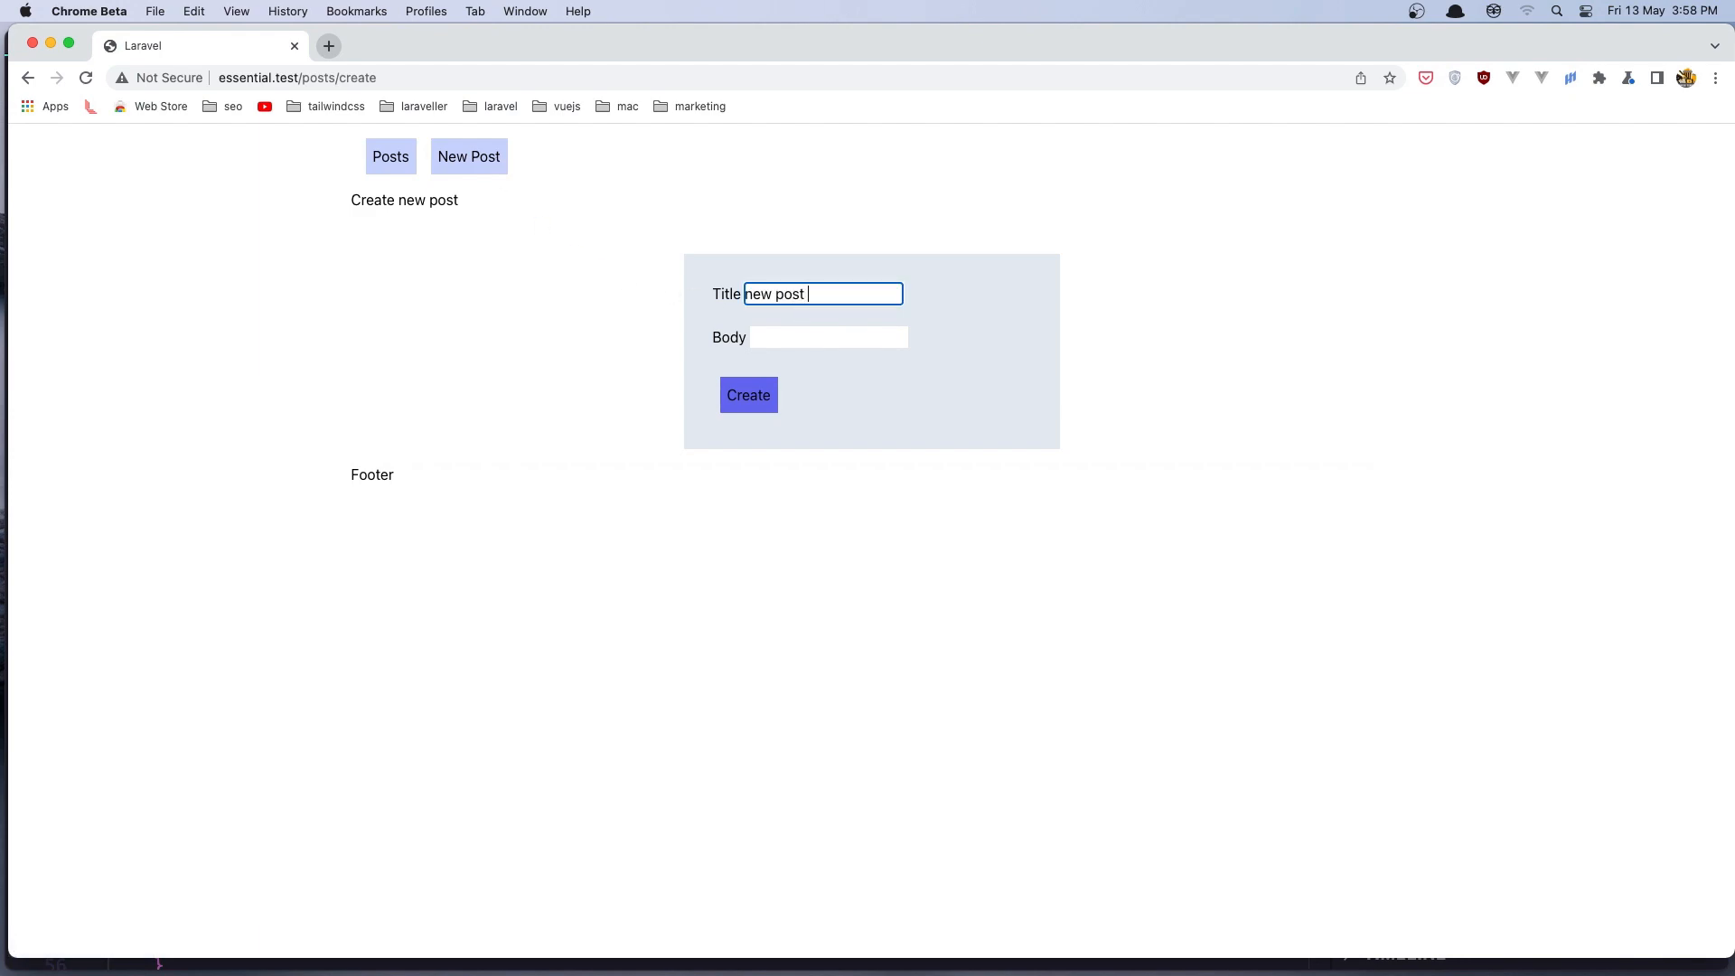
type("again")
left_click(827, 338)
type("d")
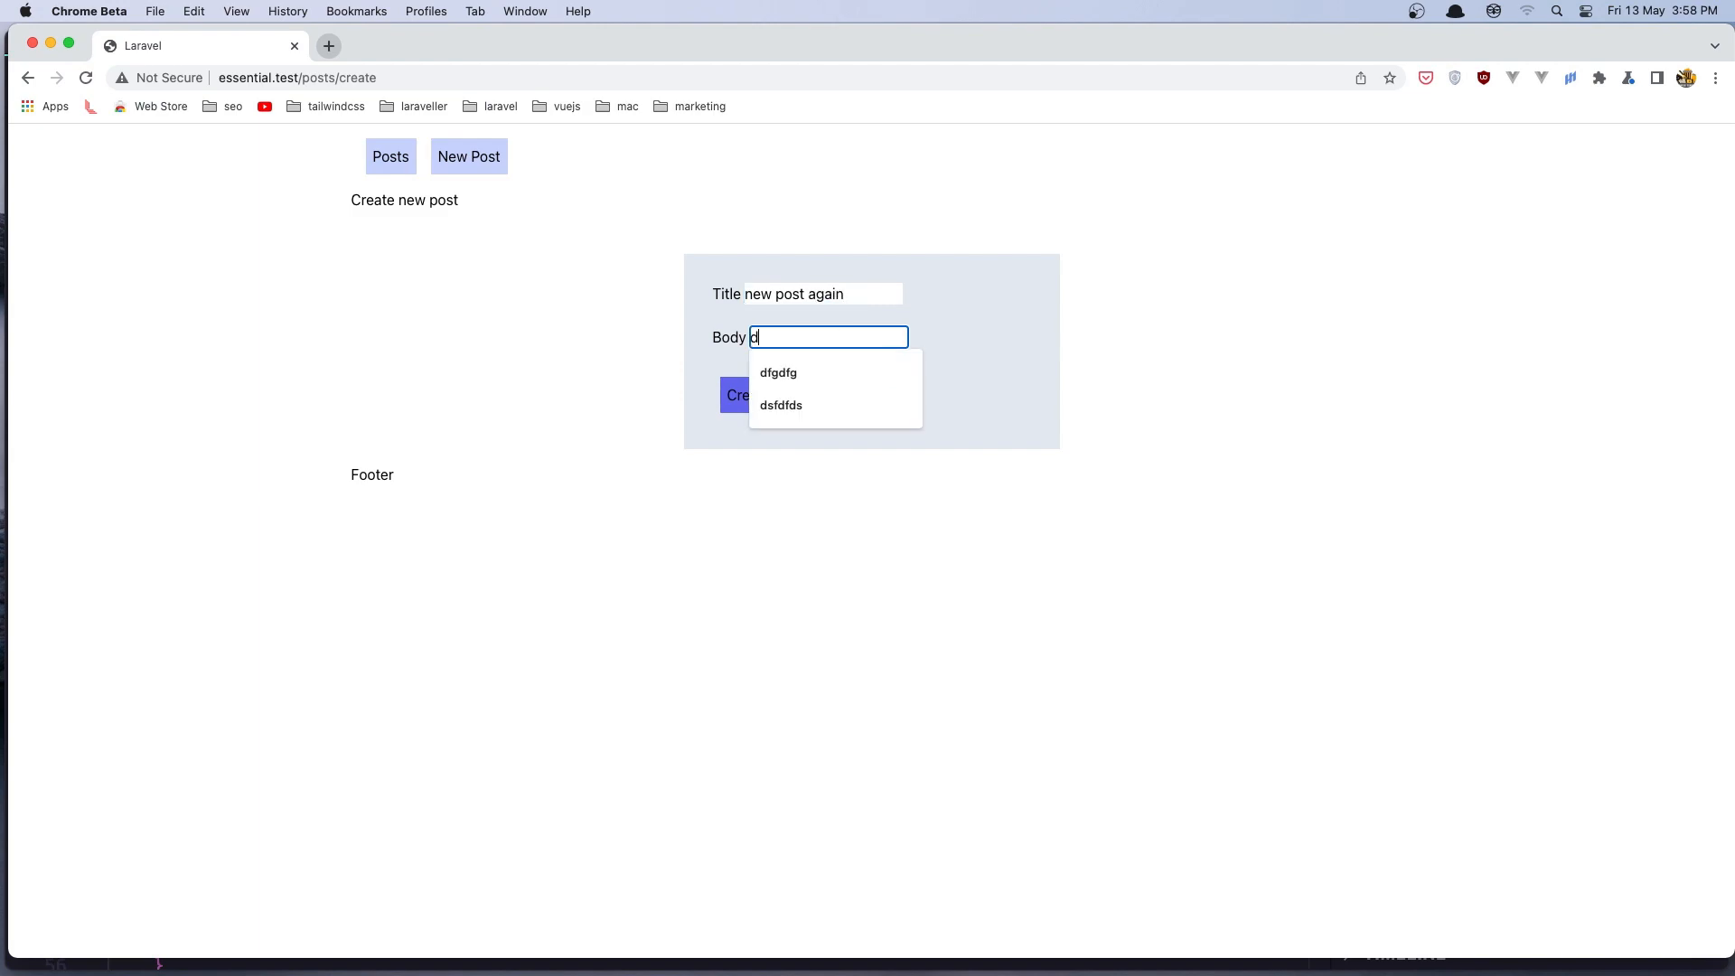
left_click(736, 396)
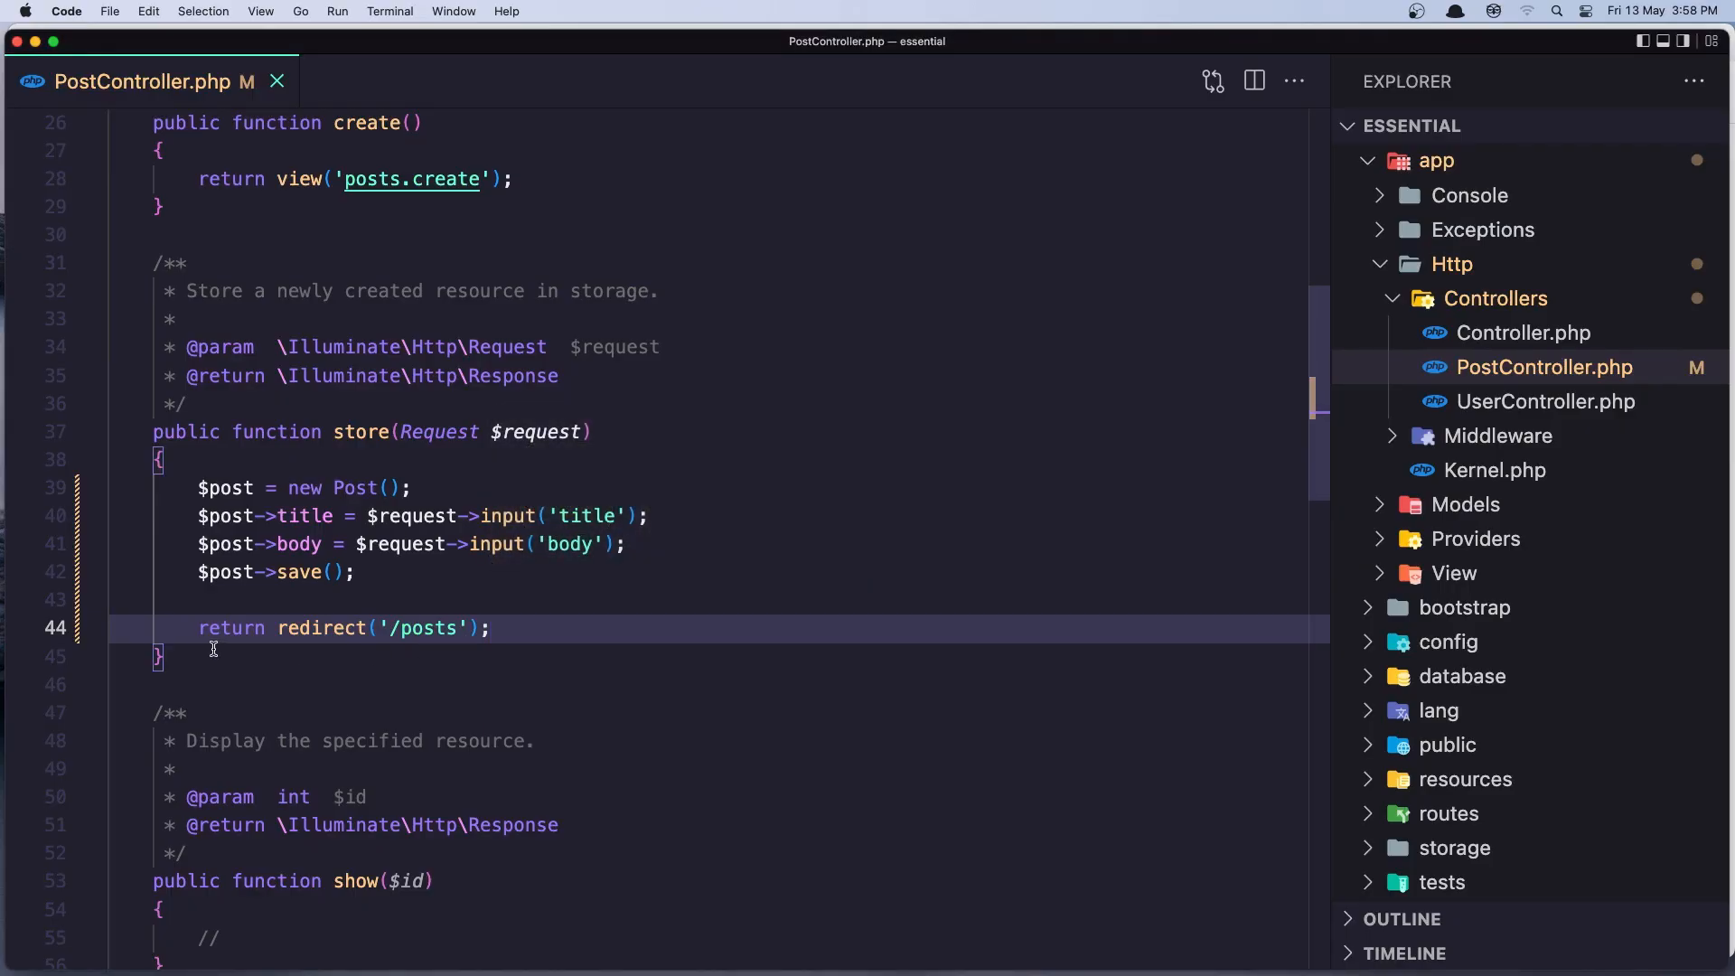
mouse_move(224, 694)
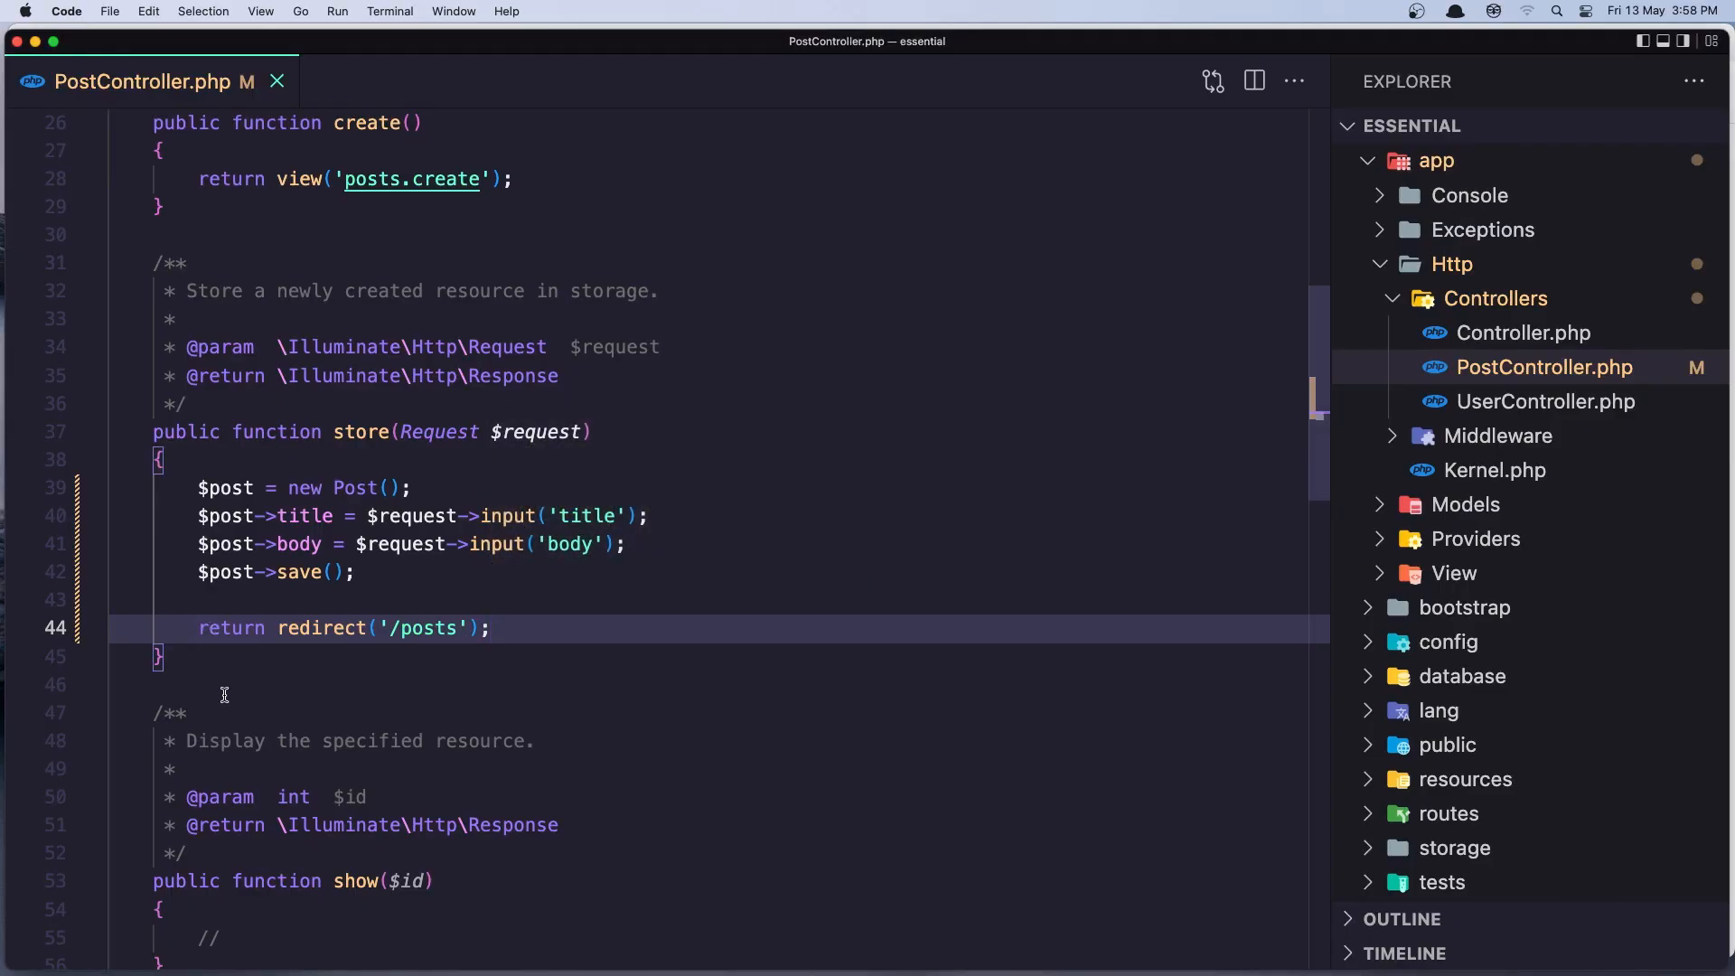
Comment out redirect('/posts') and start return redirect()->route('po…') instead.
type("//")
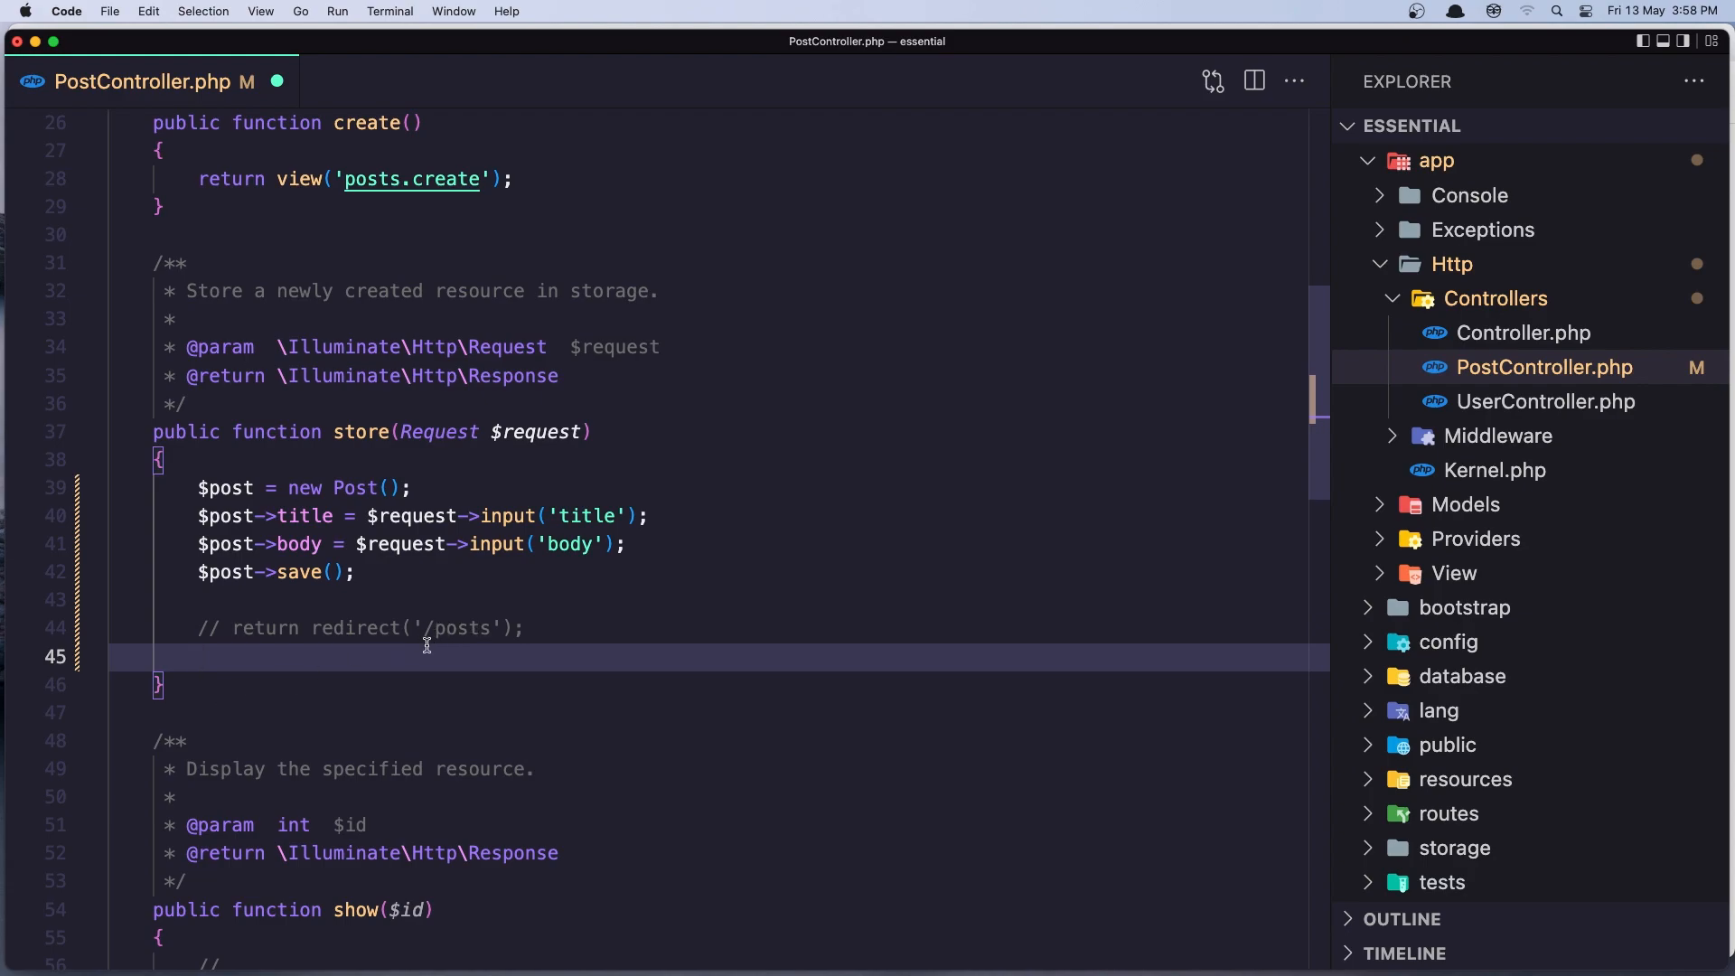
type("return redirect(")
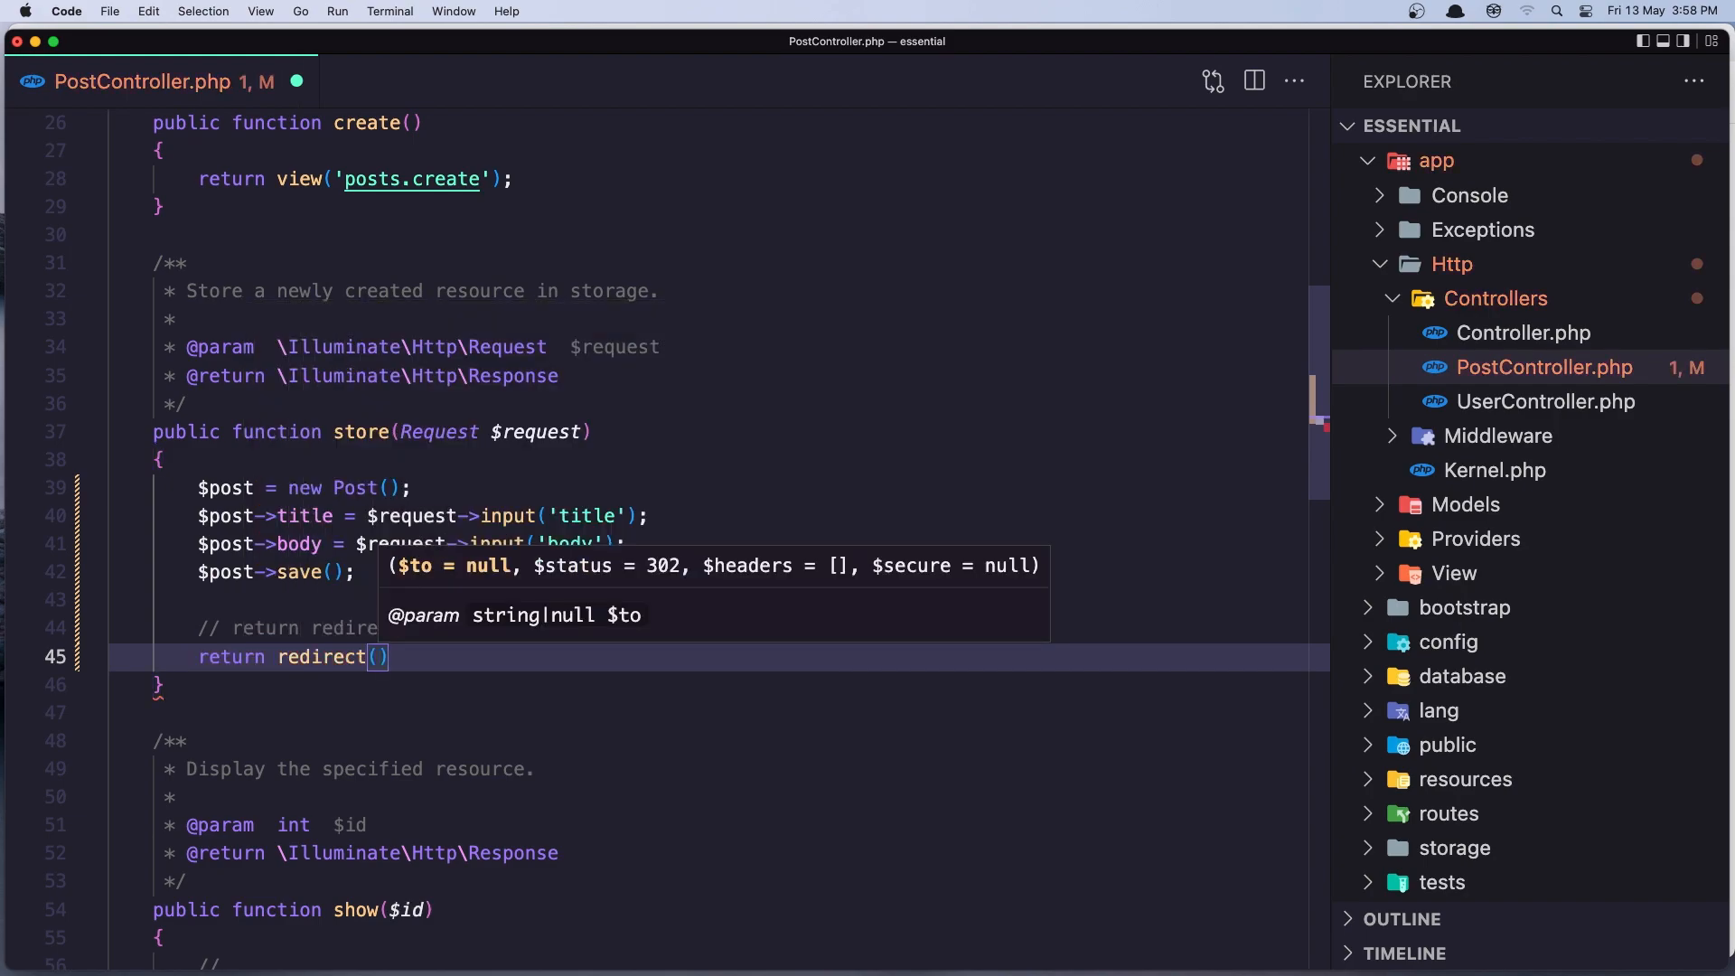
type("->")
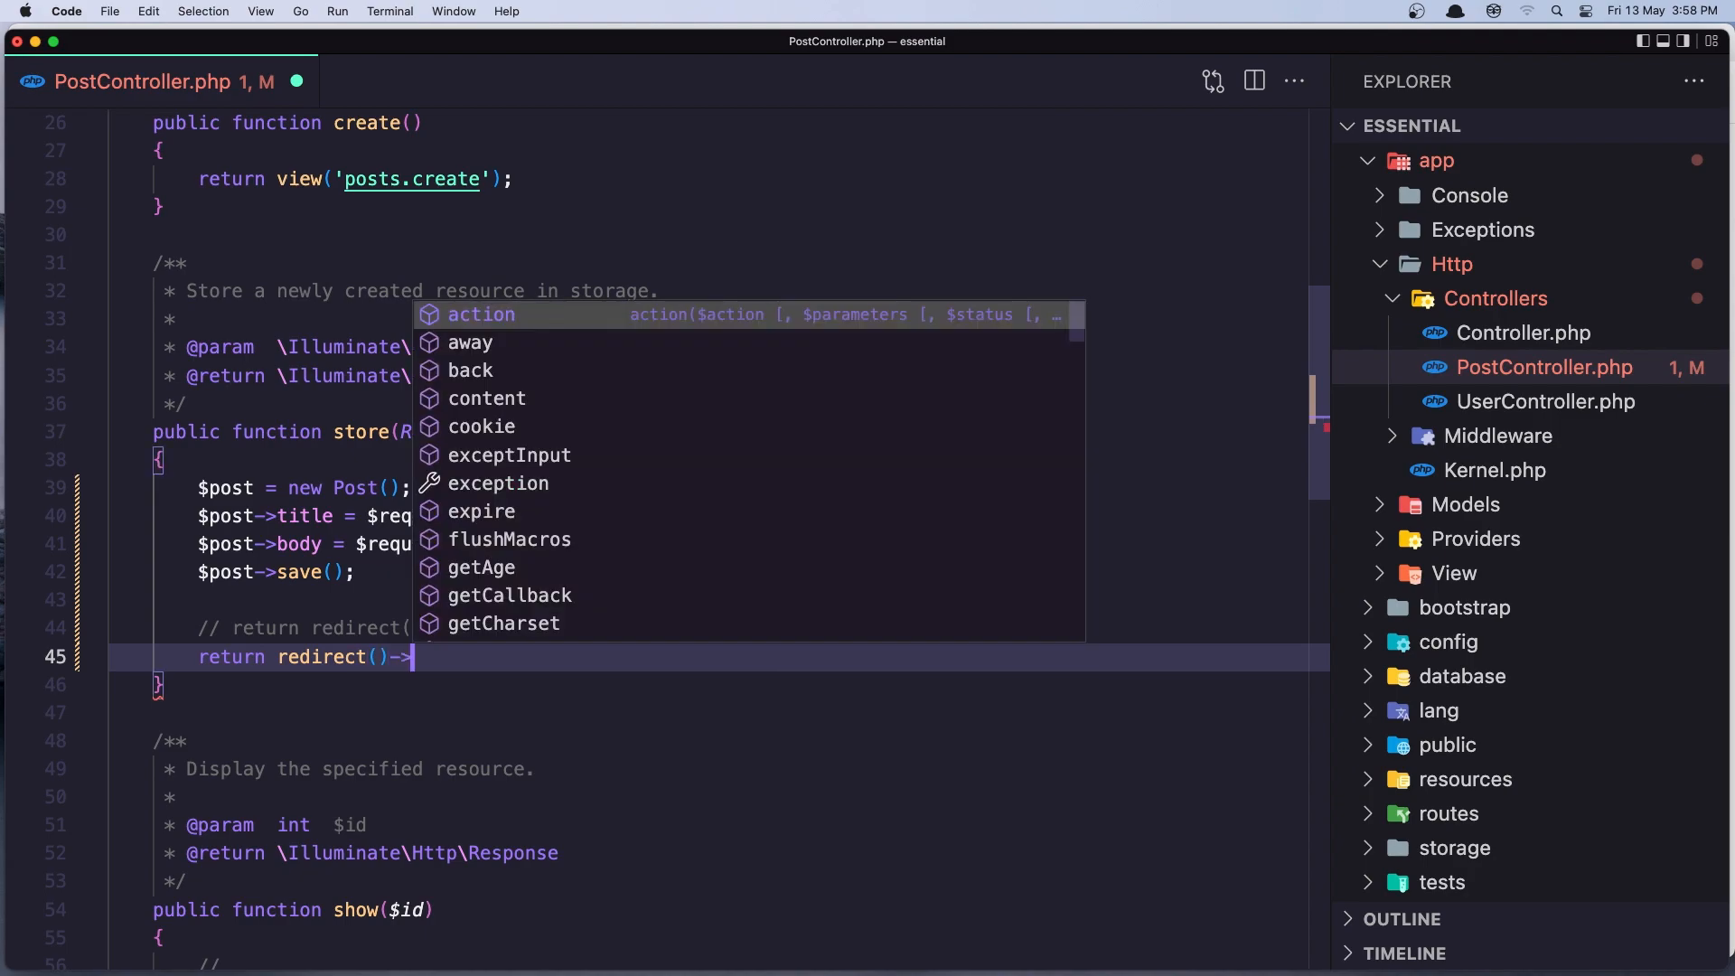
type("route(")
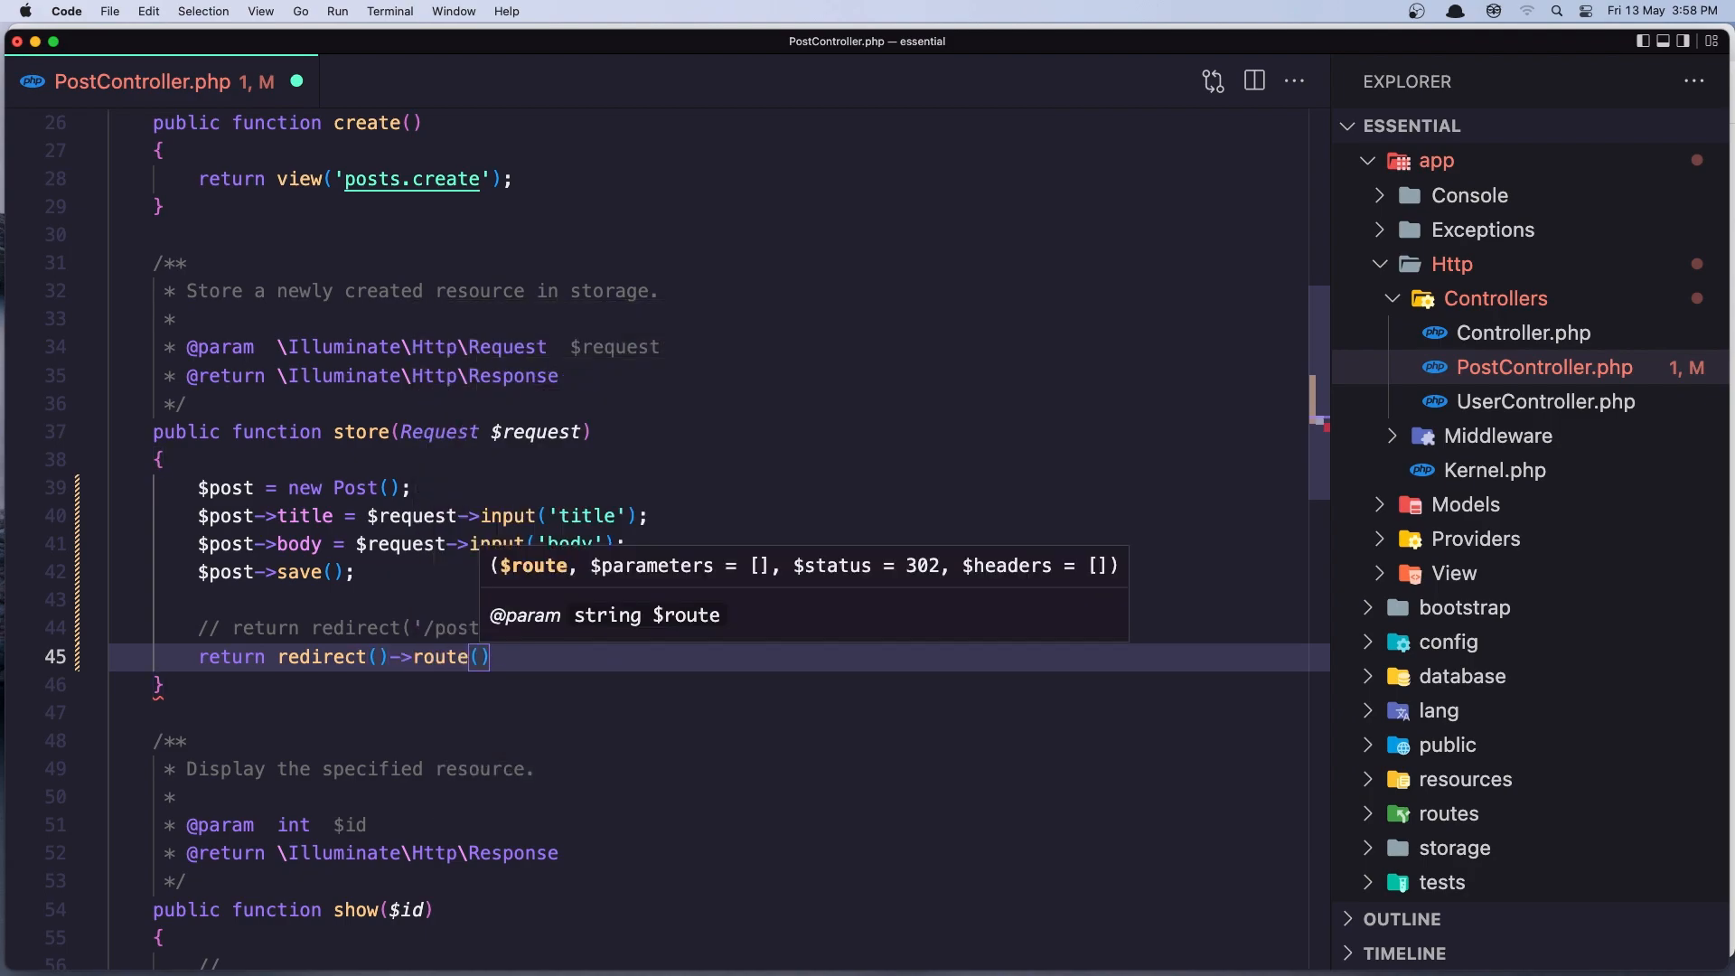
type("'")
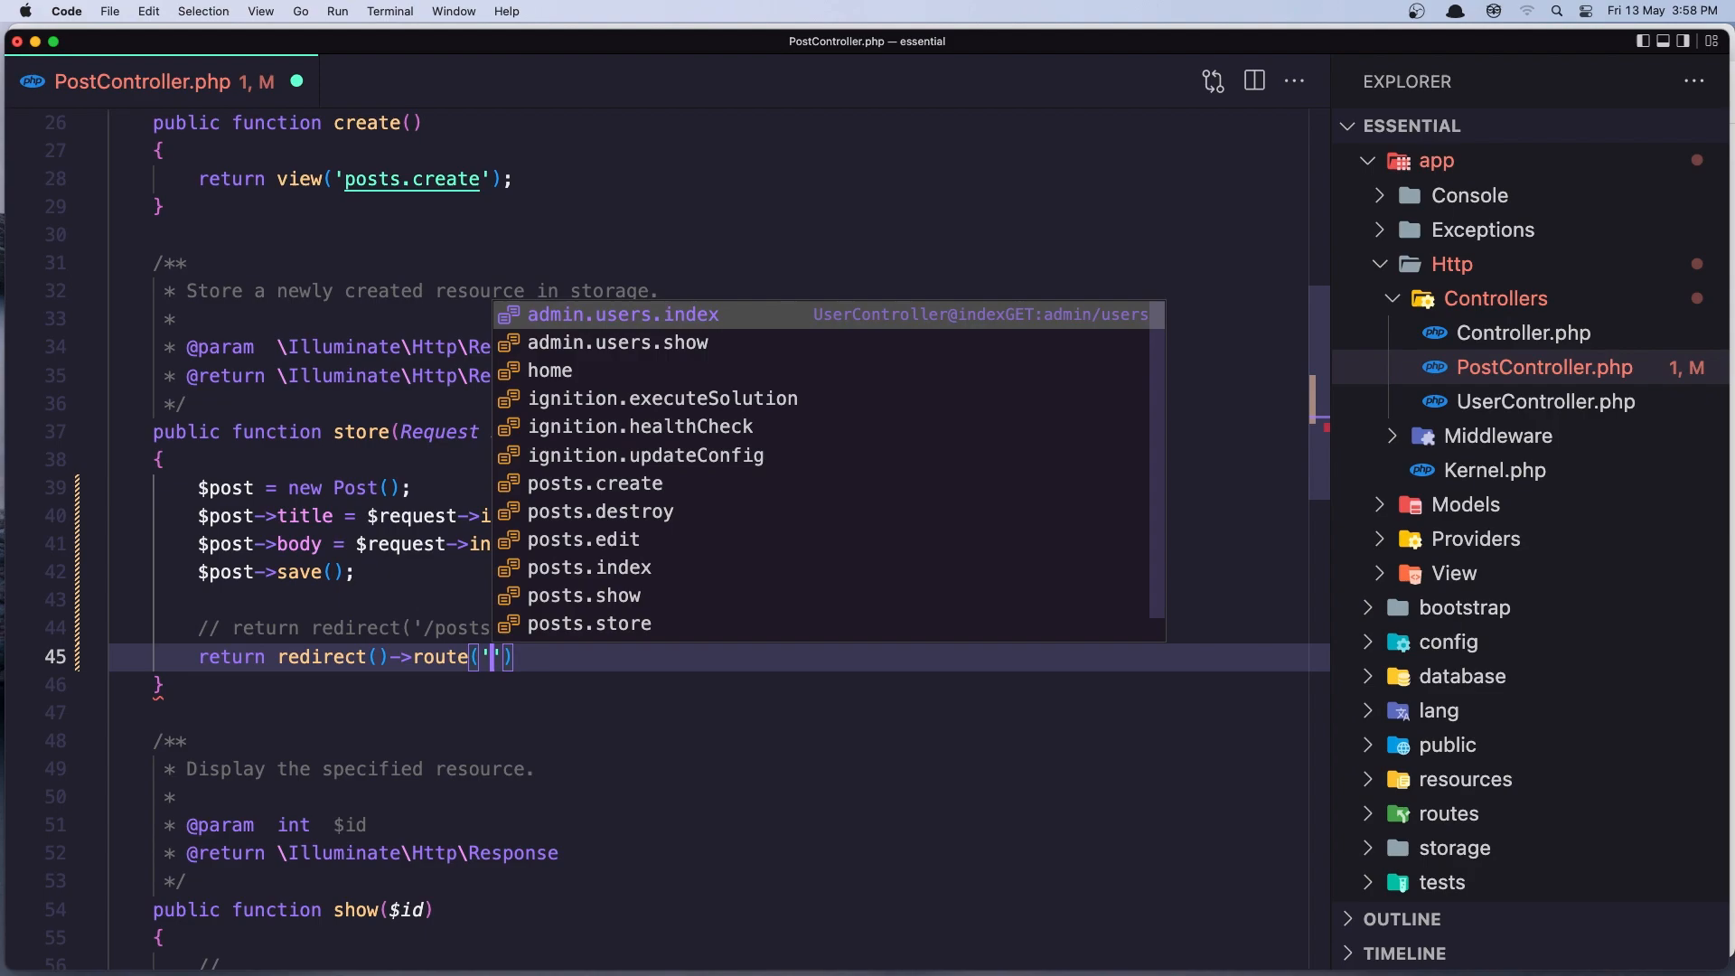
type("po")
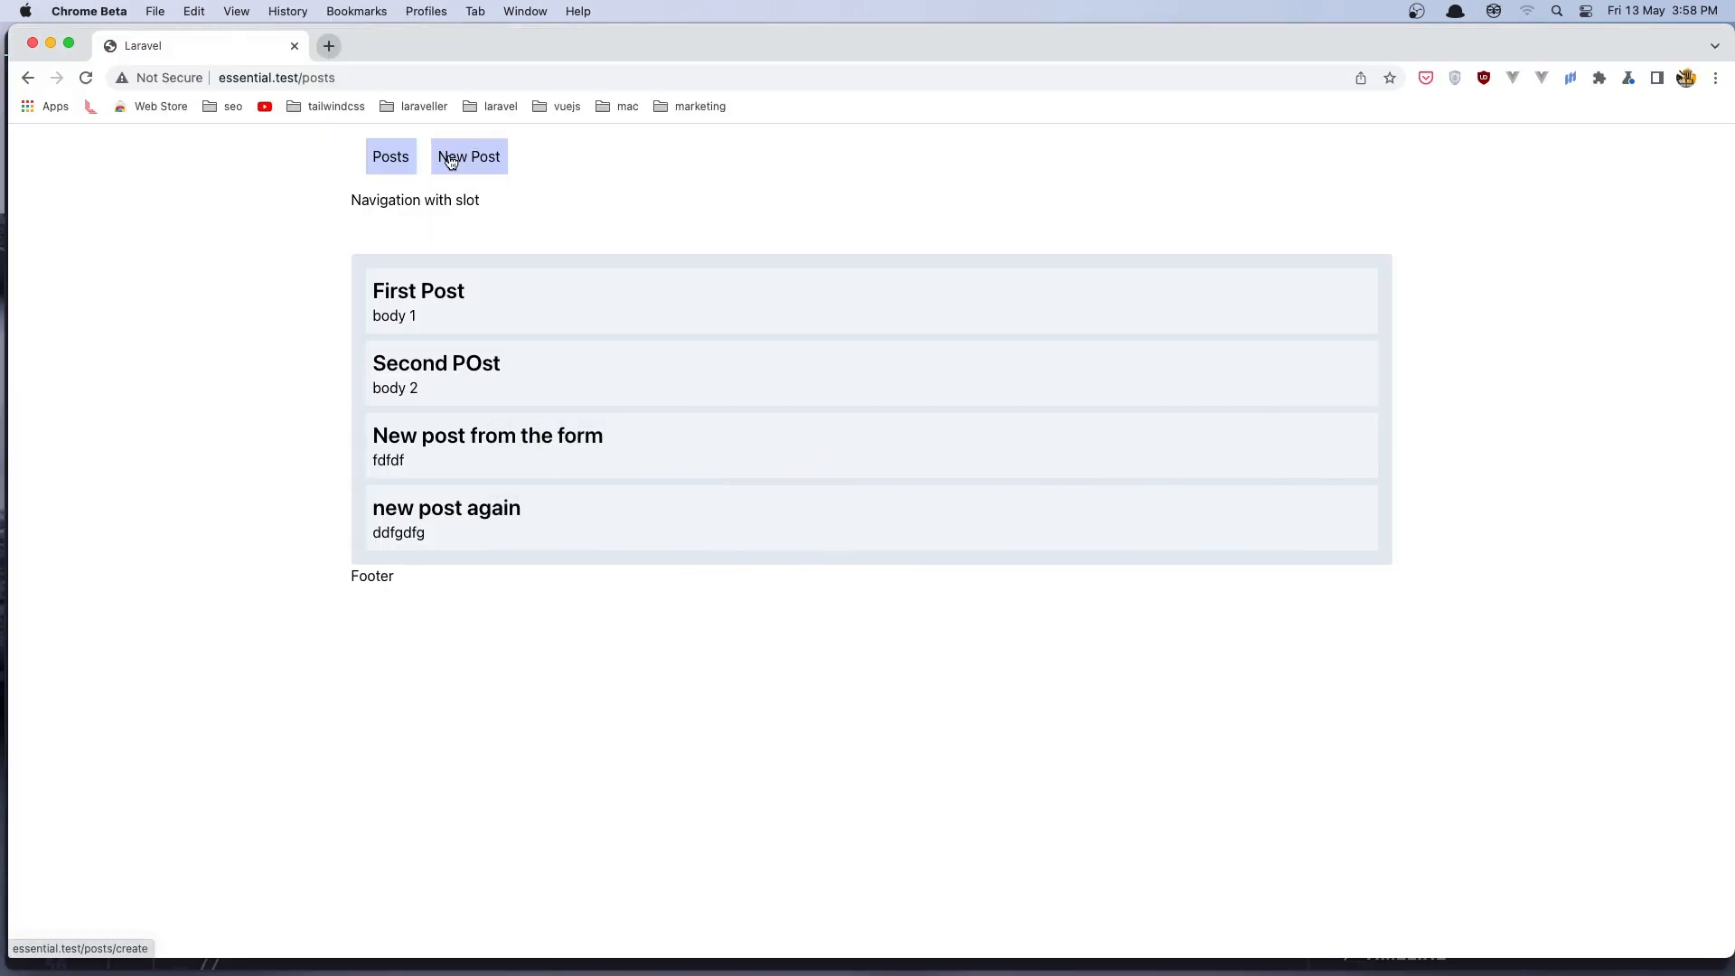
Submit a post titled 'post with route redirect' with body 'fgfghgh' as the fifth entry.
left_click(470, 155)
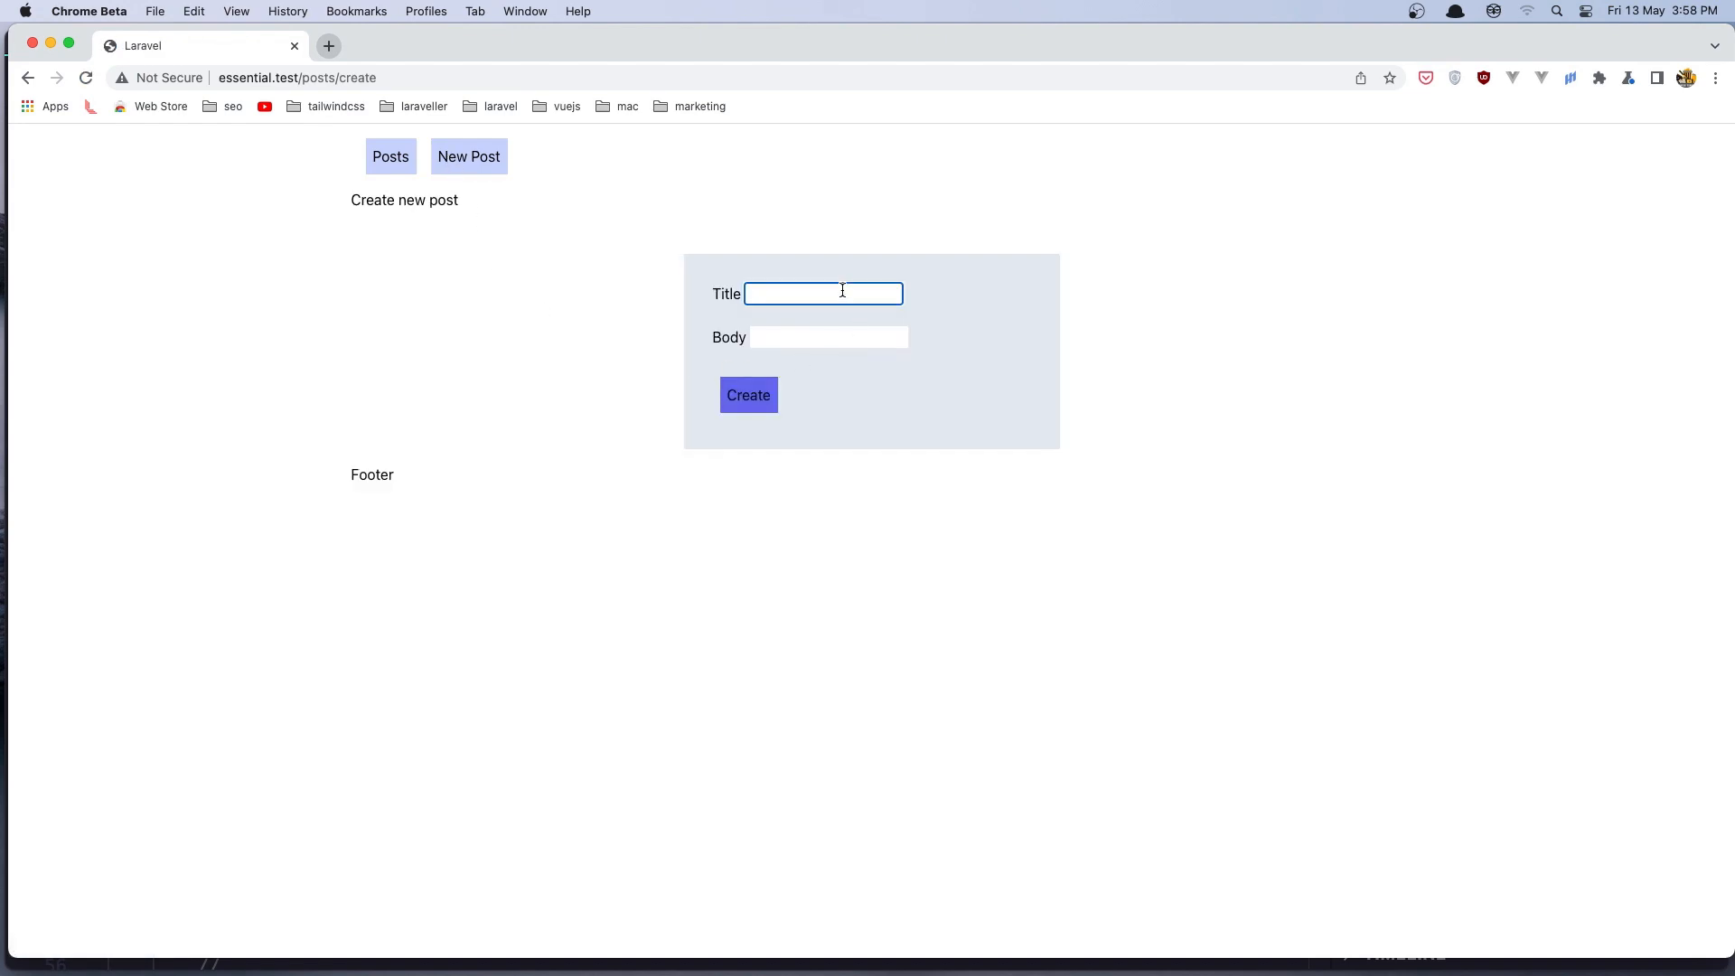
type("post")
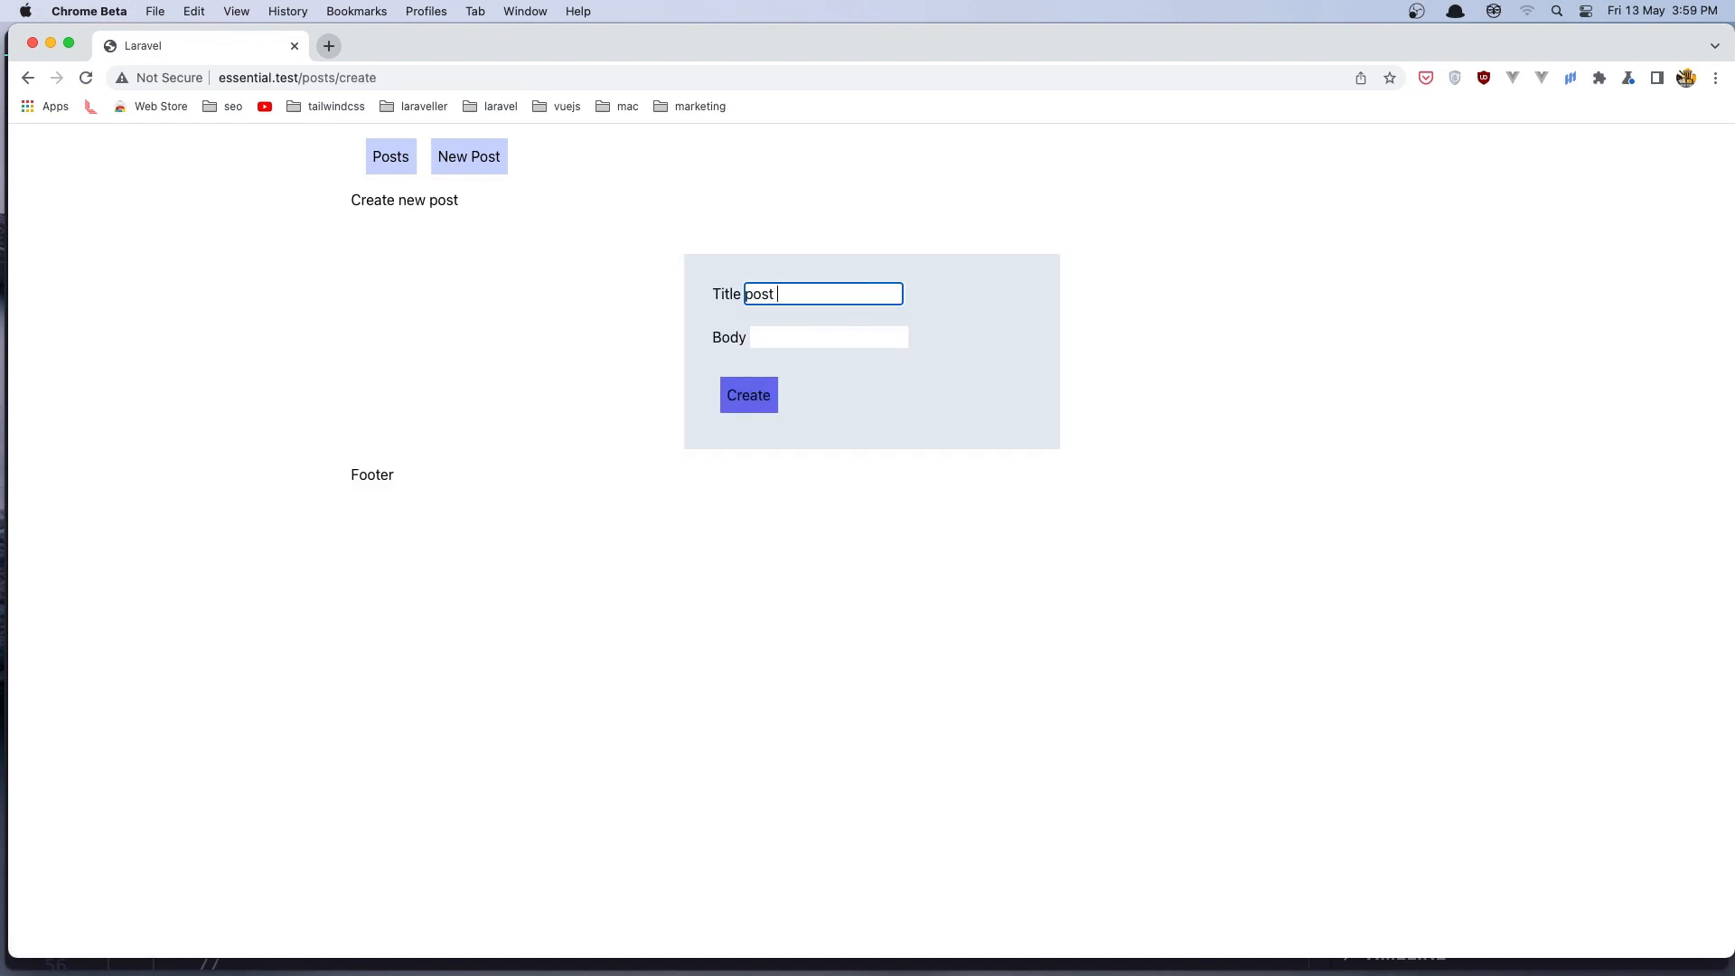
type("wit")
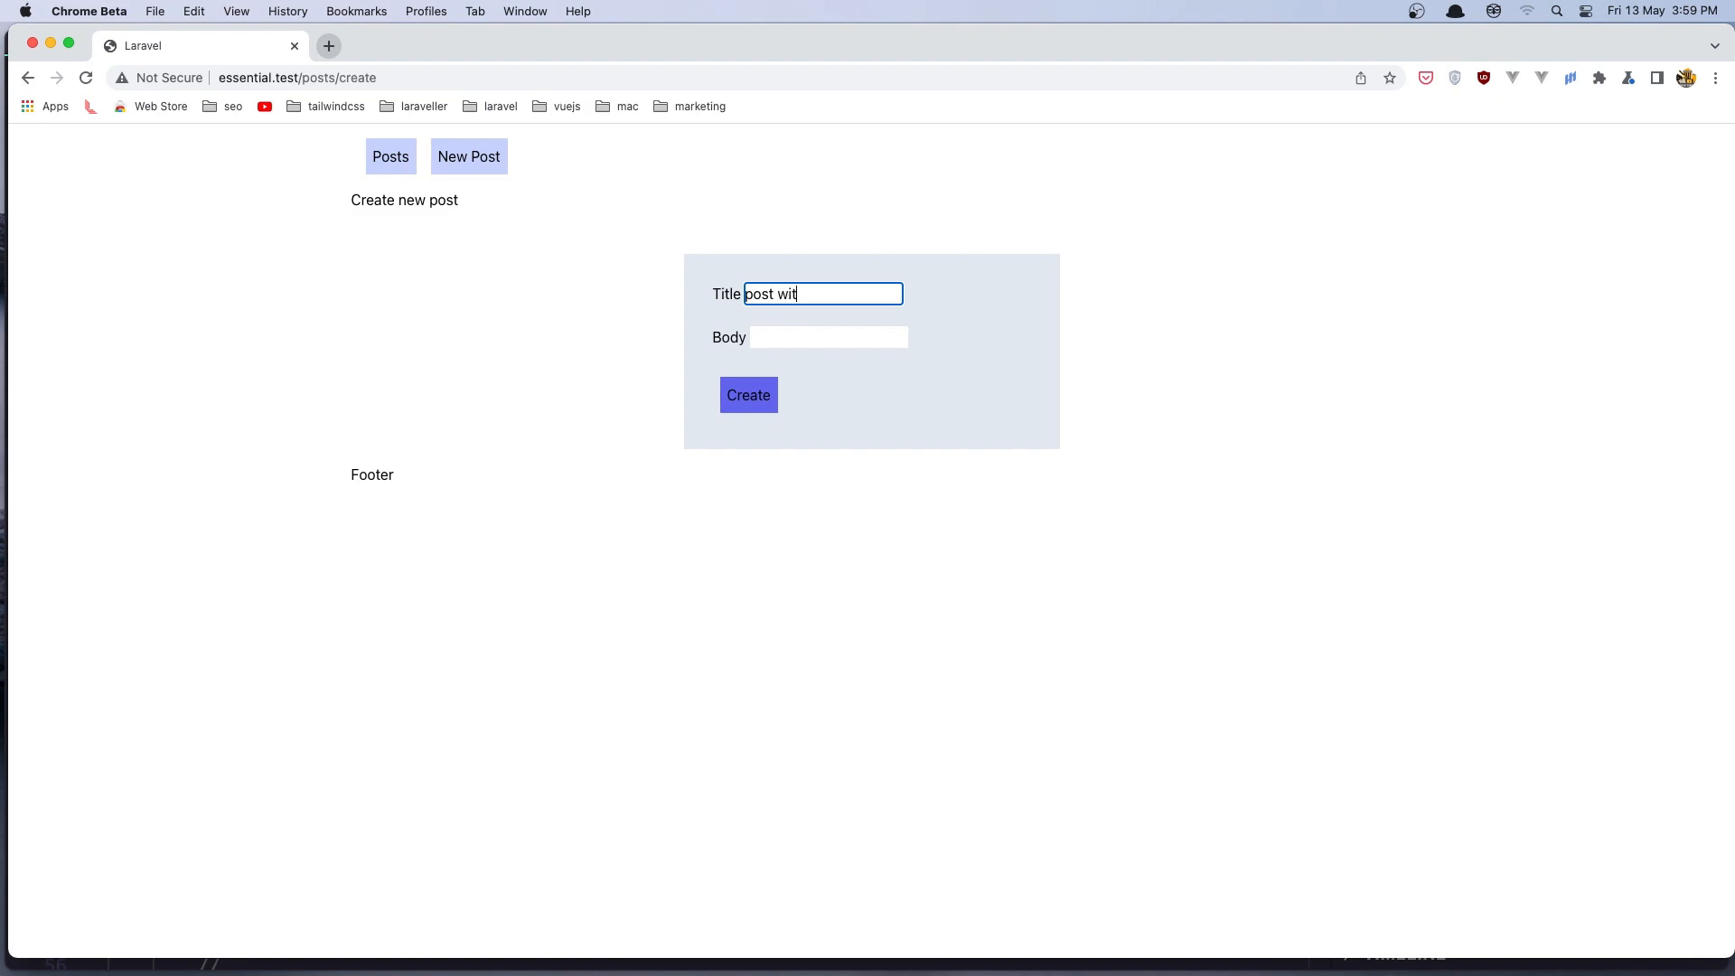
type("h route re")
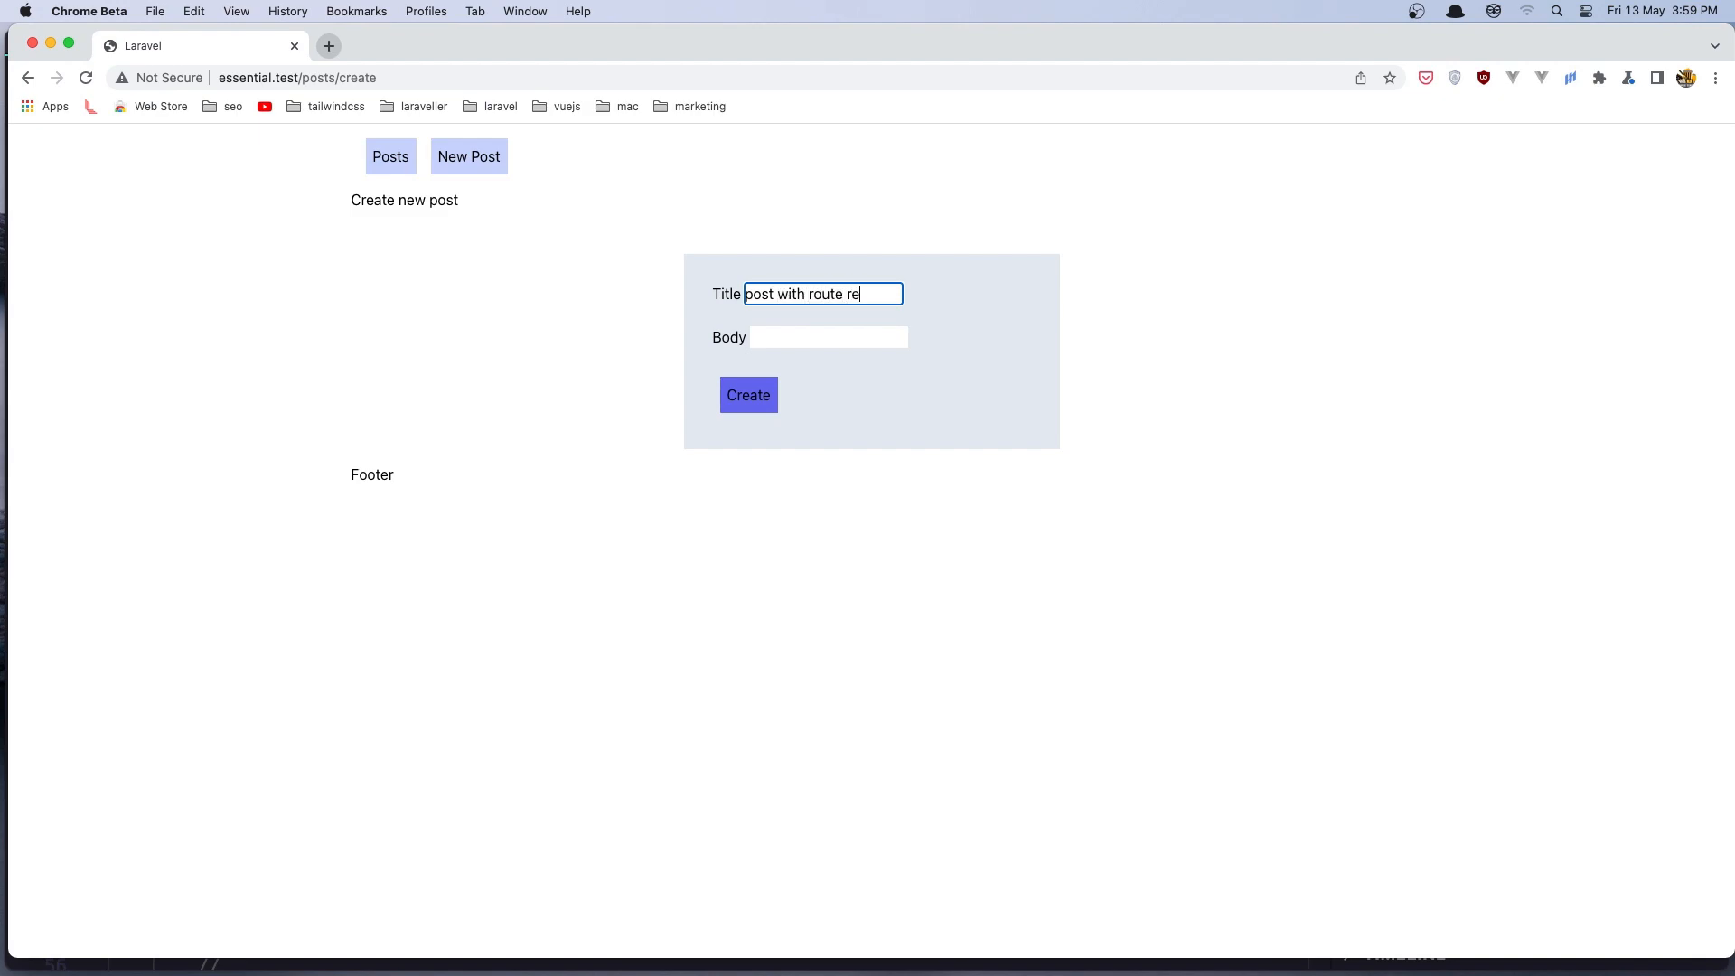
type("direct")
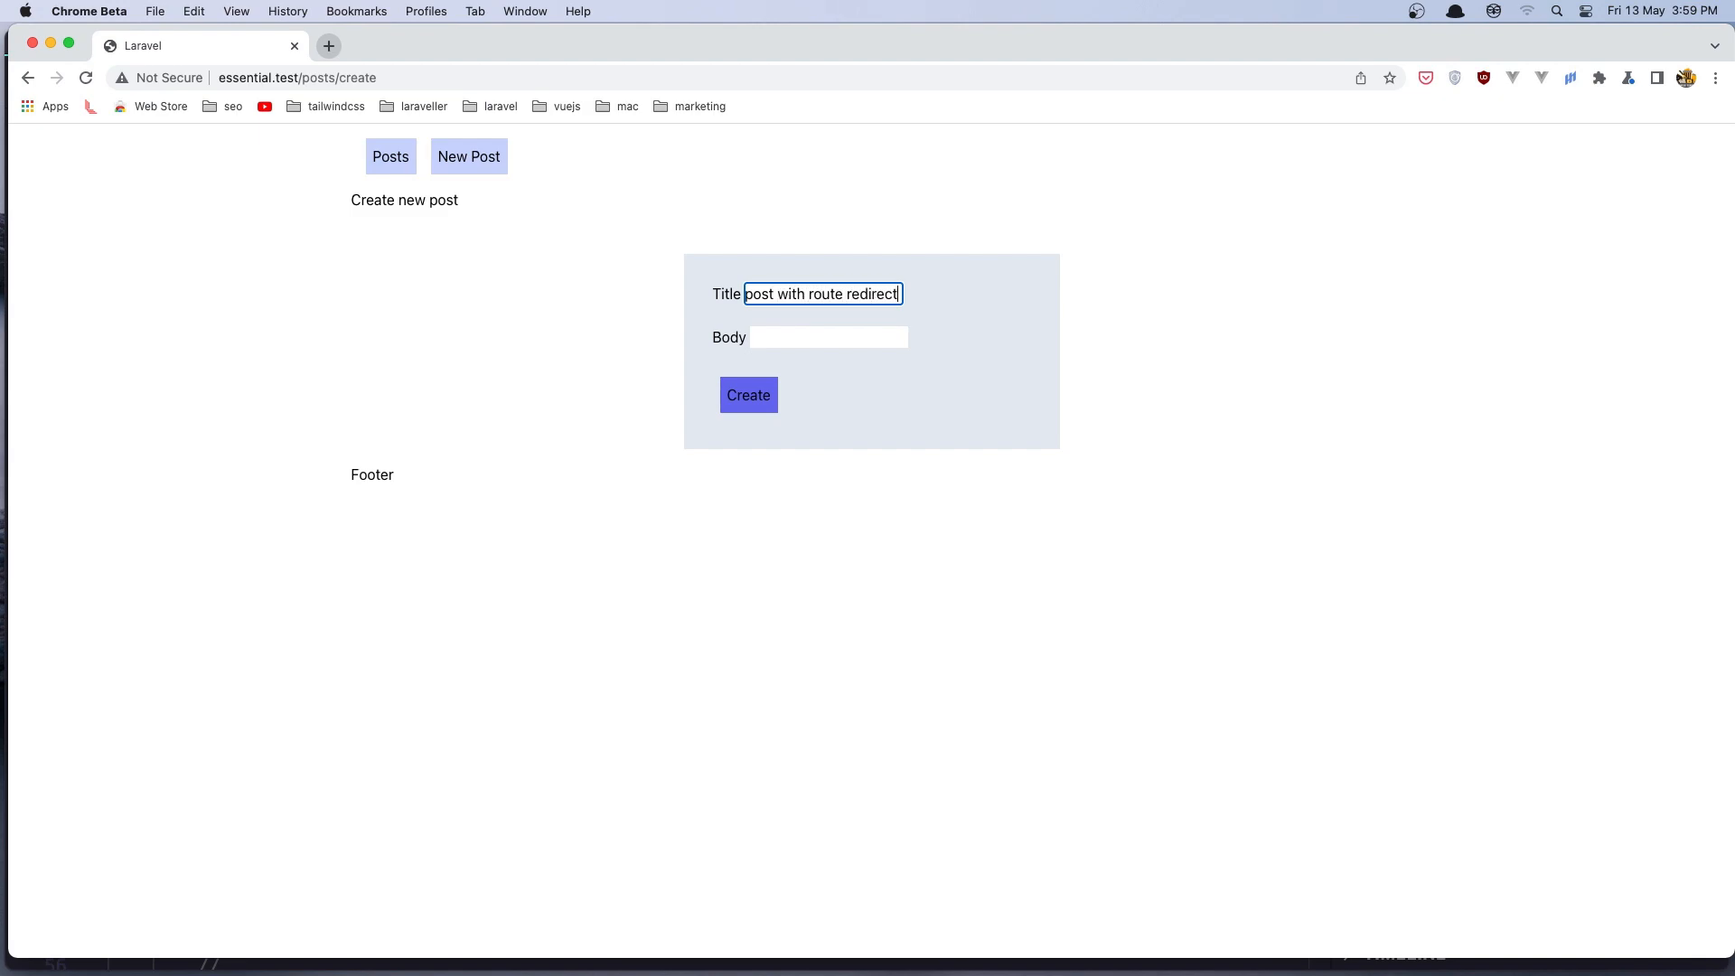
type("fgfghgh")
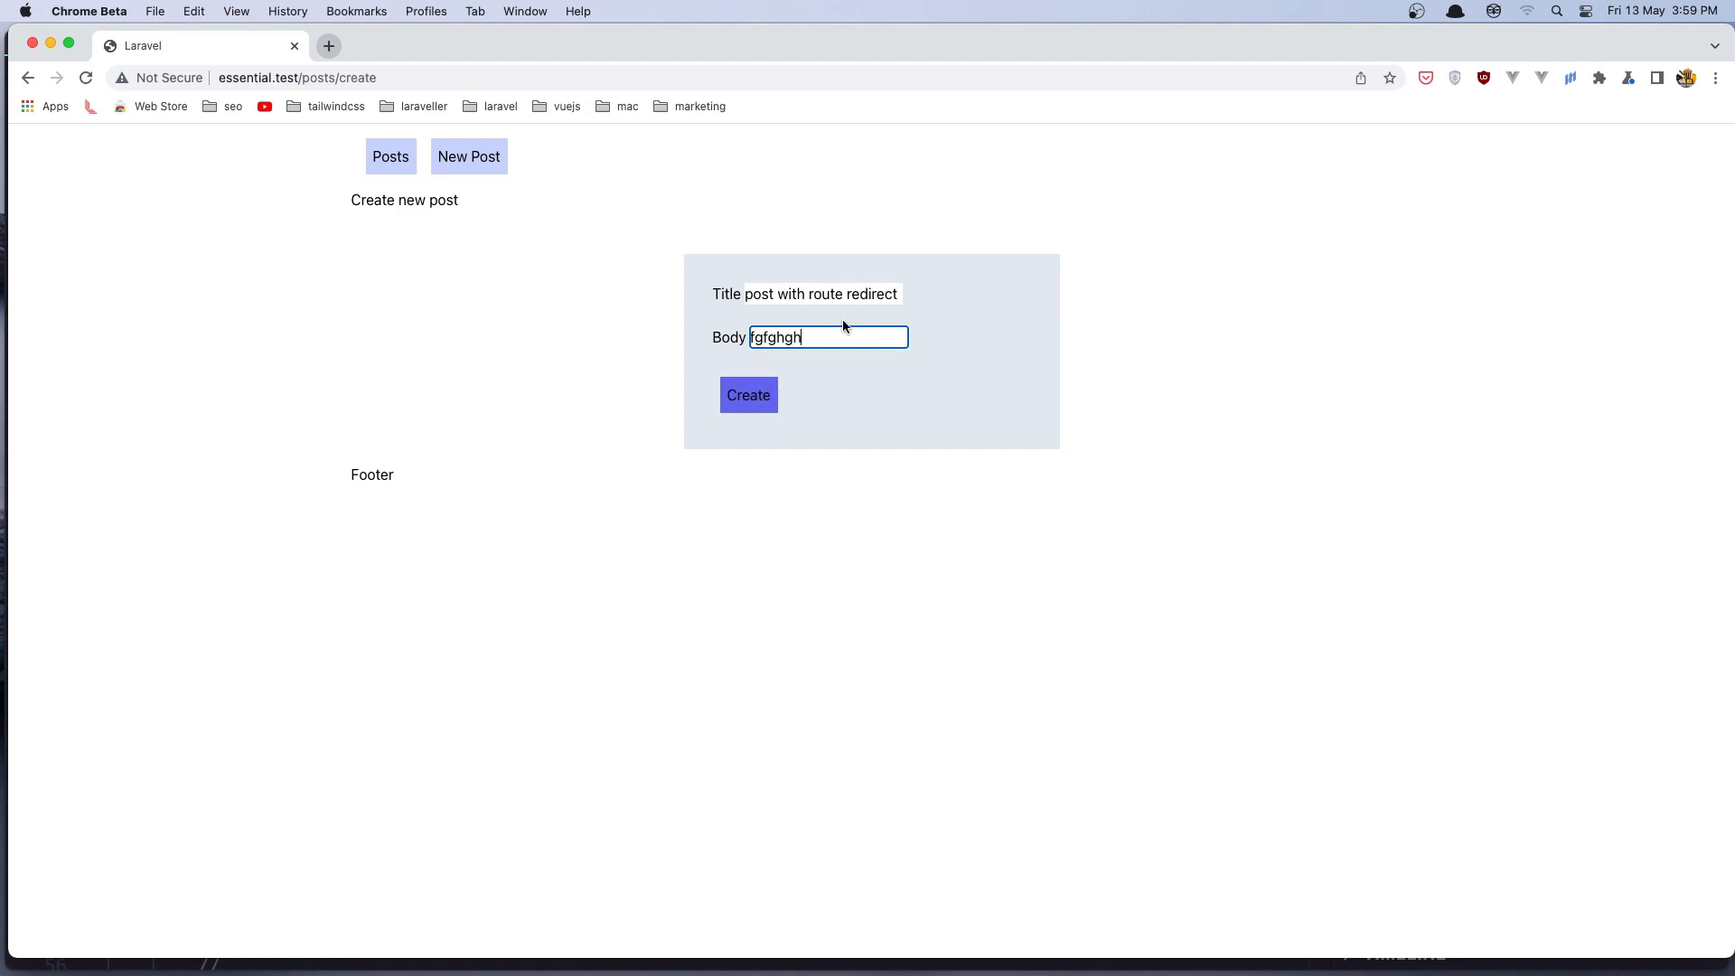
left_click(748, 395)
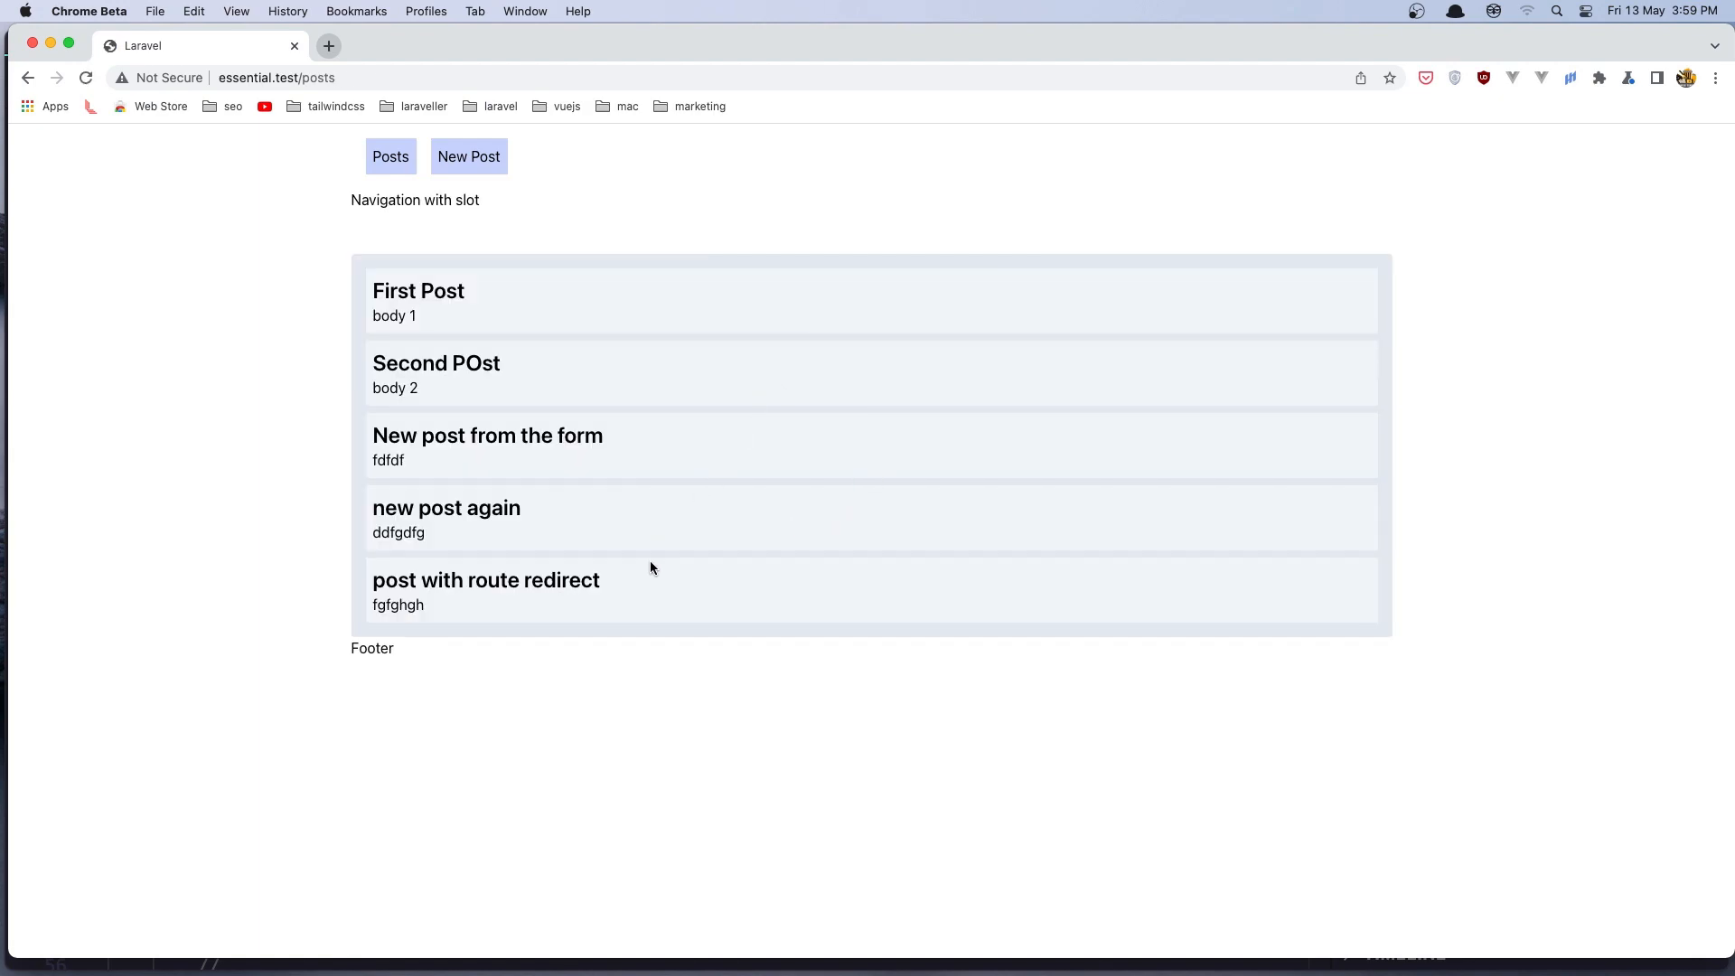
double_click(484, 580)
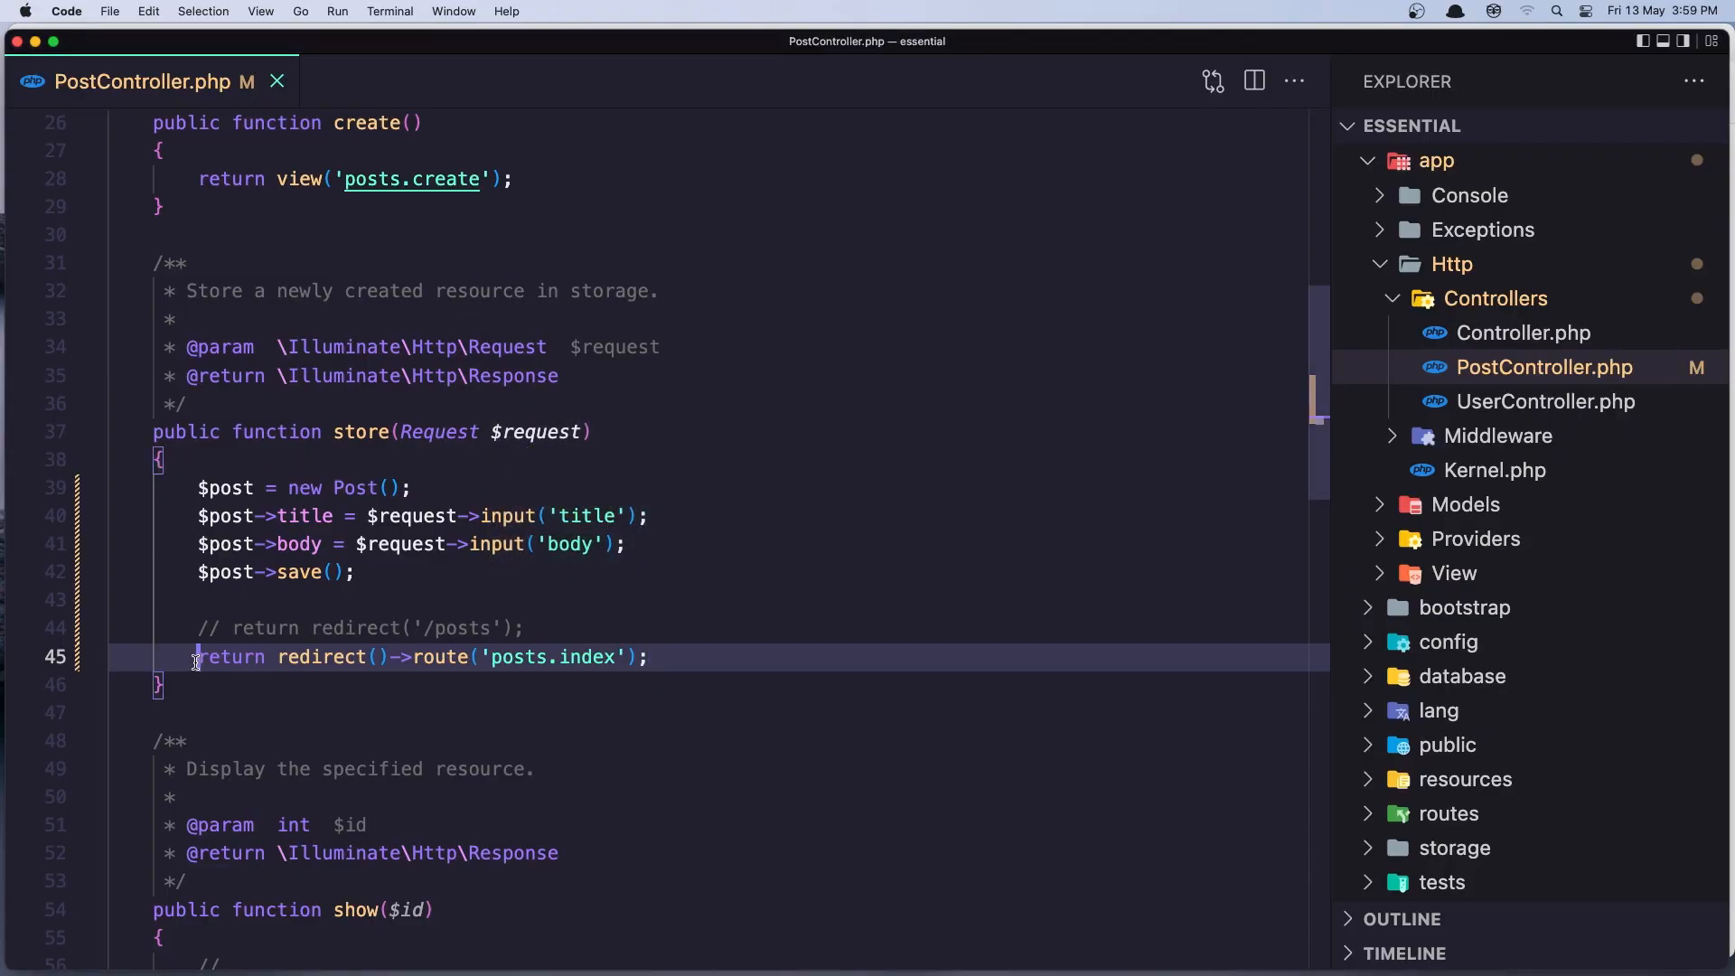
Comment out the redirect()->route line and start return to_route('') in its place.
key("cmd+/")
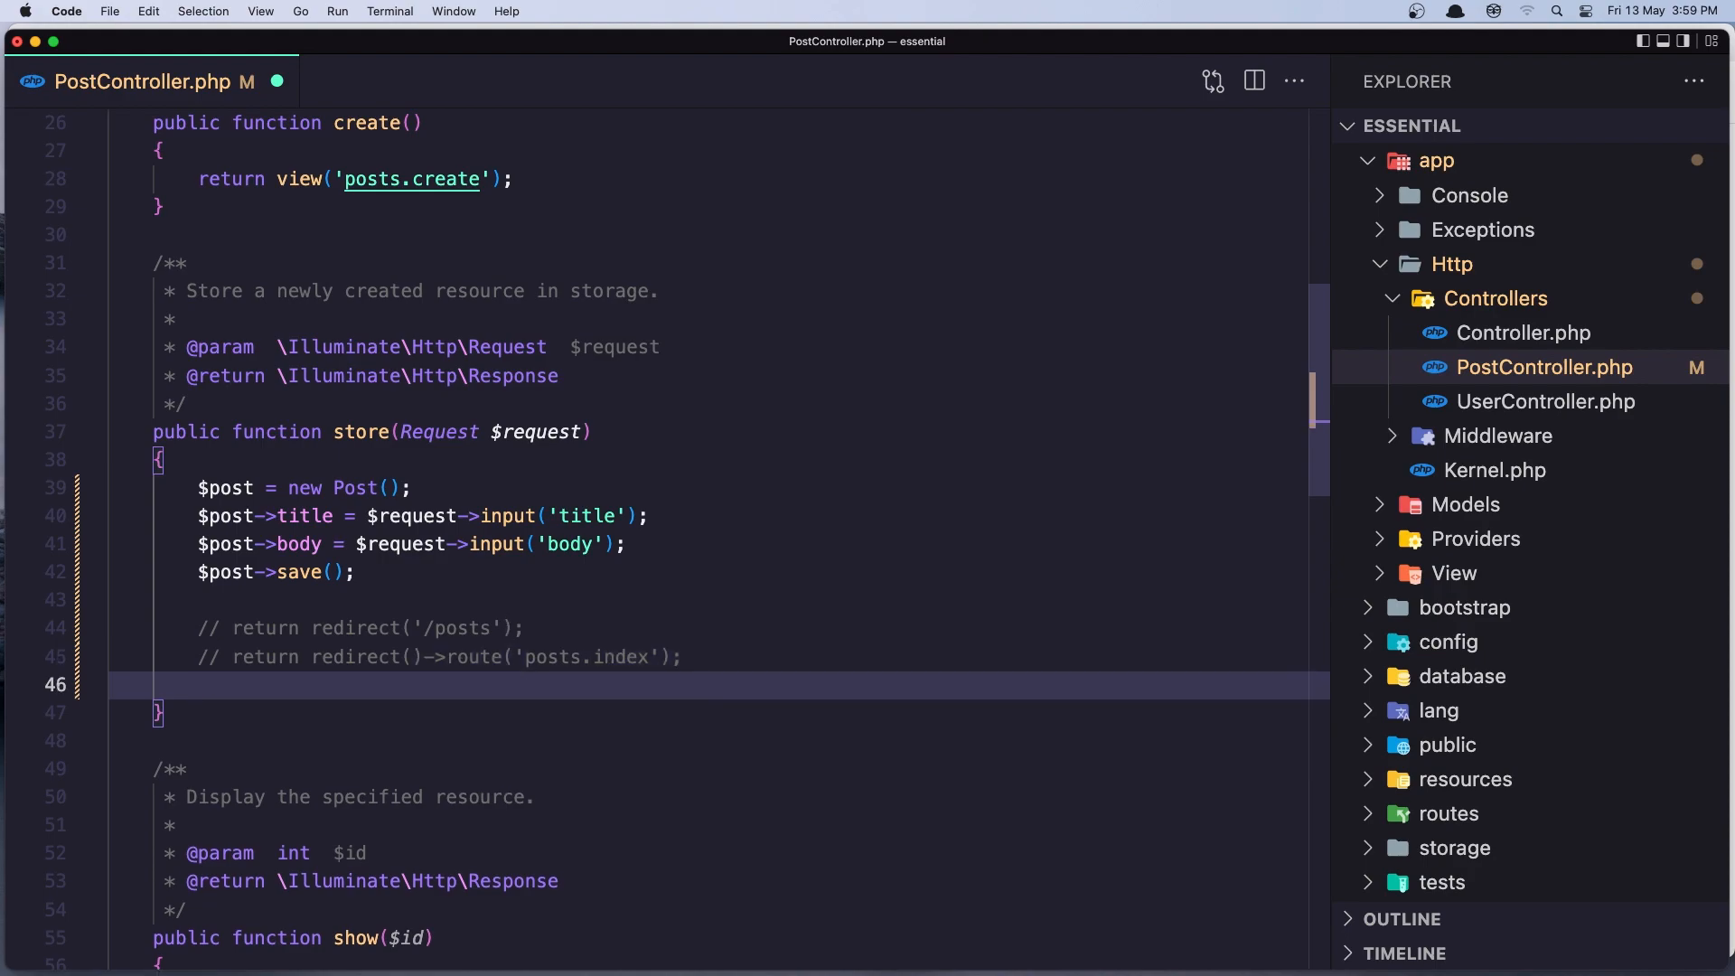
type("ro")
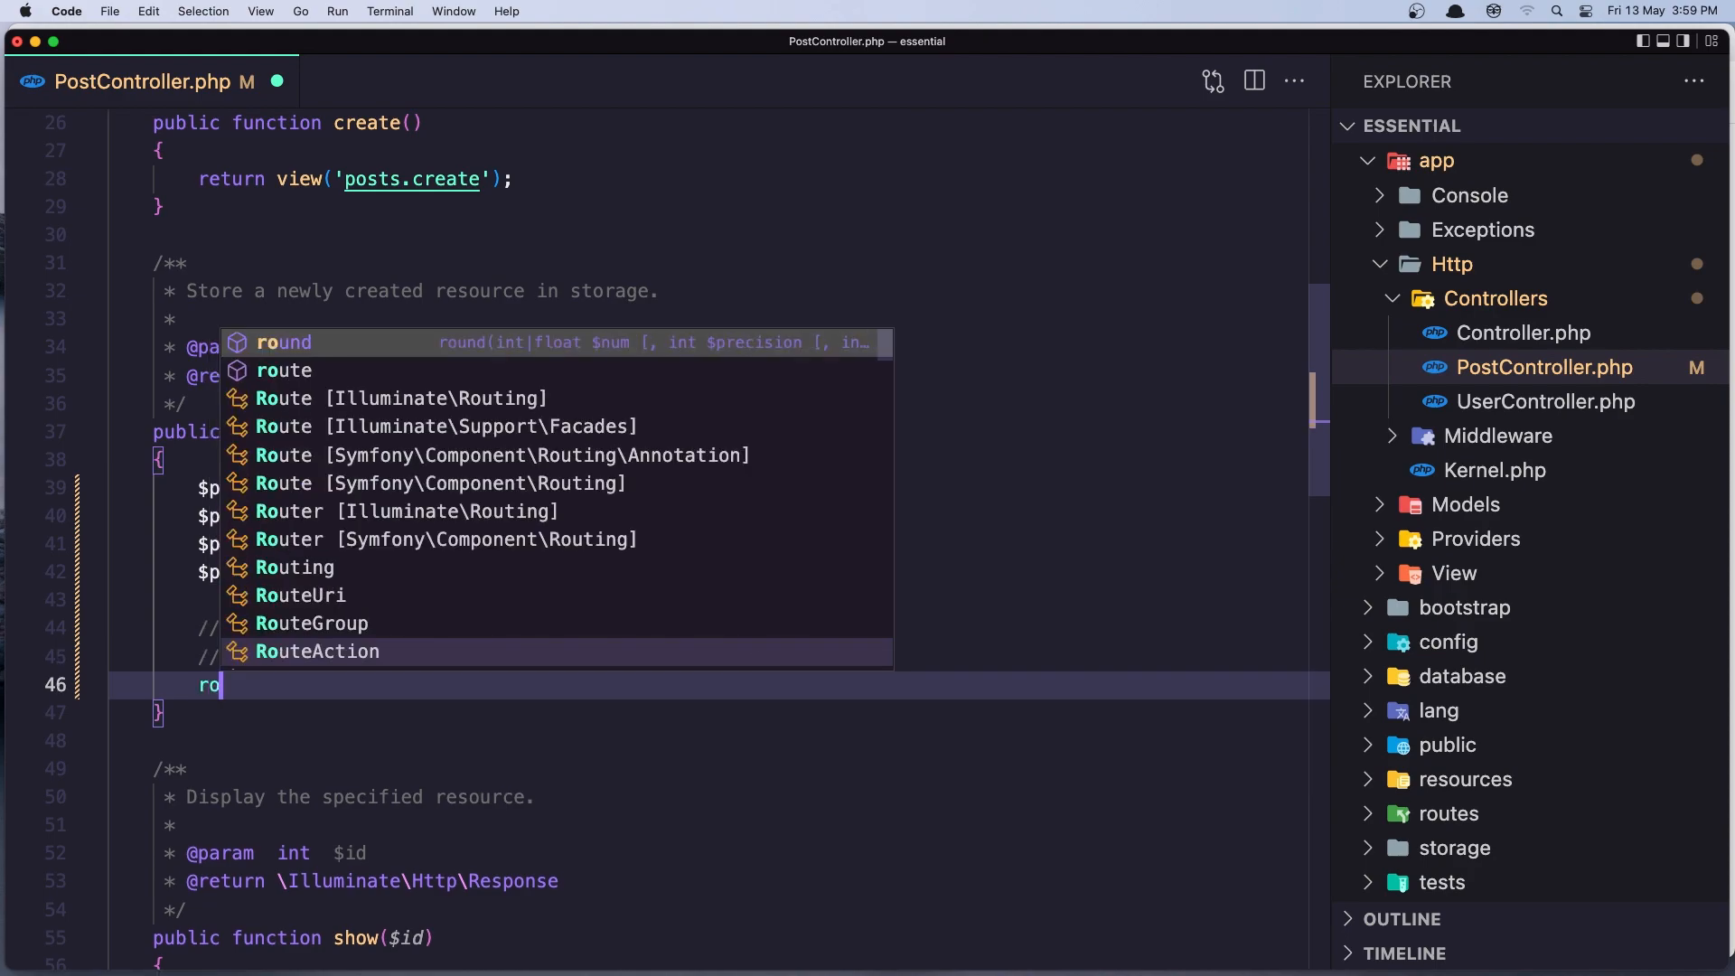
key("Backspace")
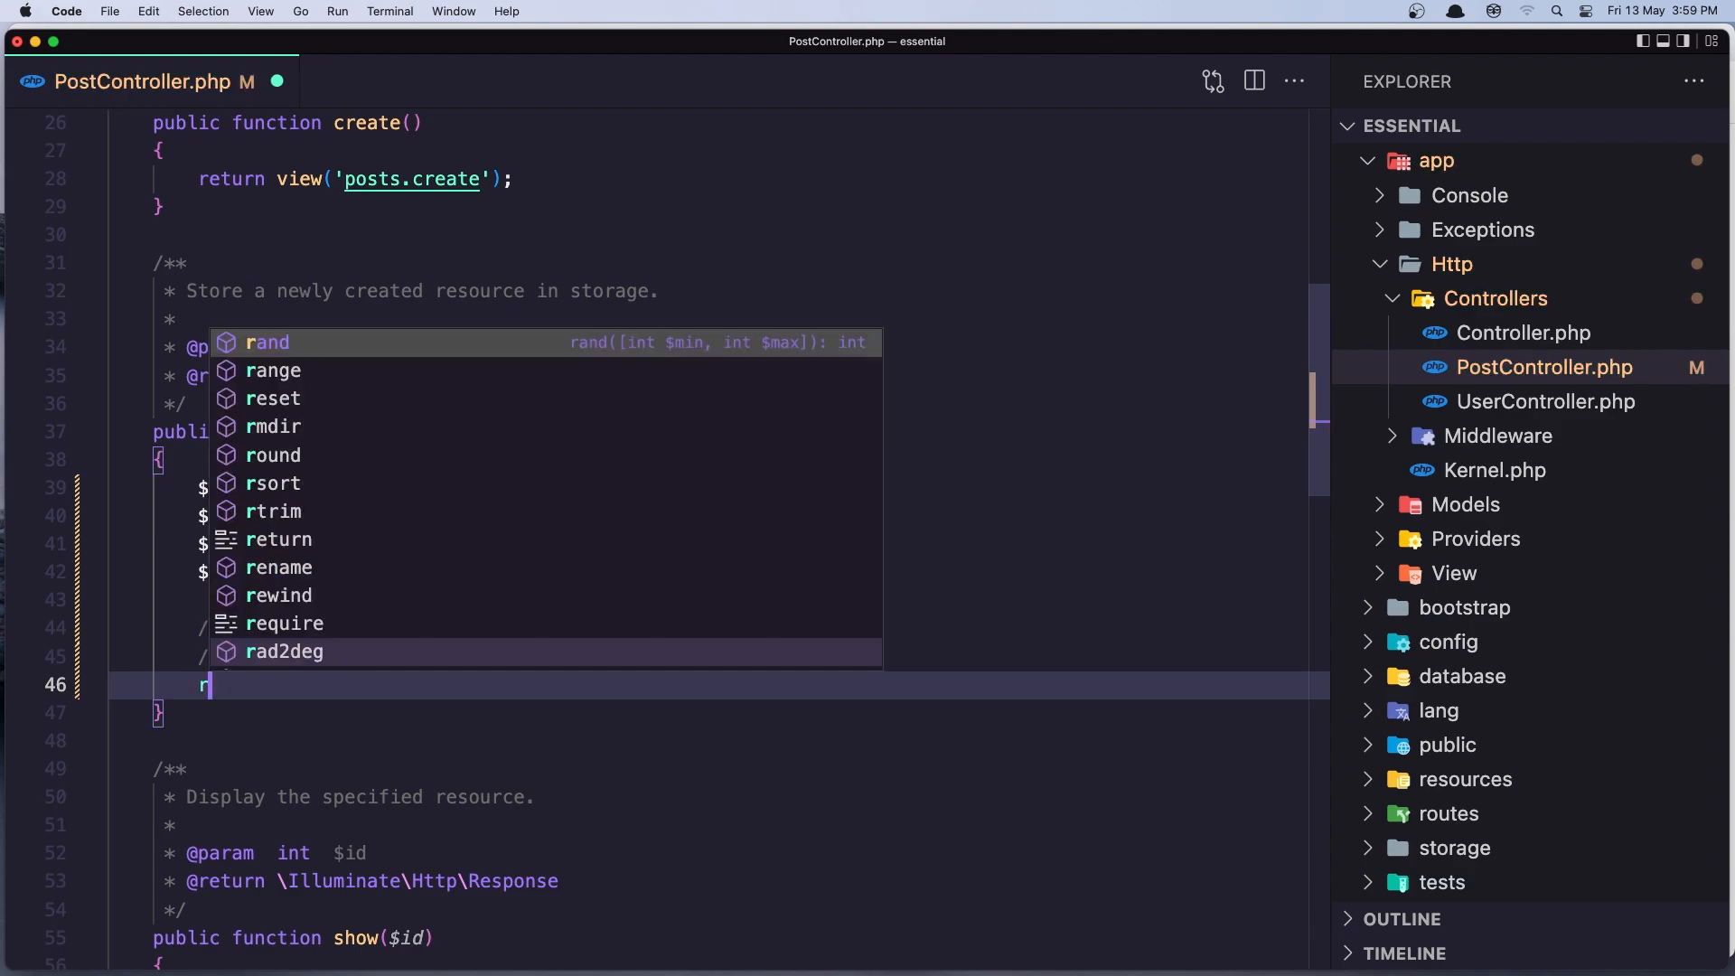
type("eturn")
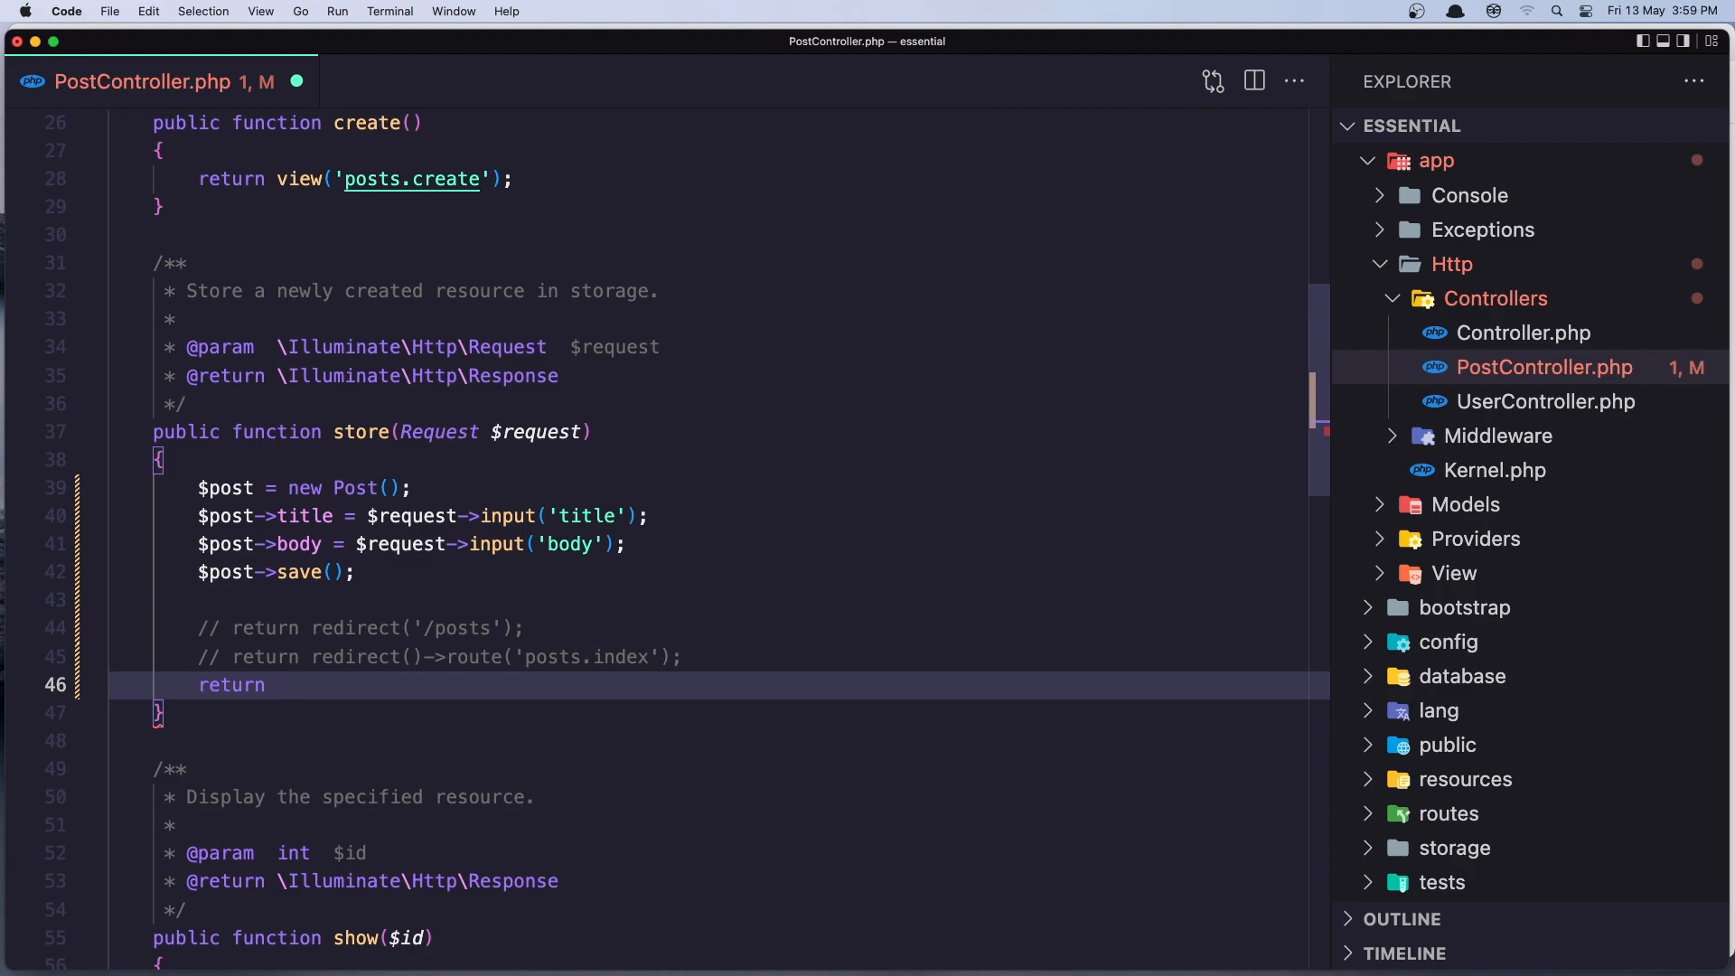
type("to_route(")
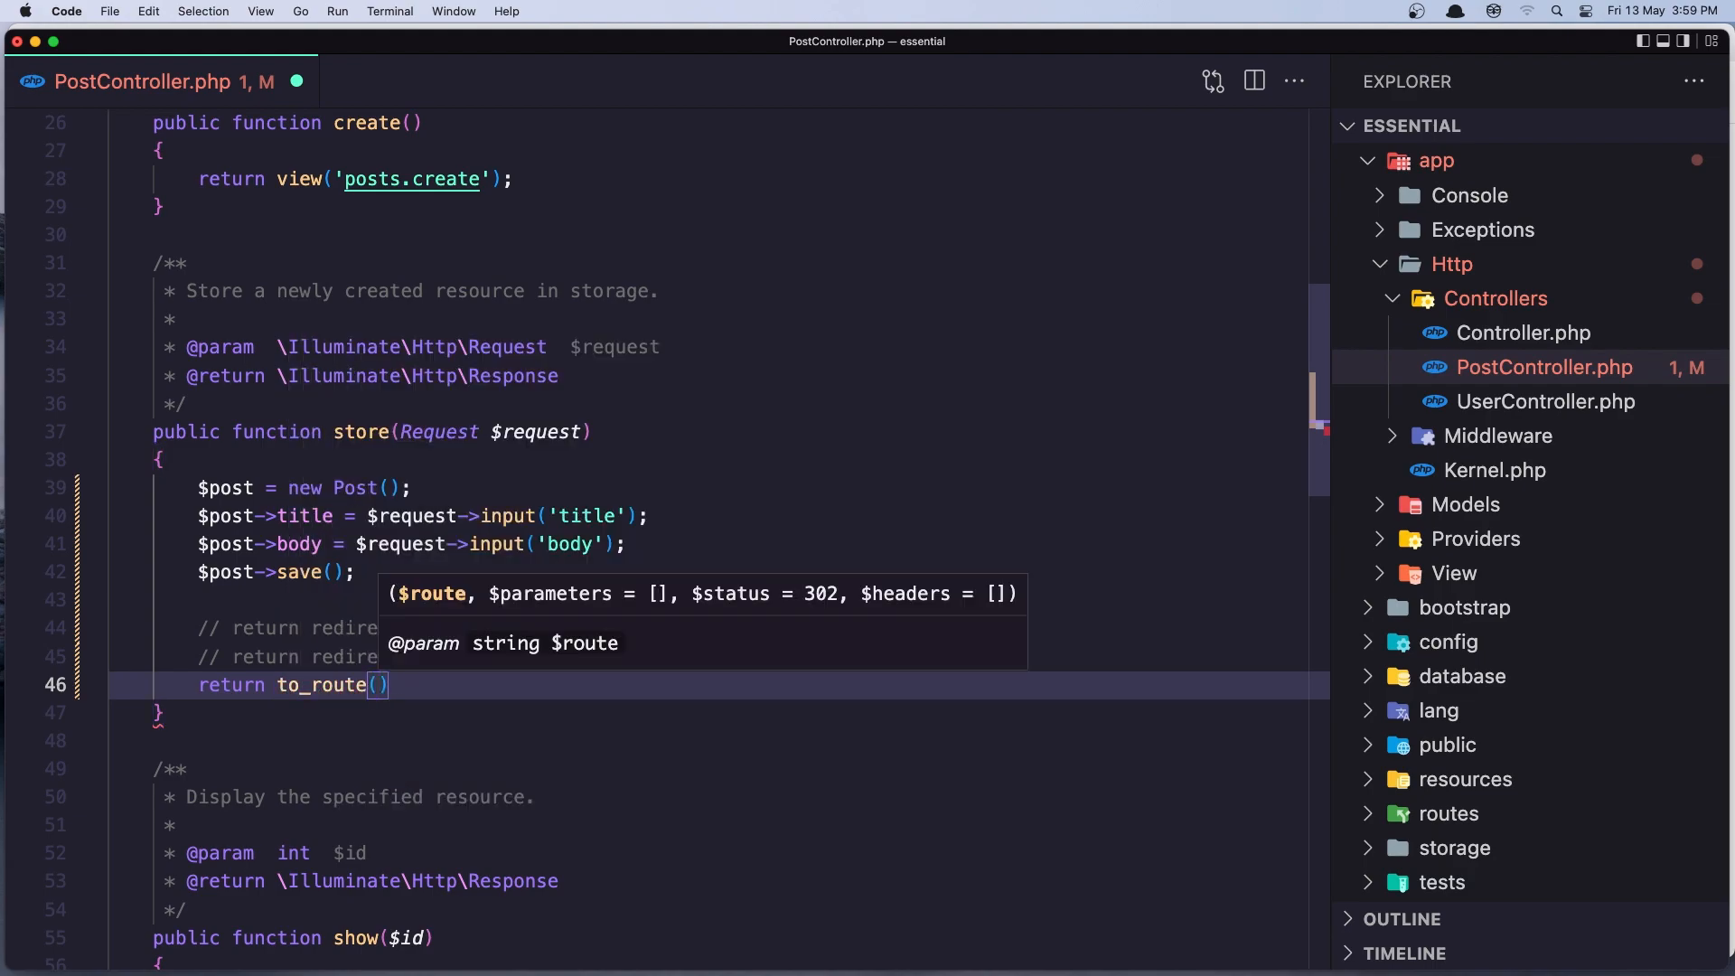
type("''")
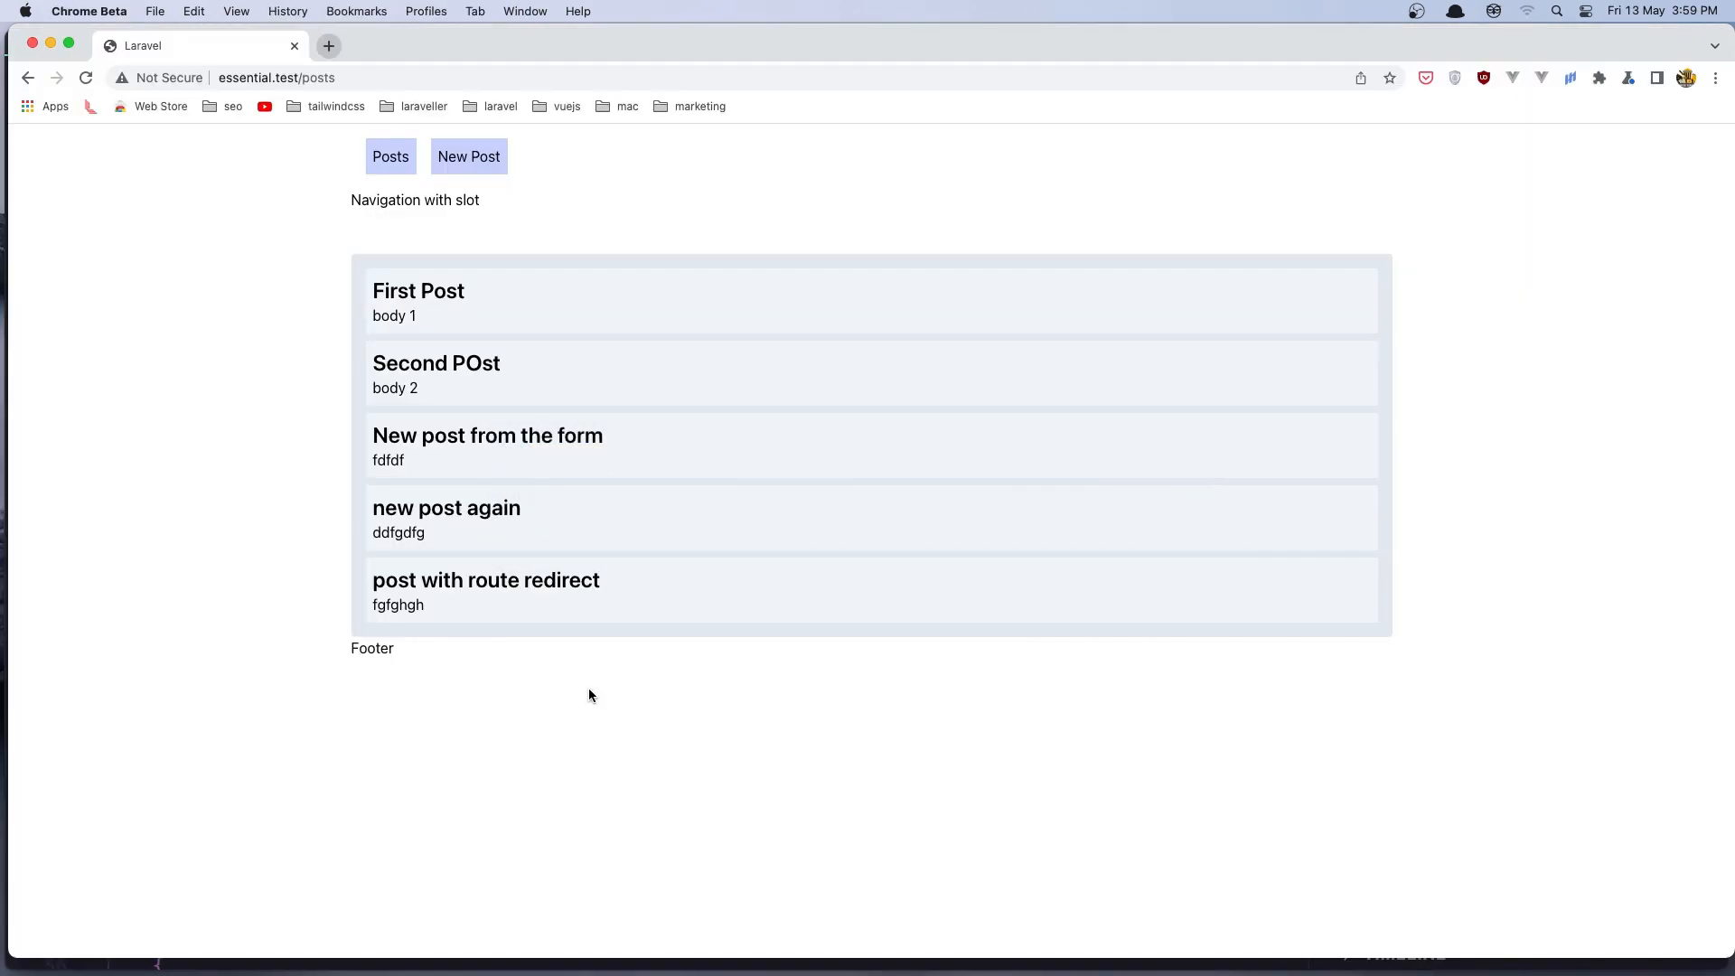
Submit a post titled 'post with laravel 9 redirect' with body 'dgdfgfg' as the sixth entry.
left_click(468, 155)
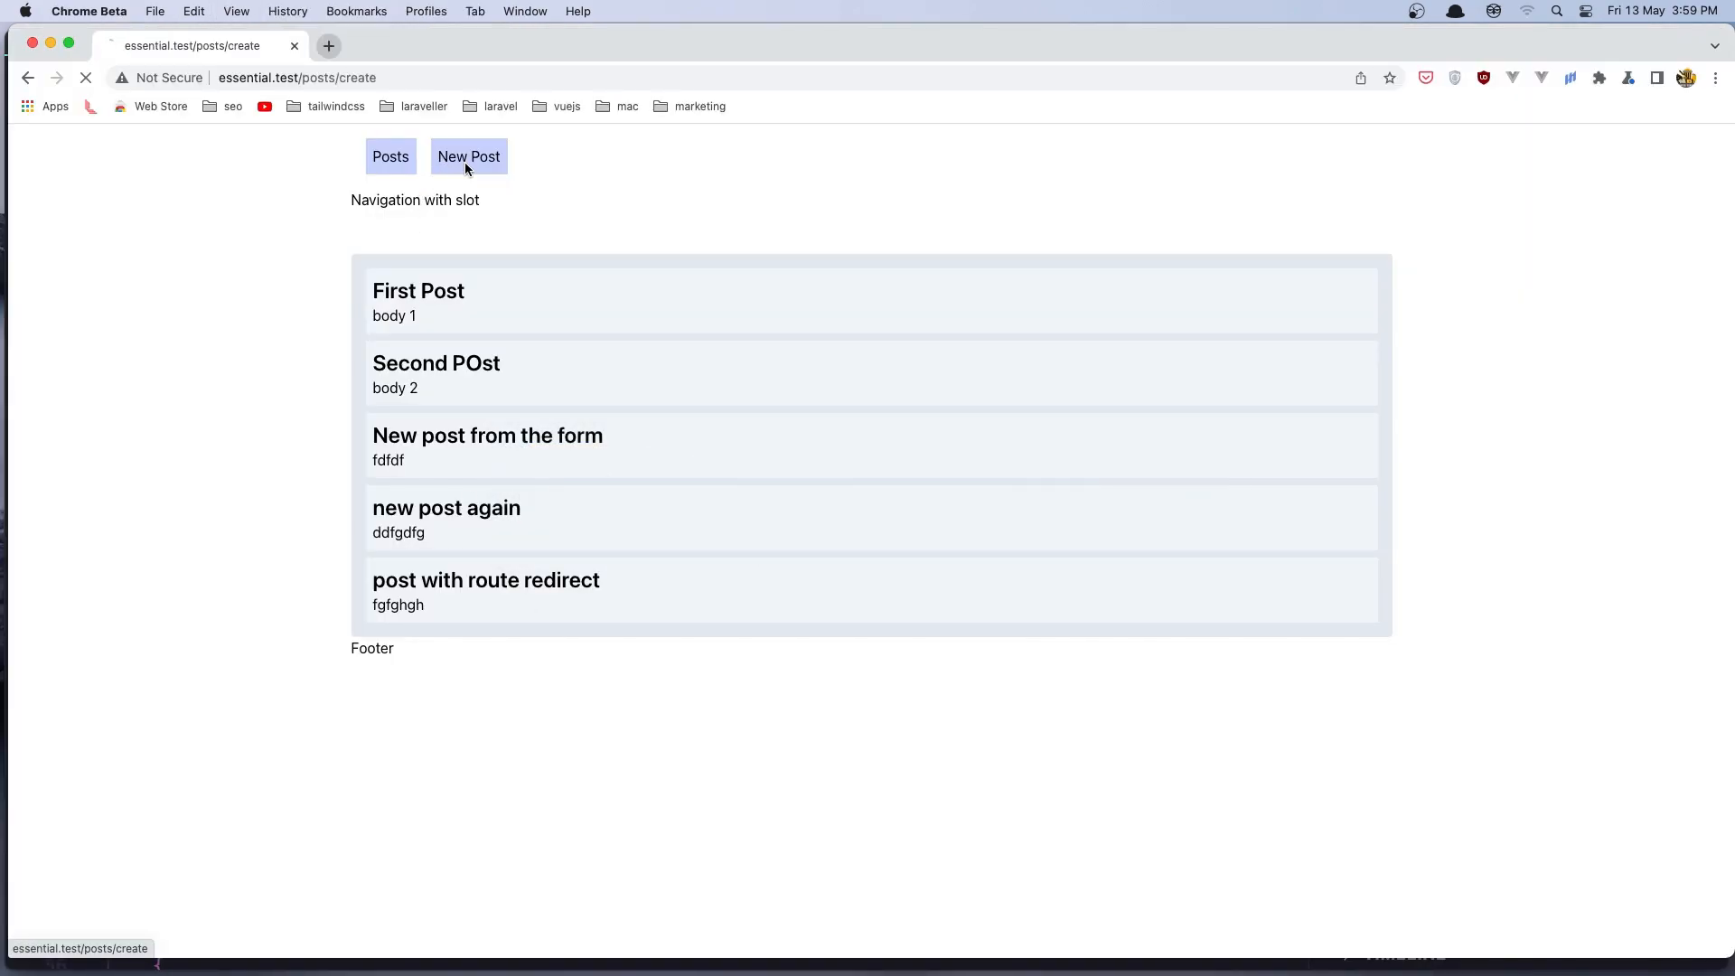
left_click(468, 155)
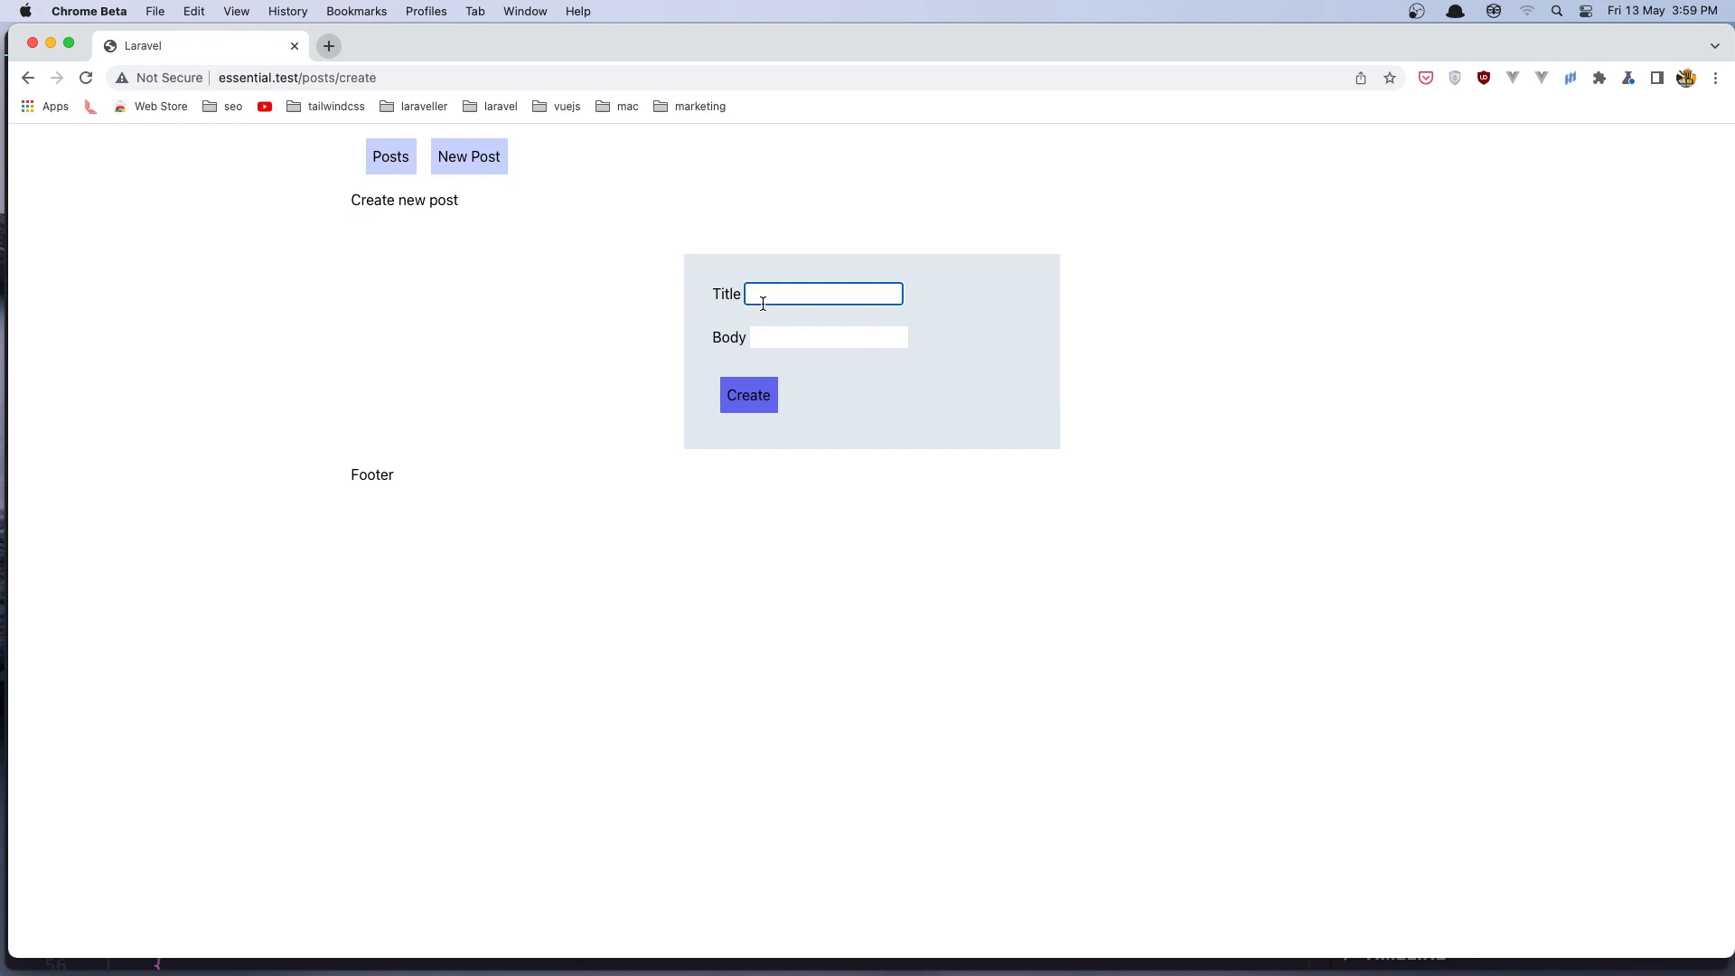
type("post with laravel 9")
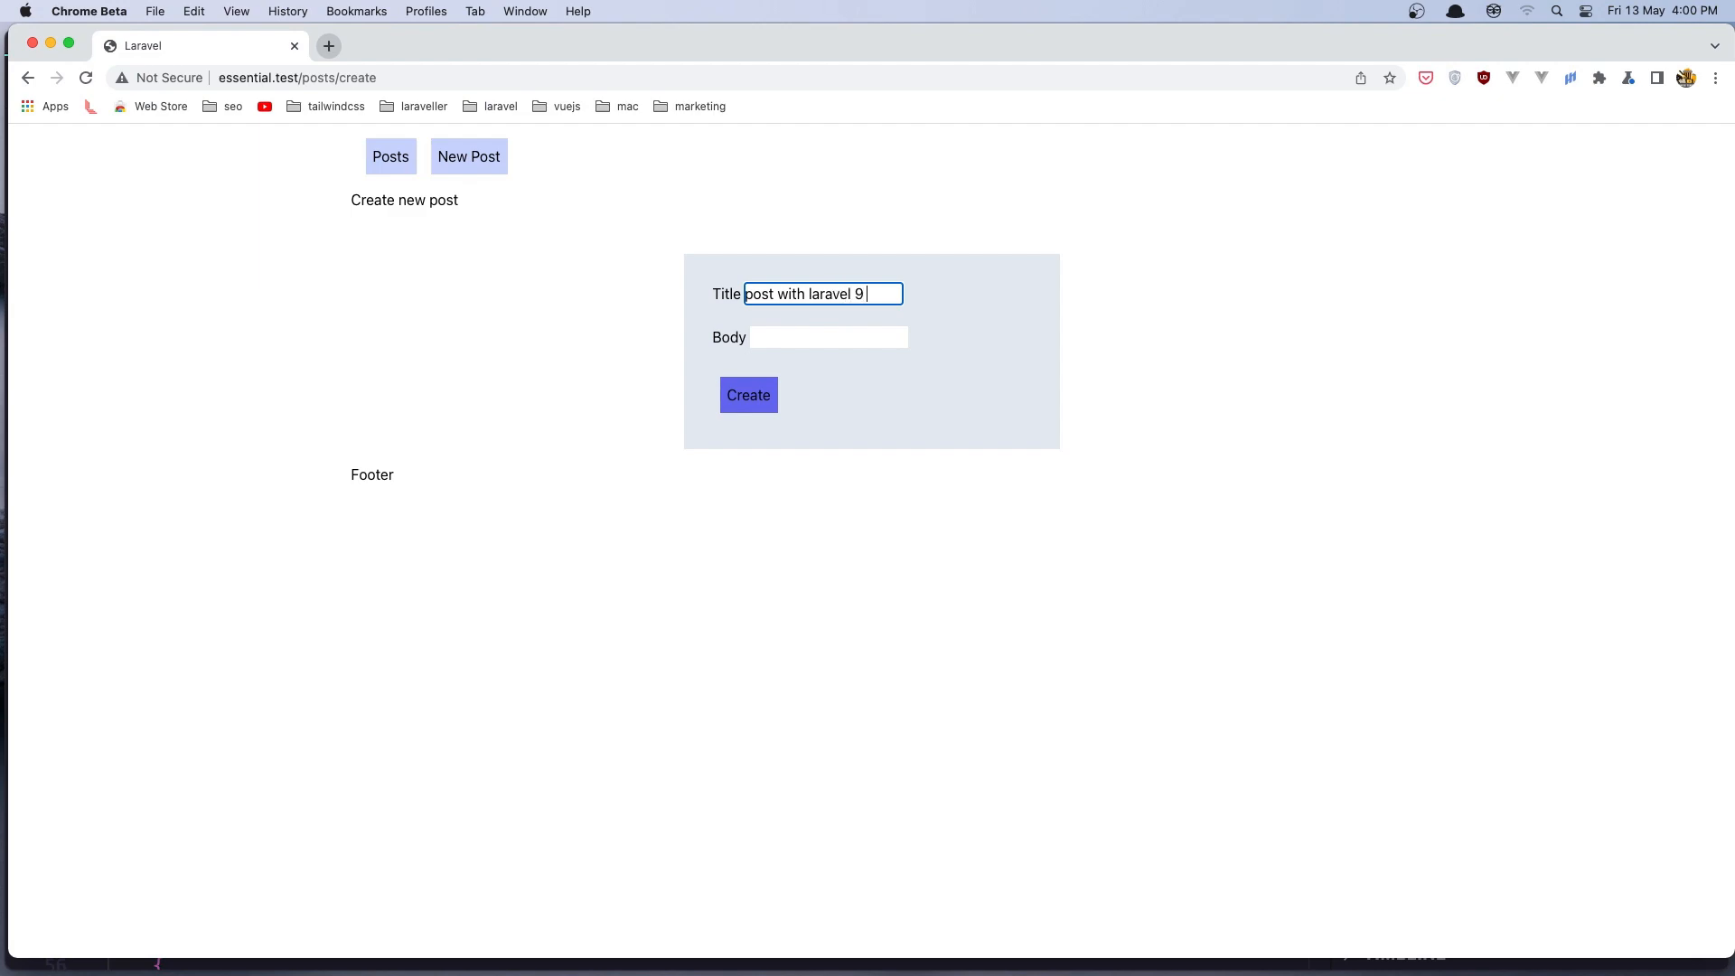
type("redirect")
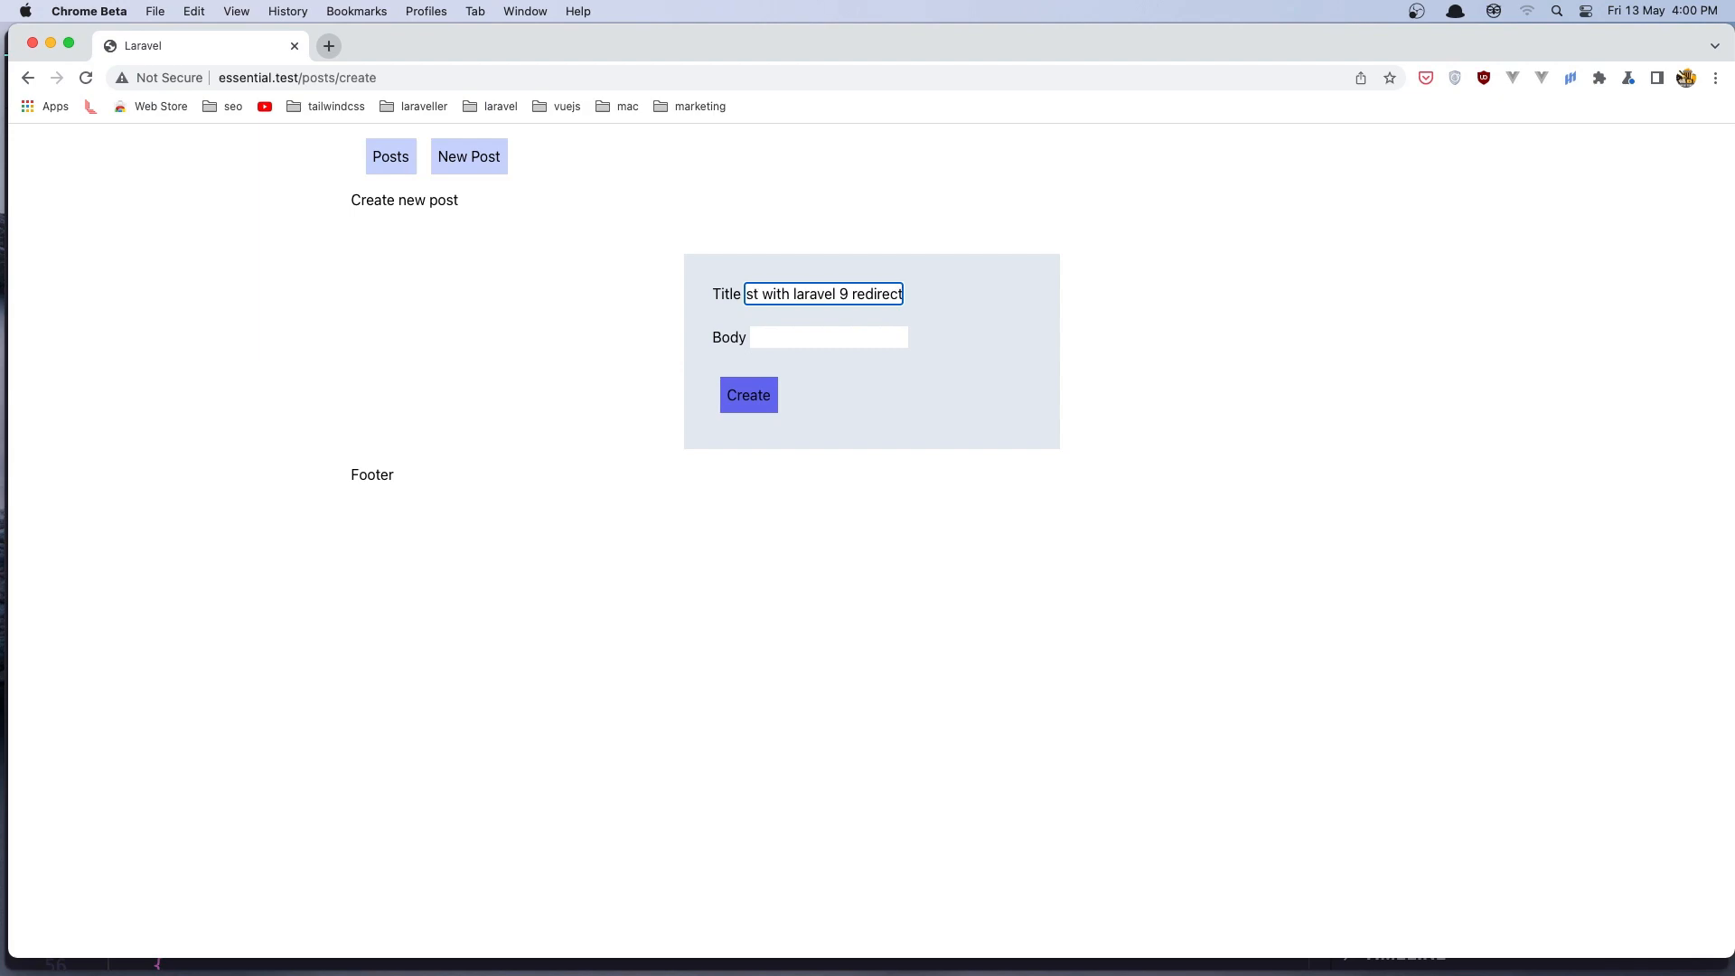
type("dgdfgfg")
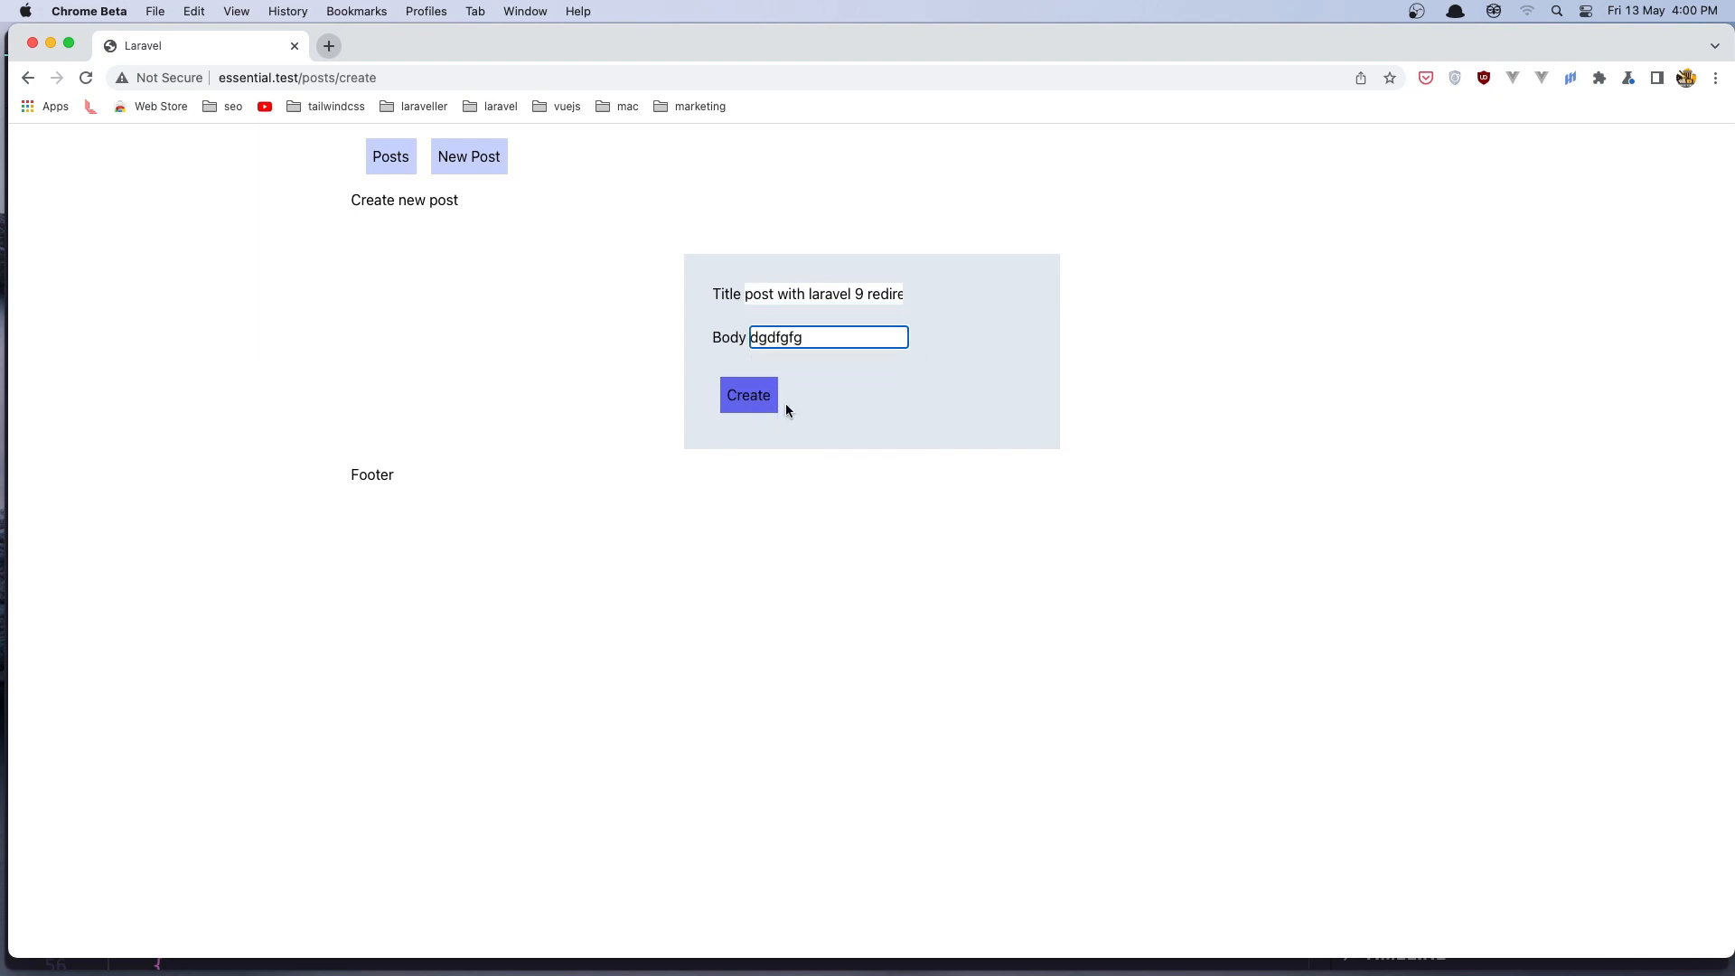
left_click(748, 396)
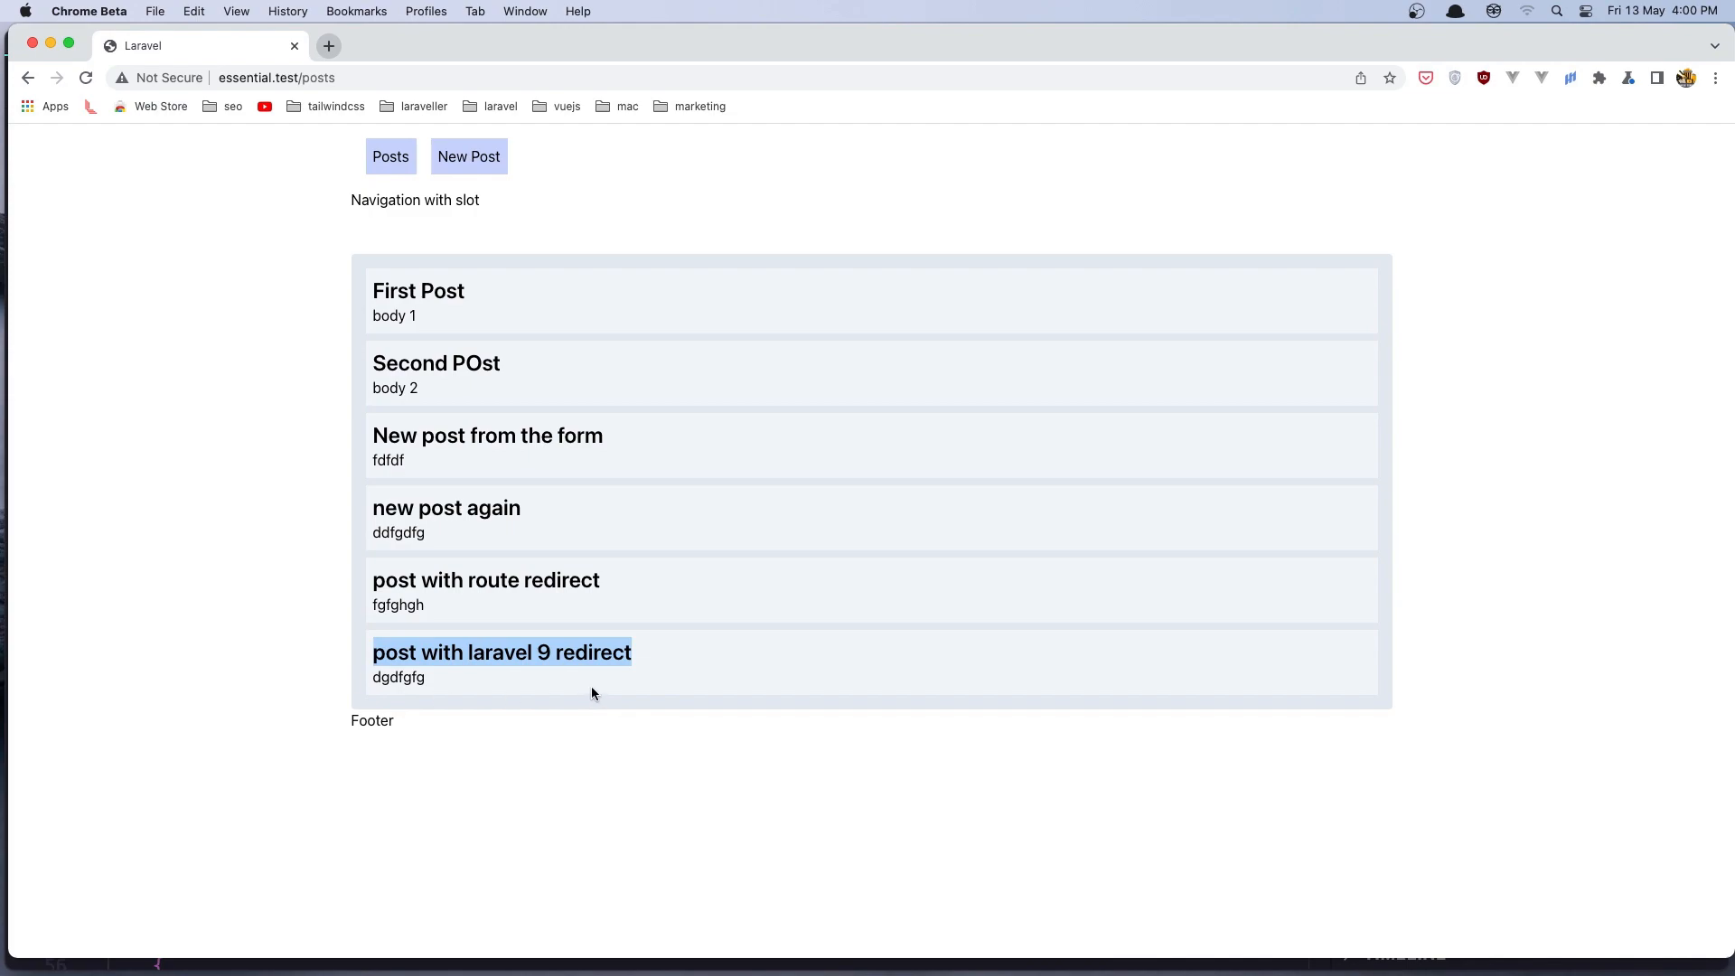
mouse_move(579, 679)
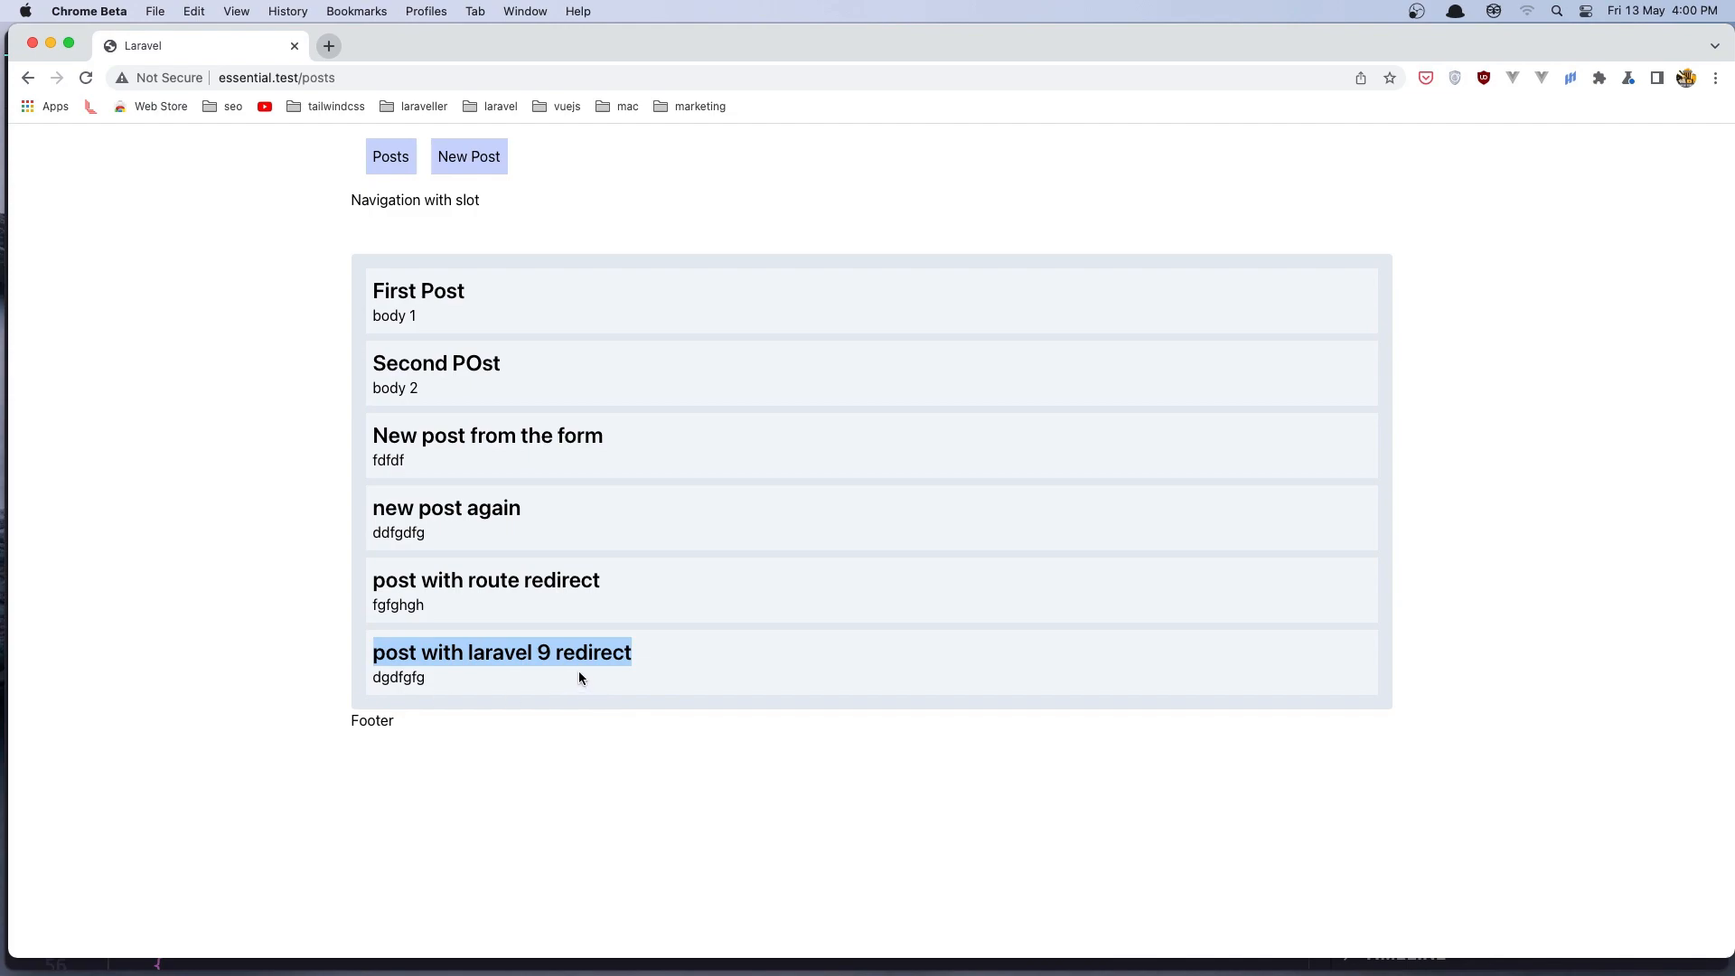
mouse_move(425, 282)
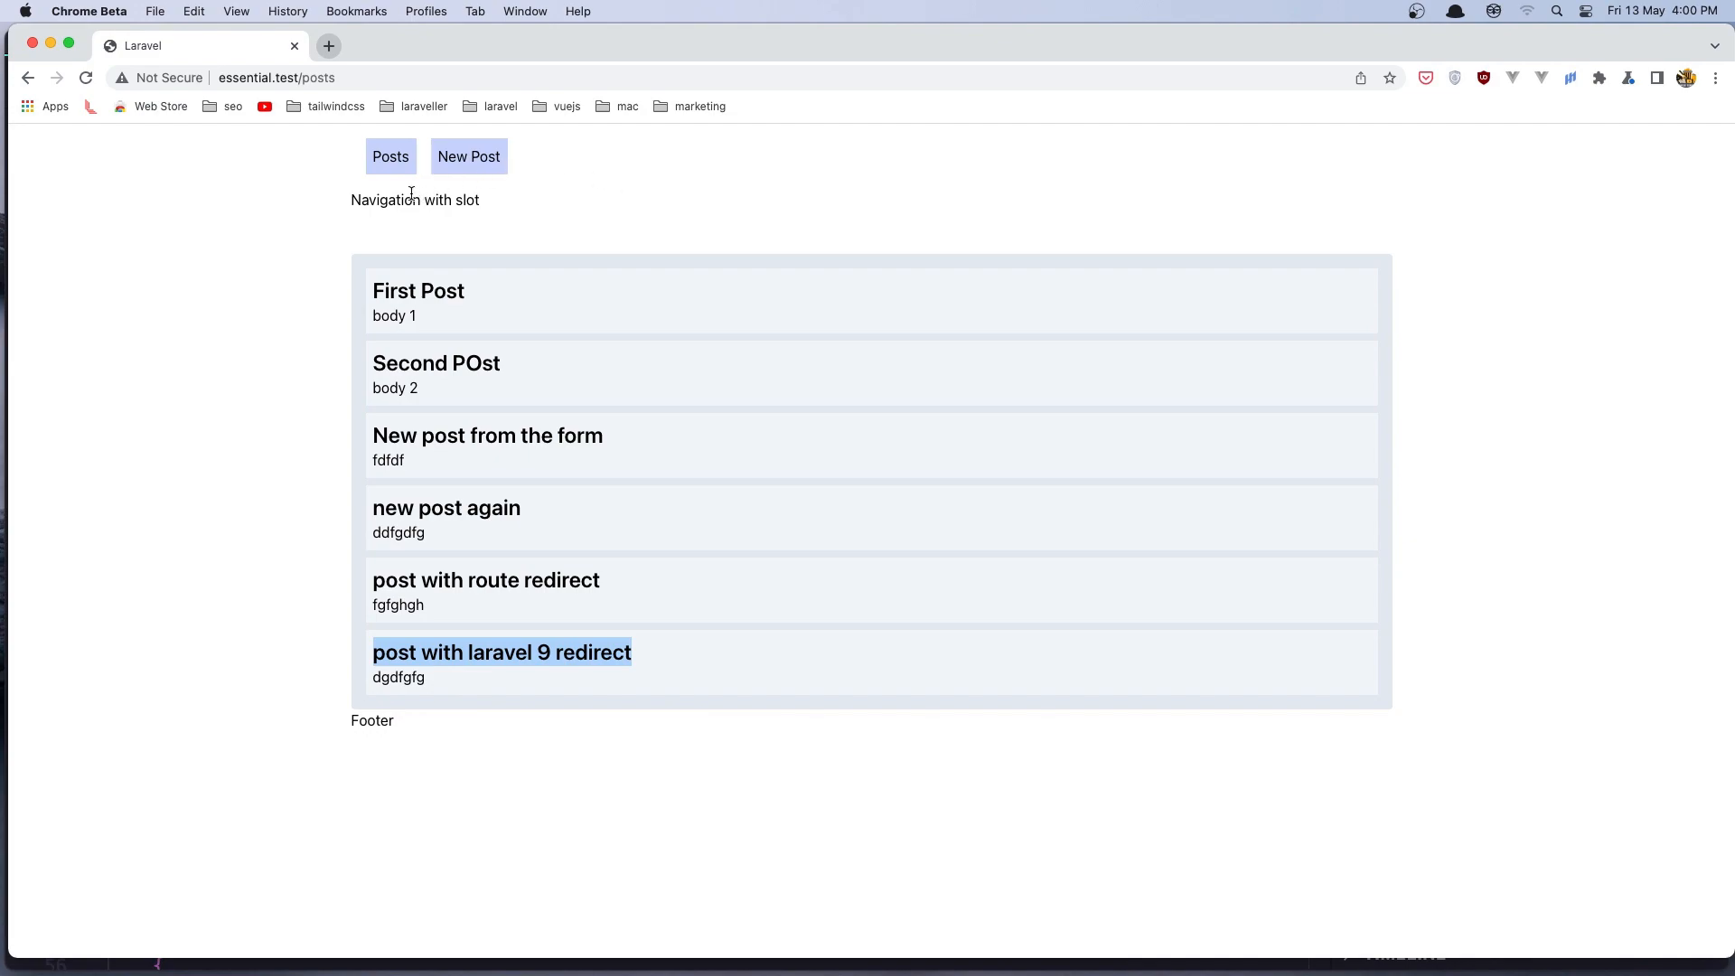
mouse_move(432, 412)
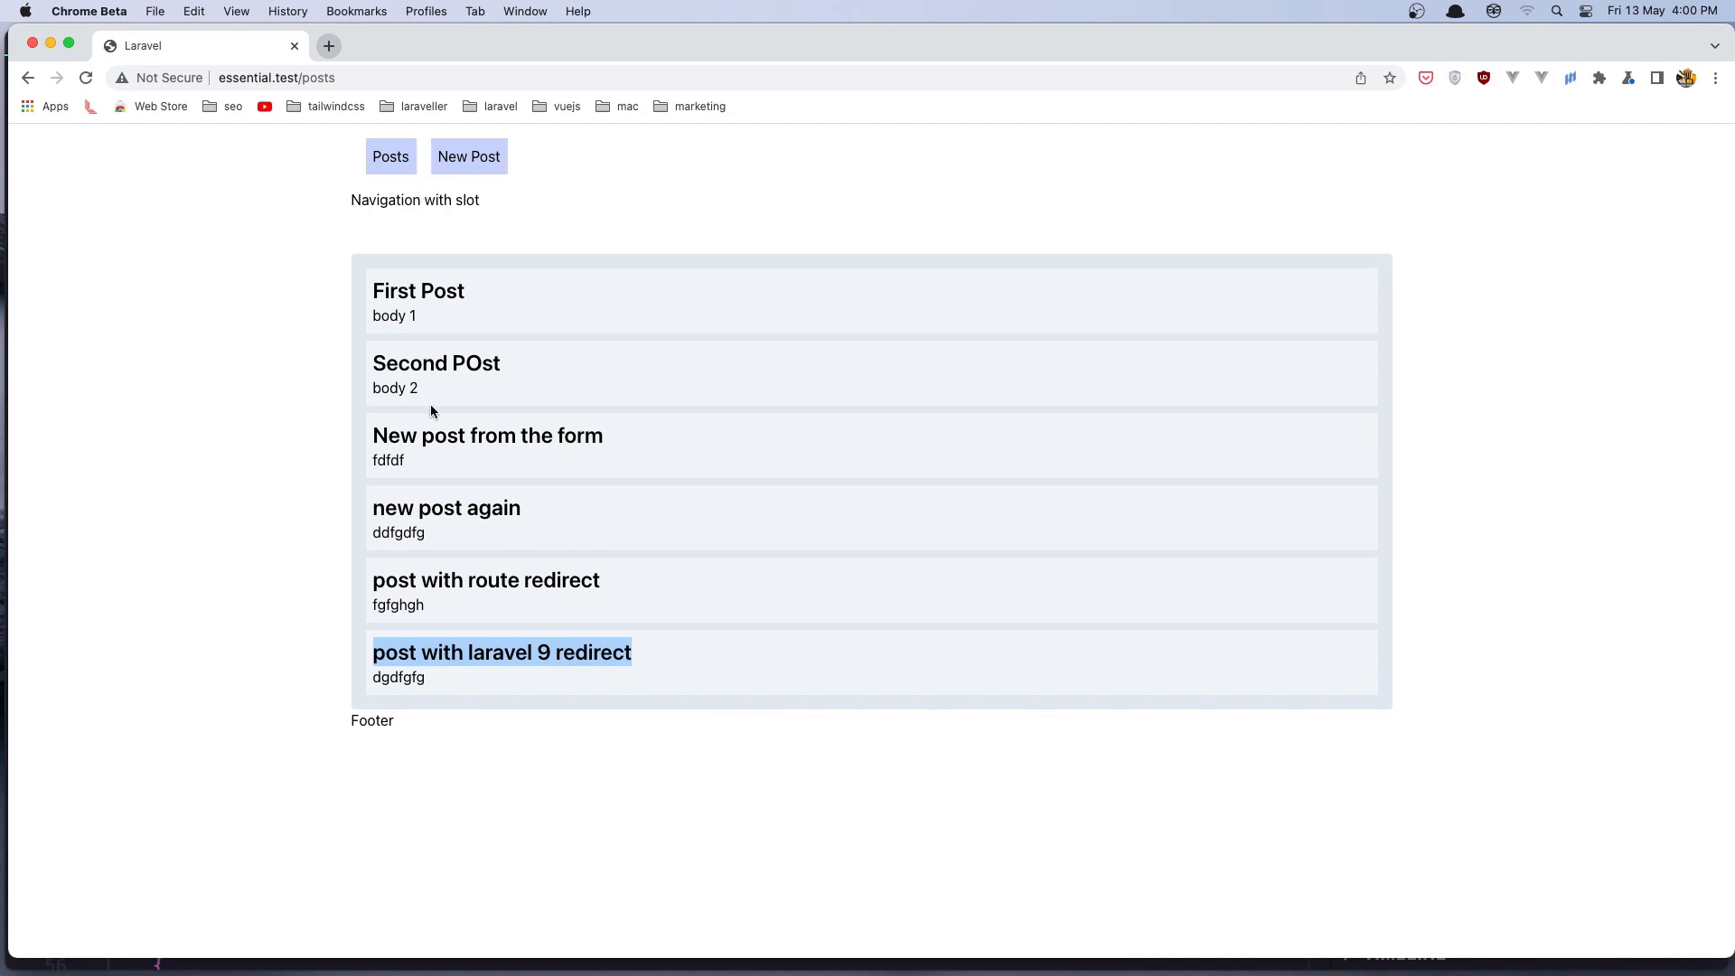